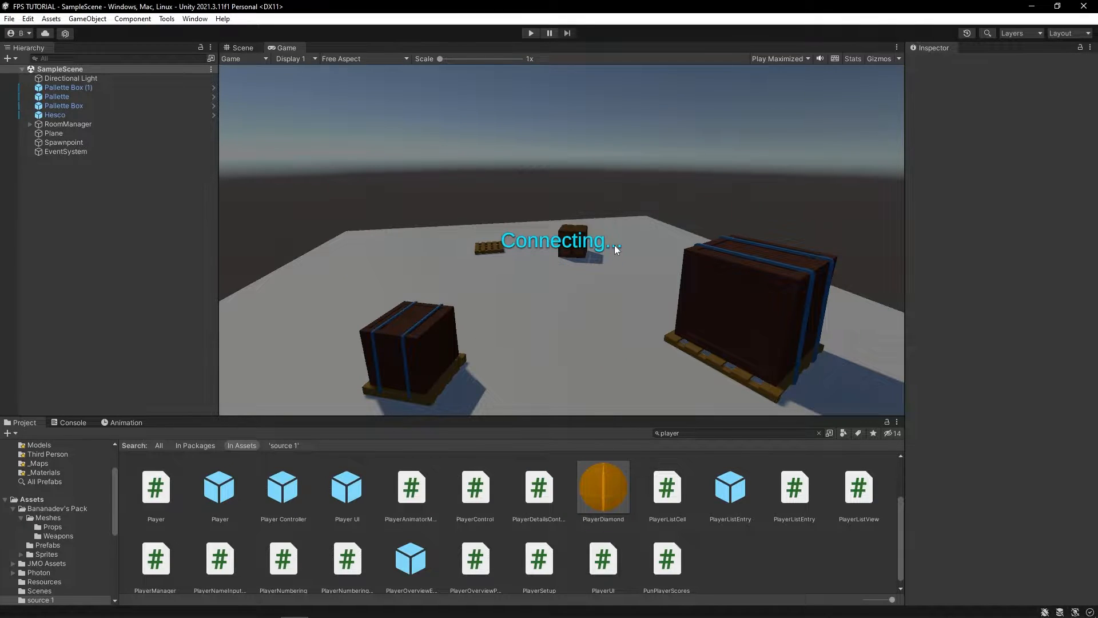
mouse_move(331, 85)
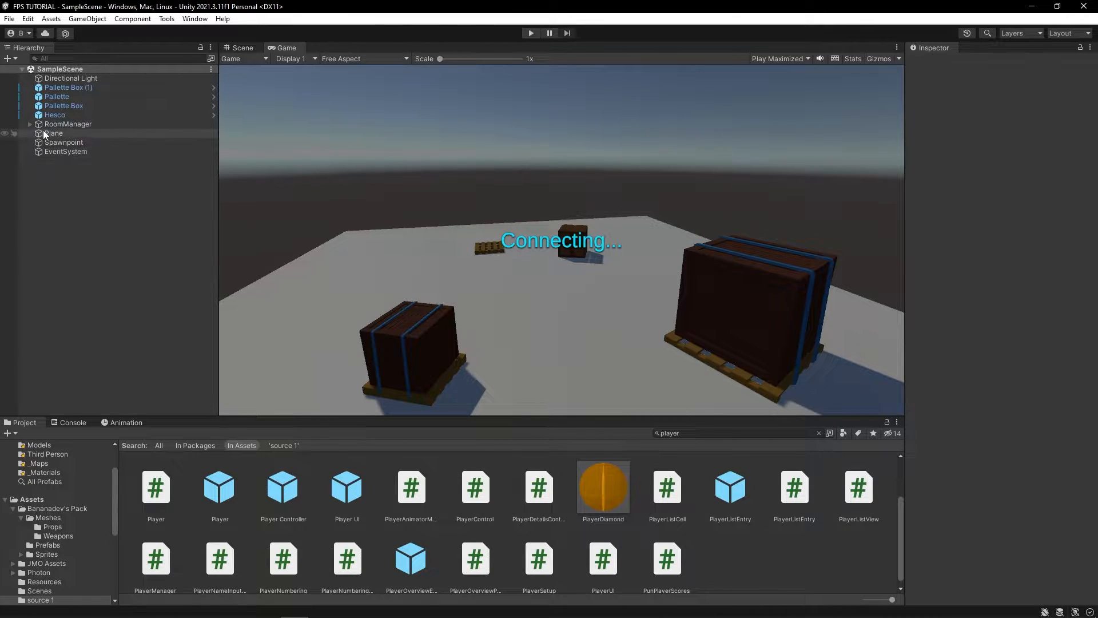
Expand RoomManager in the Hierarchy to reveal RoomCam's connecting and name screens.
click(69, 124)
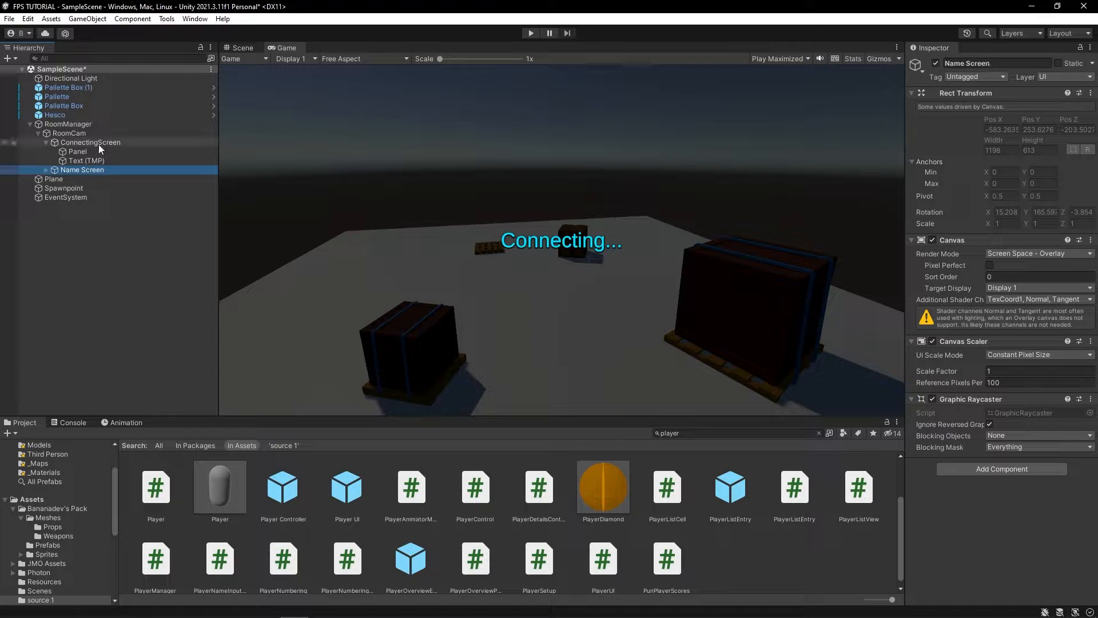
Disable ConnectingScreen and change the Name Screen heading to 'Pick a nice name'.
click(89, 142)
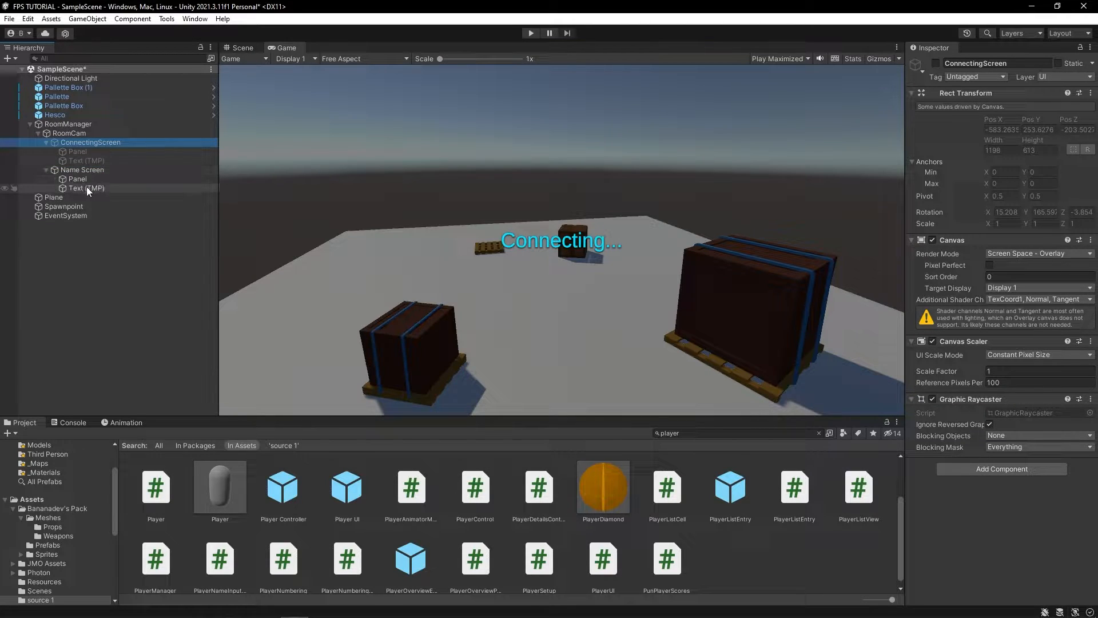
click(86, 187)
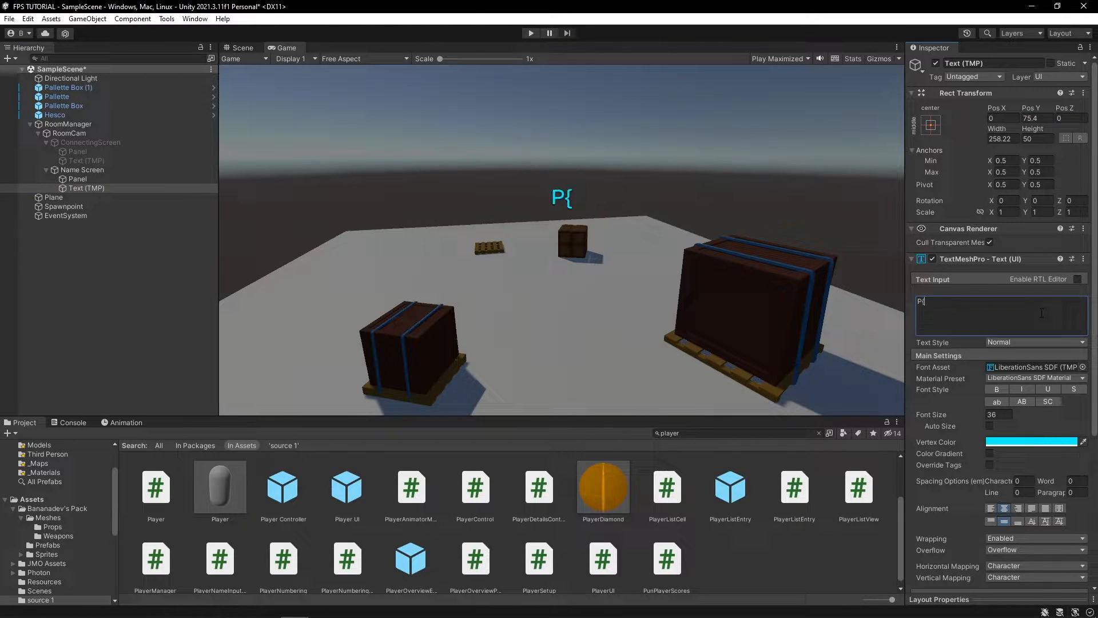
text(ick a na)
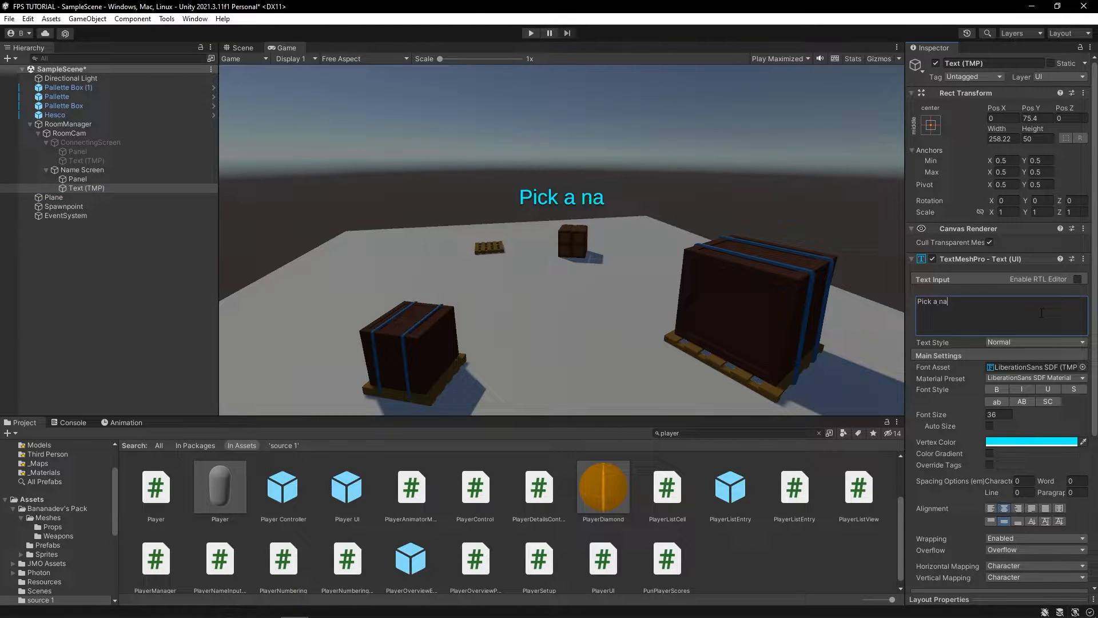
text(ice)
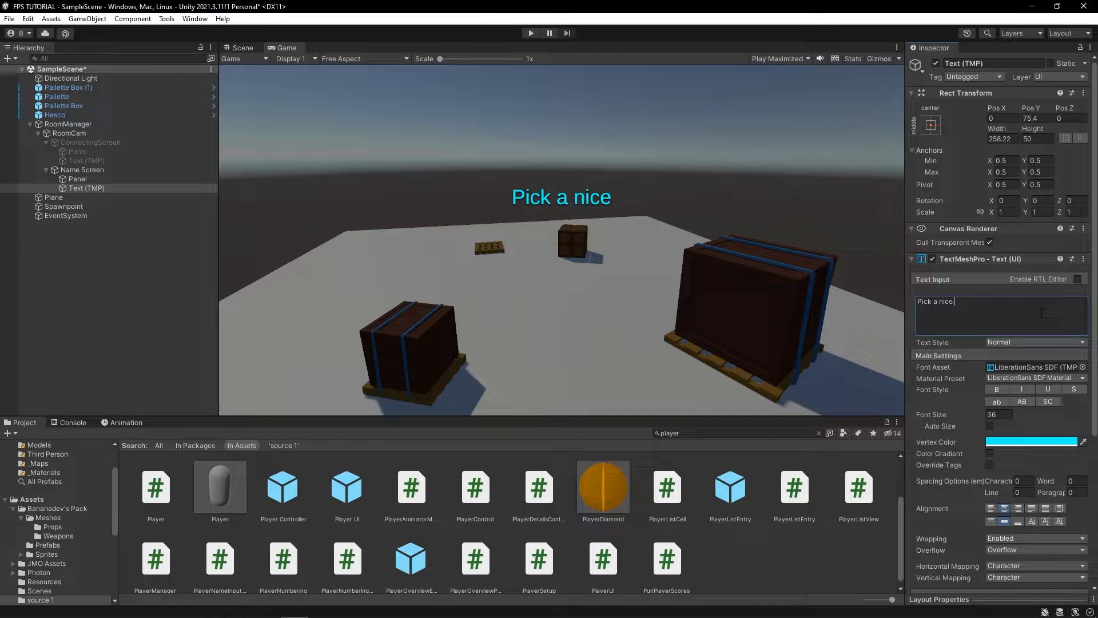
text(name)
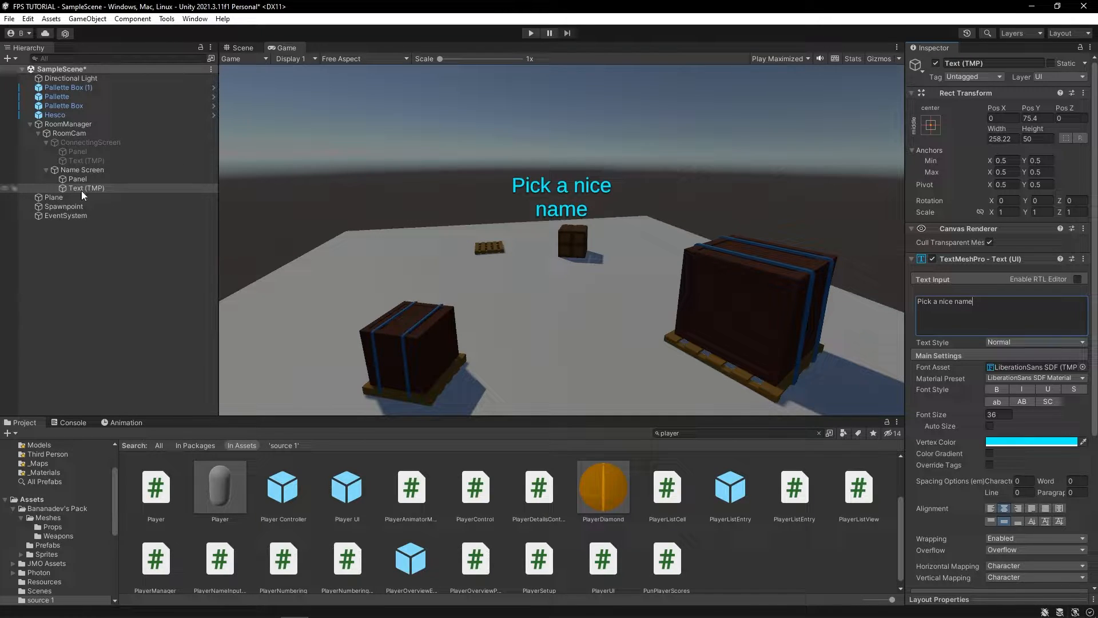
Add a TextMeshPro input field below the heading and select its Placeholder text.
right_click(86, 187)
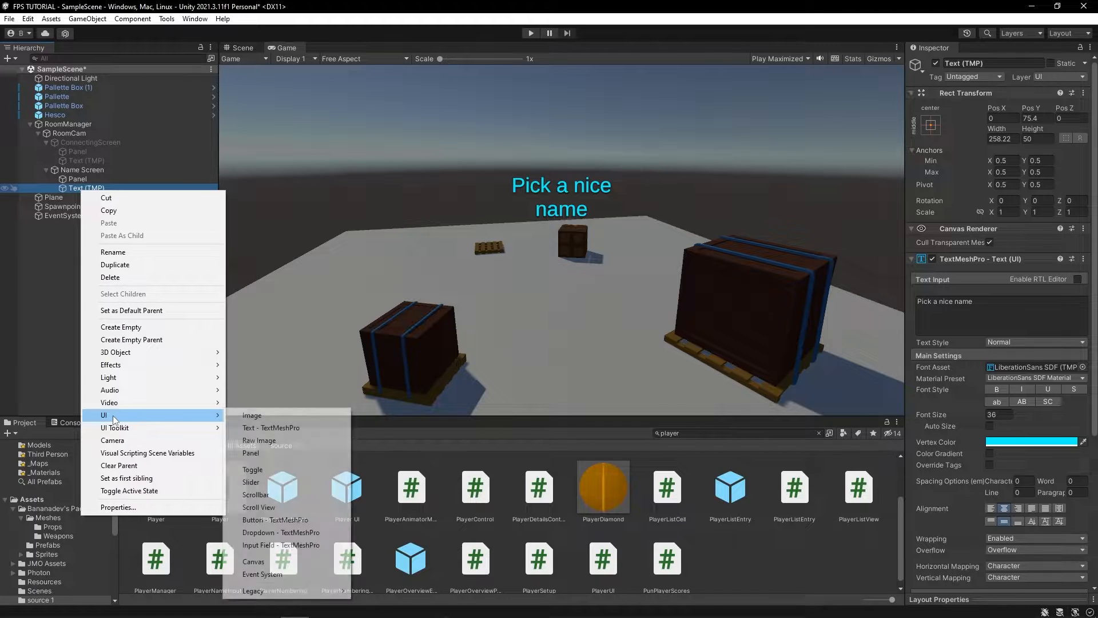
mouse_move(253, 561)
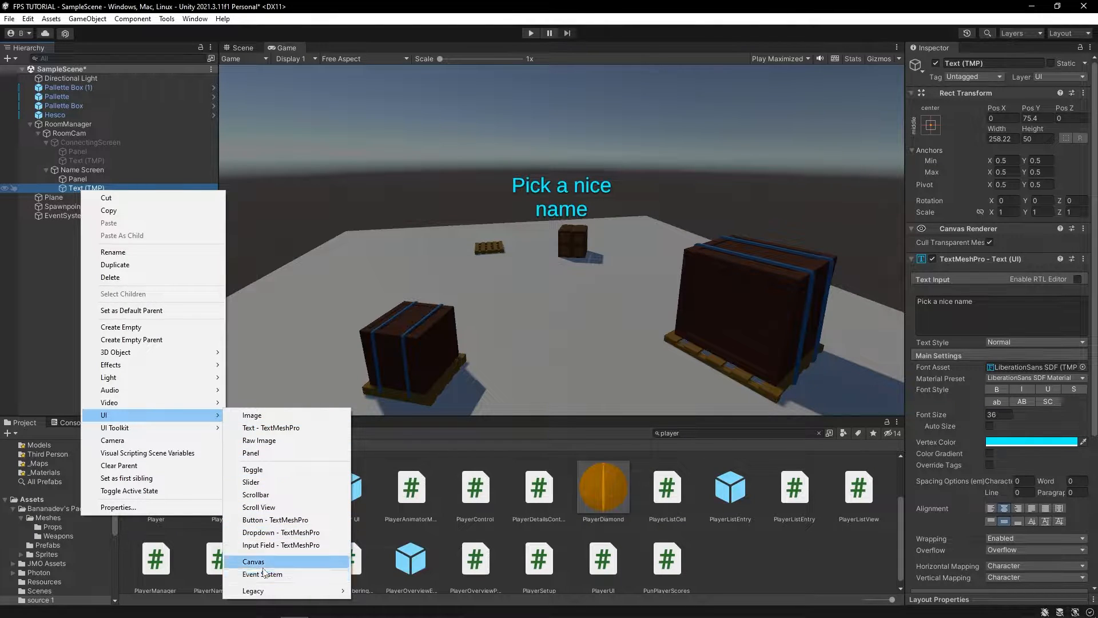
click(280, 545)
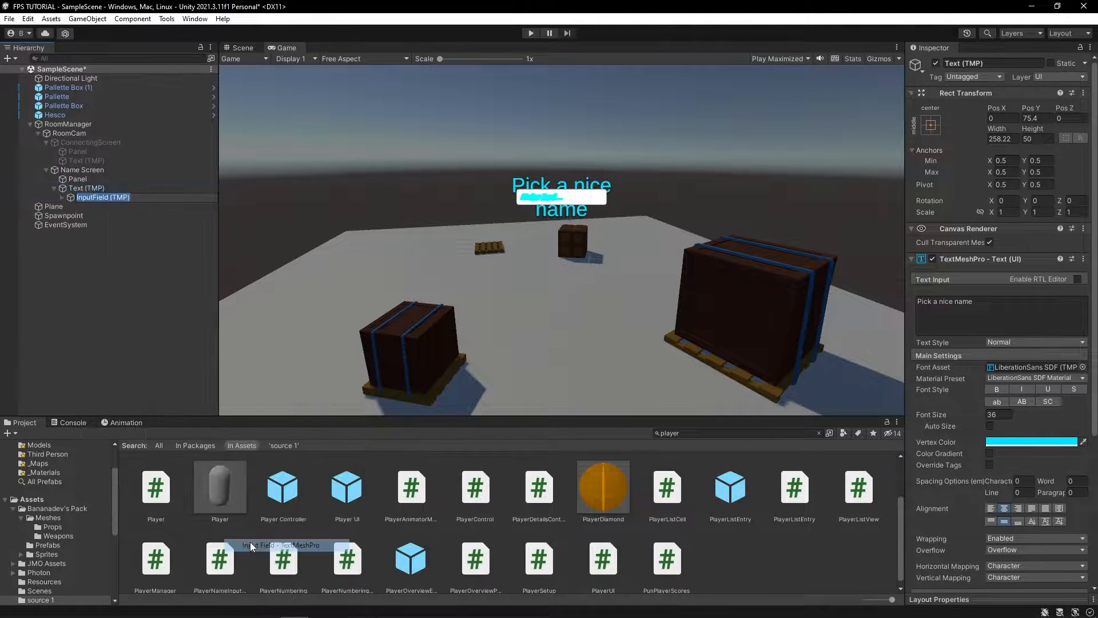
click(103, 197)
text(-116.6)
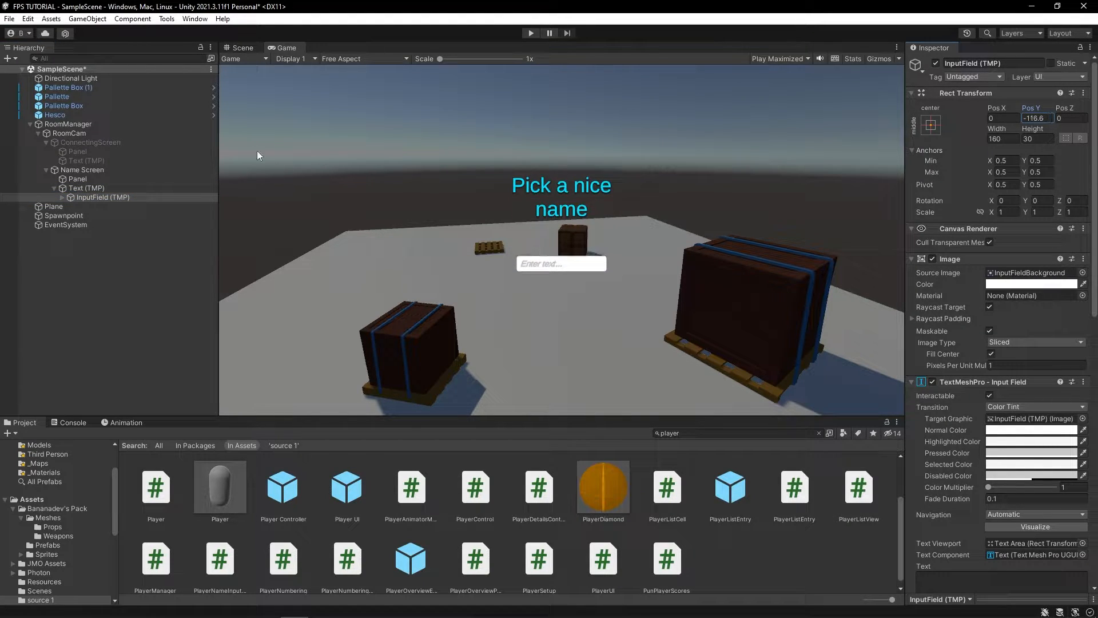
click(53, 197)
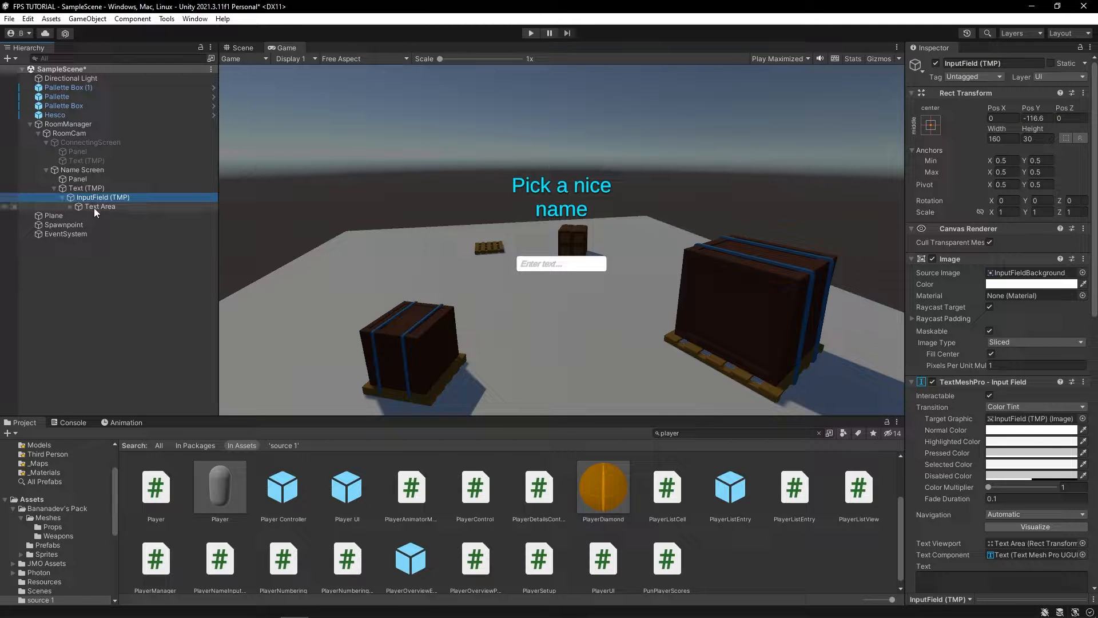
click(112, 216)
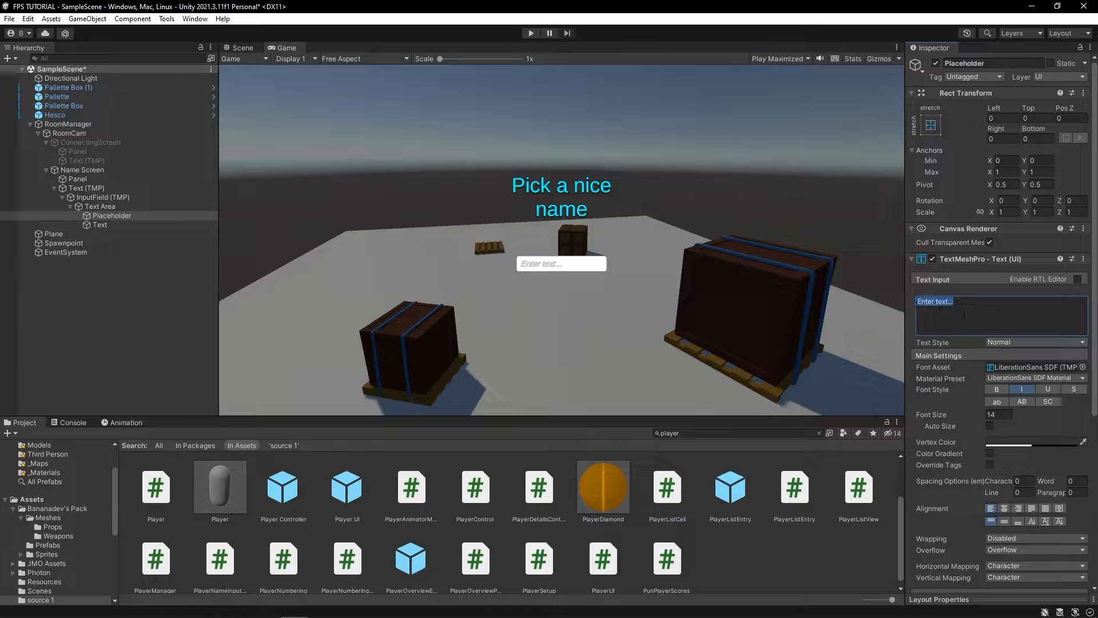
Set the placeholder to 'Pick a name' and add a TextMeshPro button under the heading.
text(P)
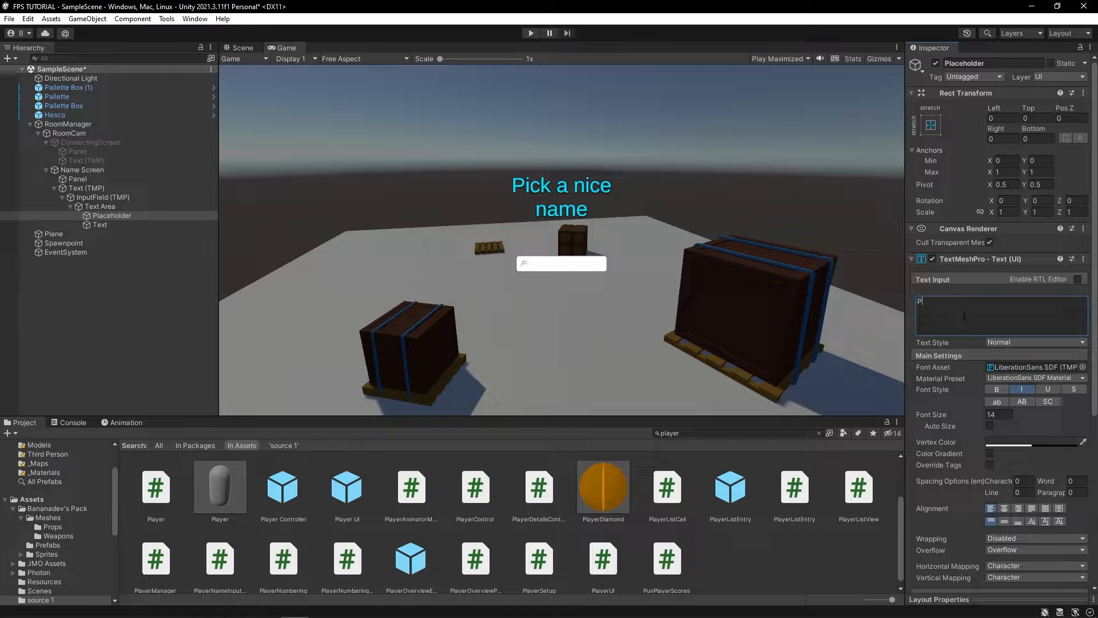
text(Pick a name)
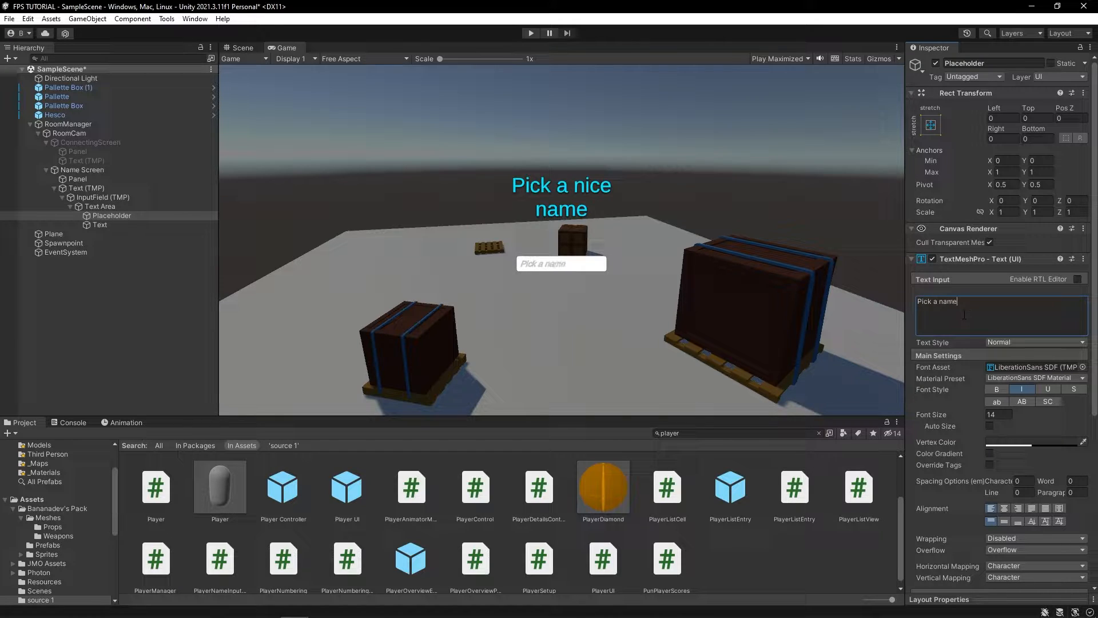
right_click(87, 188)
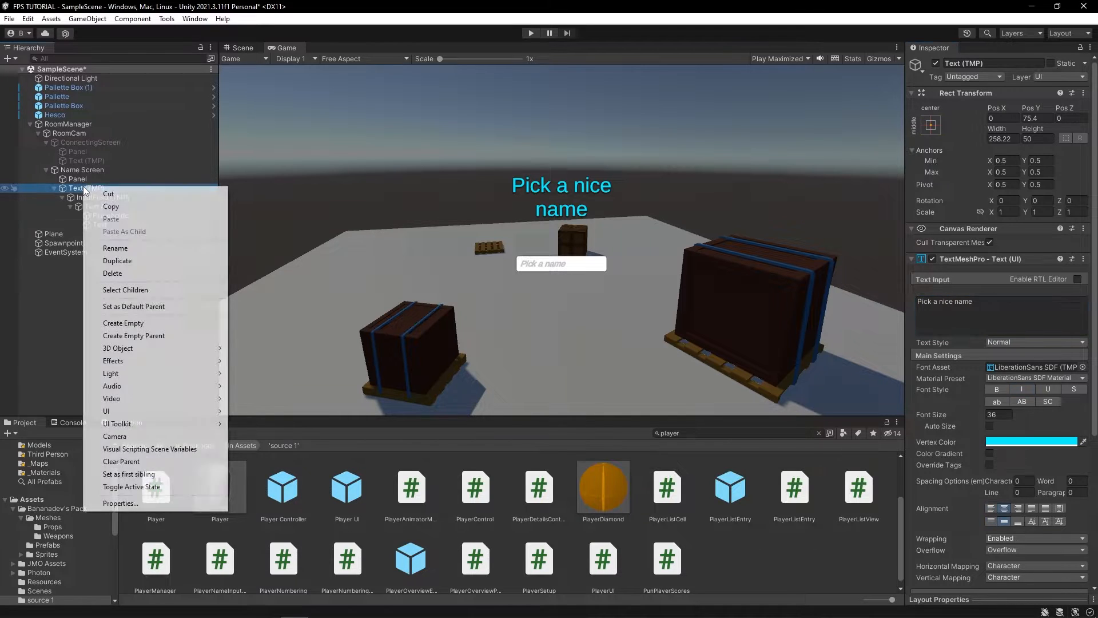
mouse_move(105, 411)
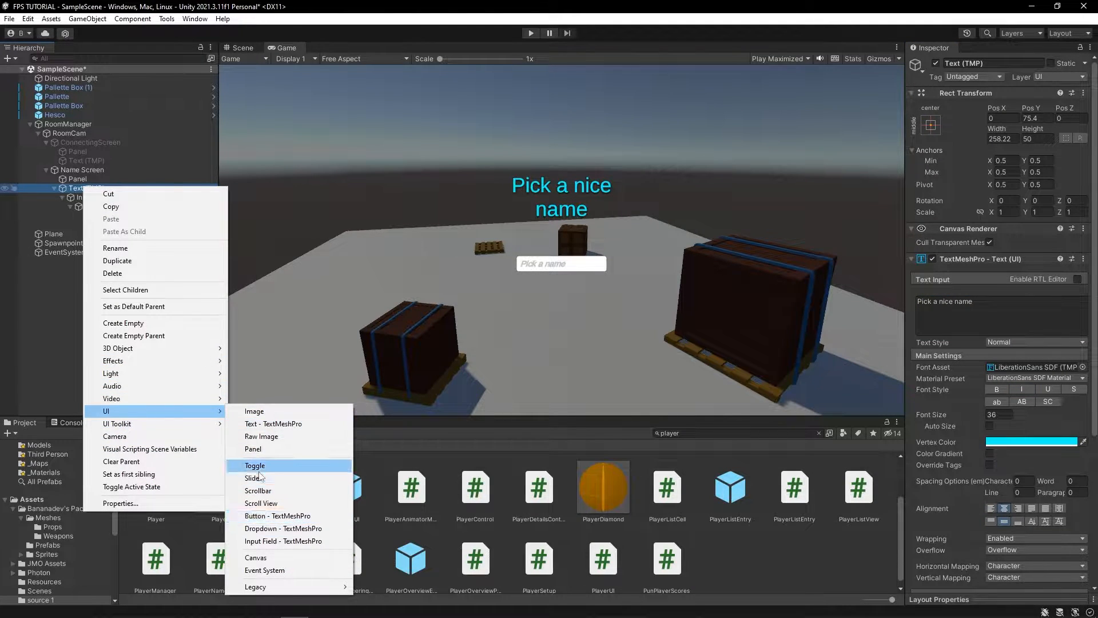
click(257, 515)
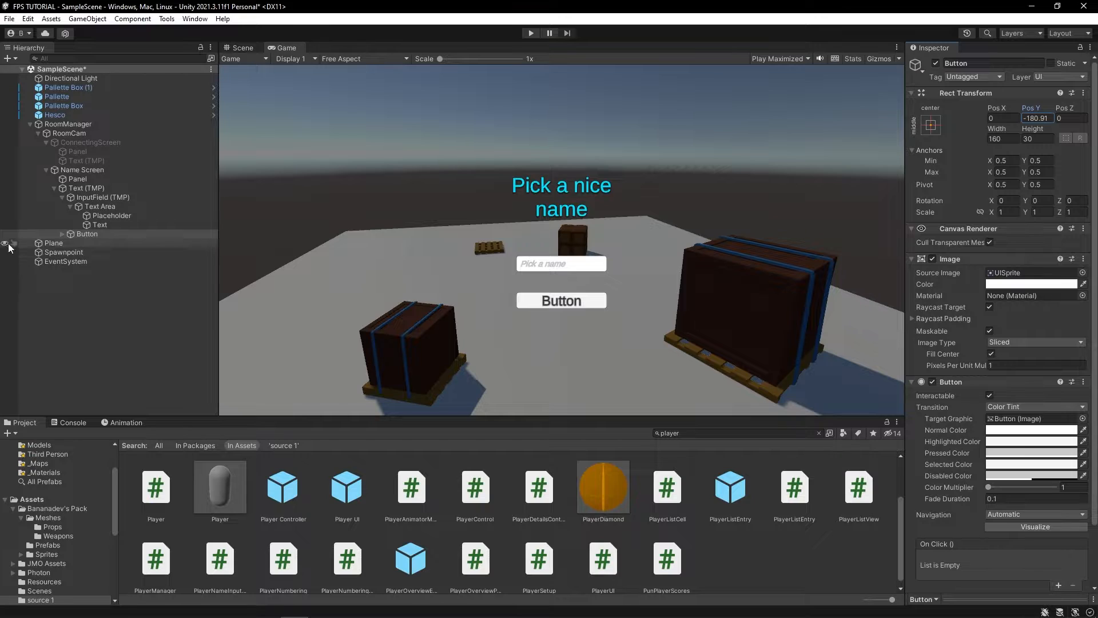
Label the button 'Join room' and make its image colour green.
click(102, 243)
text(J)
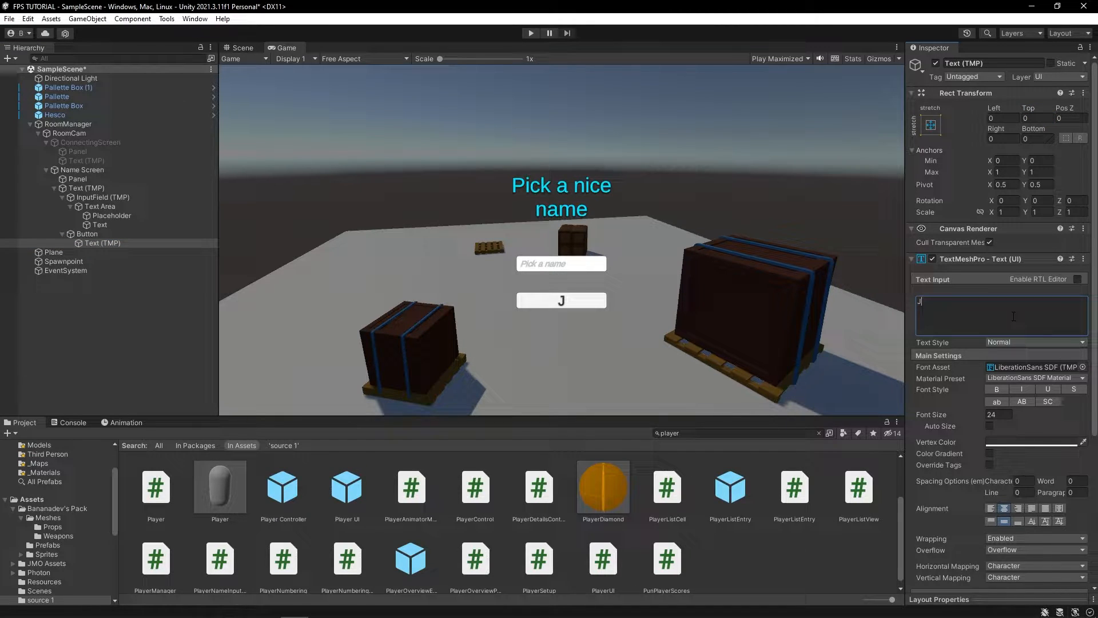
text(oin room)
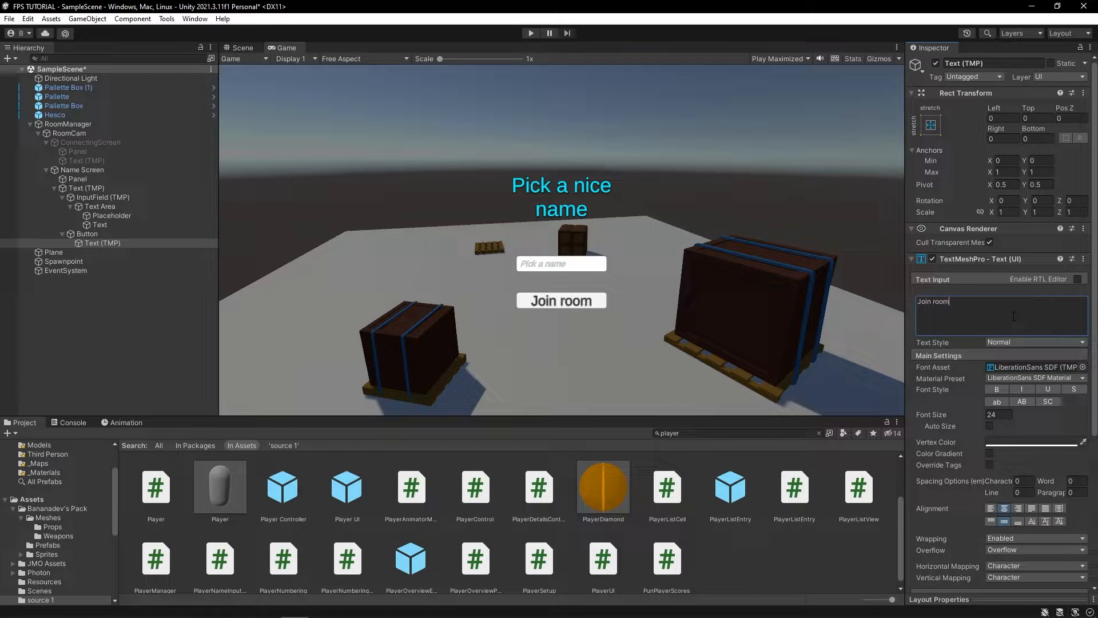
click(88, 234)
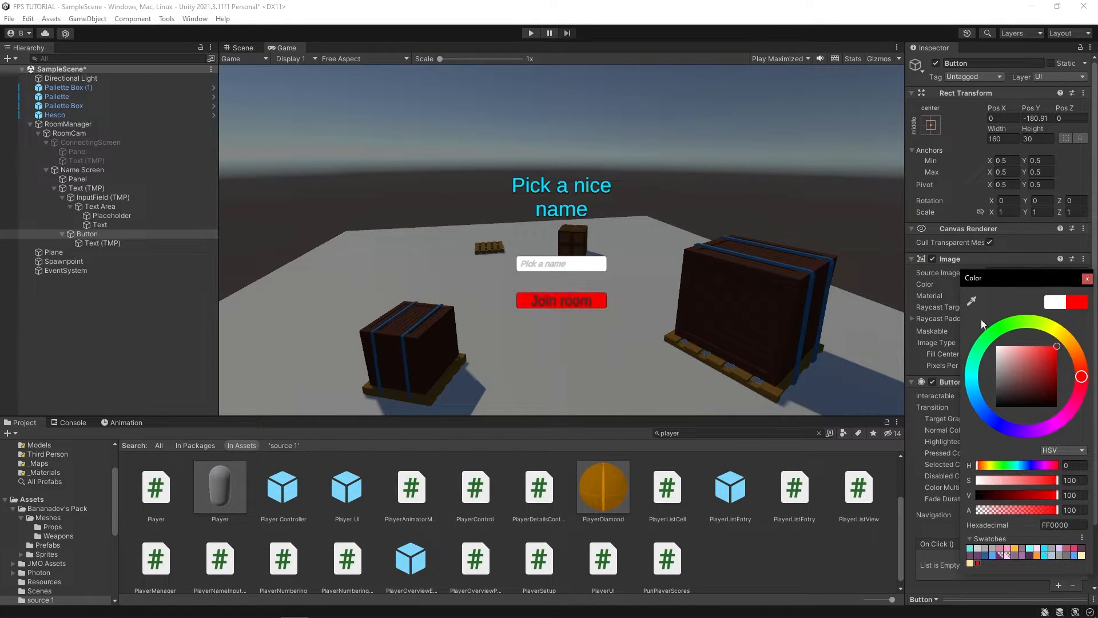
click(1016, 343)
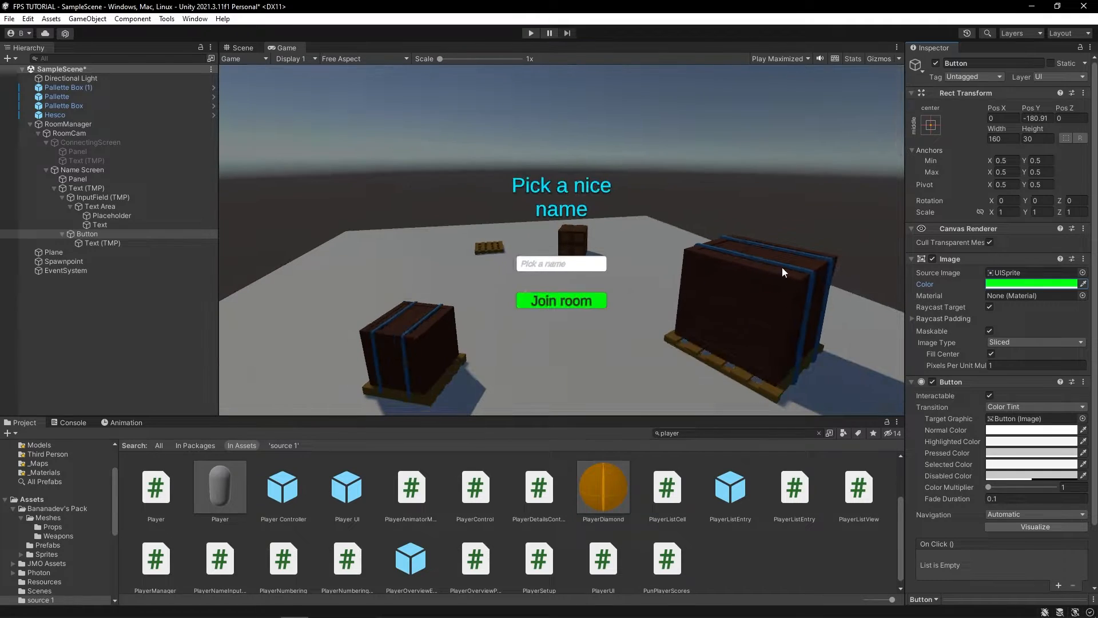
mouse_move(645, 364)
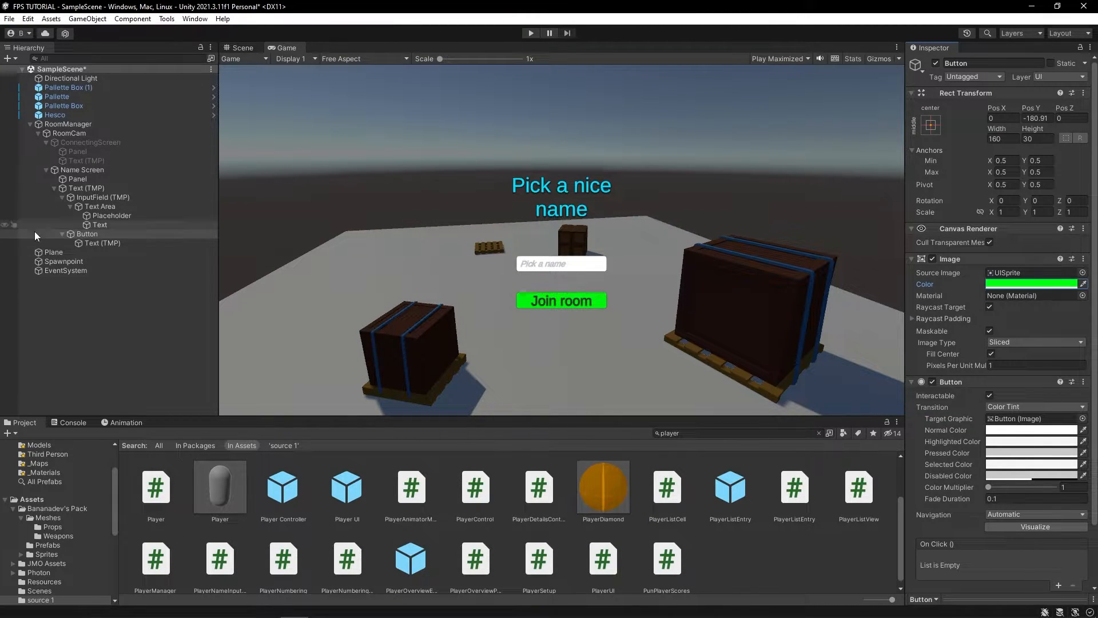
click(69, 124)
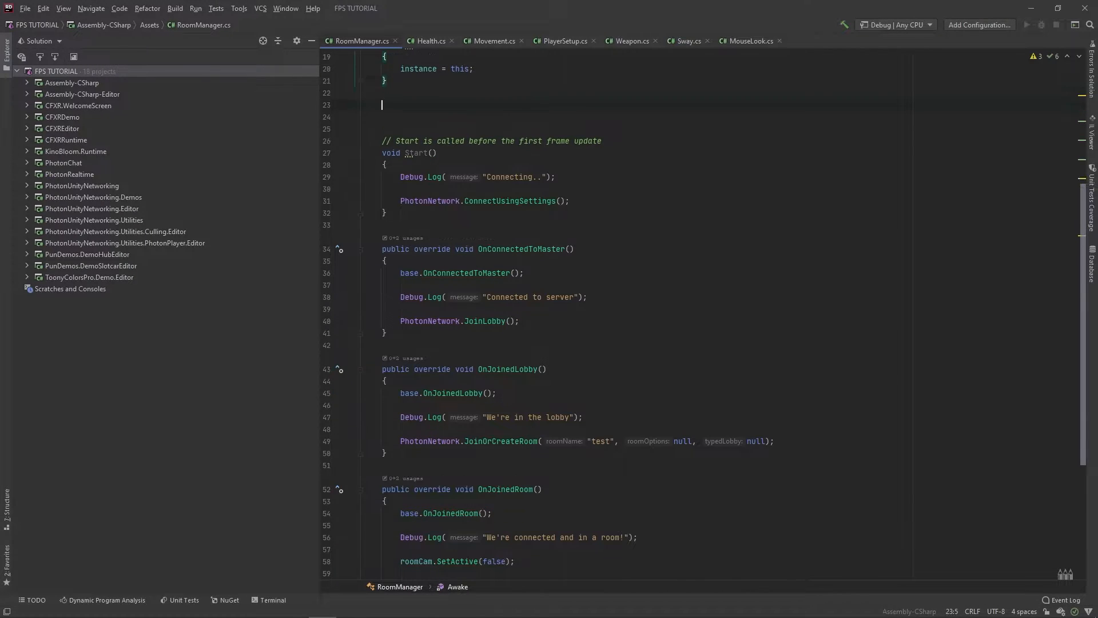
Add ChangeNickname() and JoinRoomButtonPressed() method stubs to RoomManager.
text(public void)
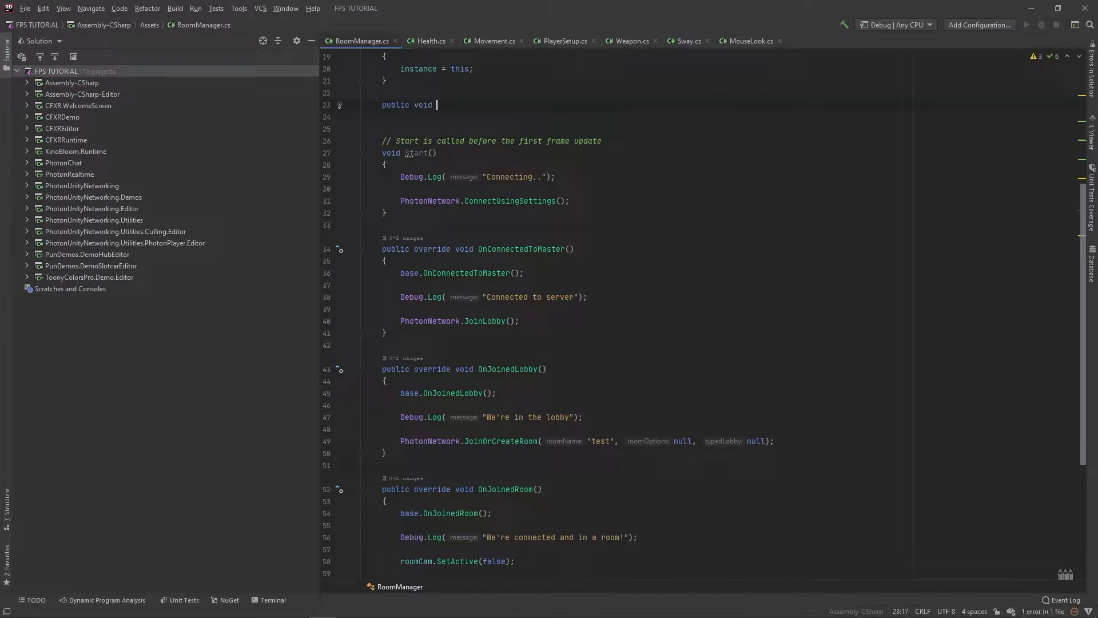
text(C)
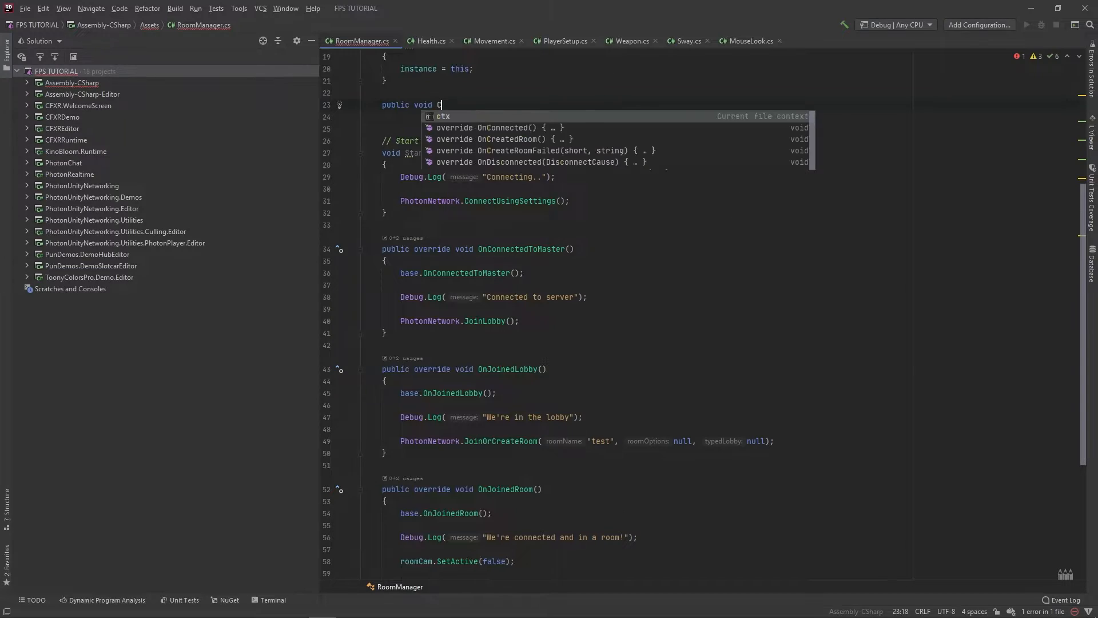
text(hangeNic)
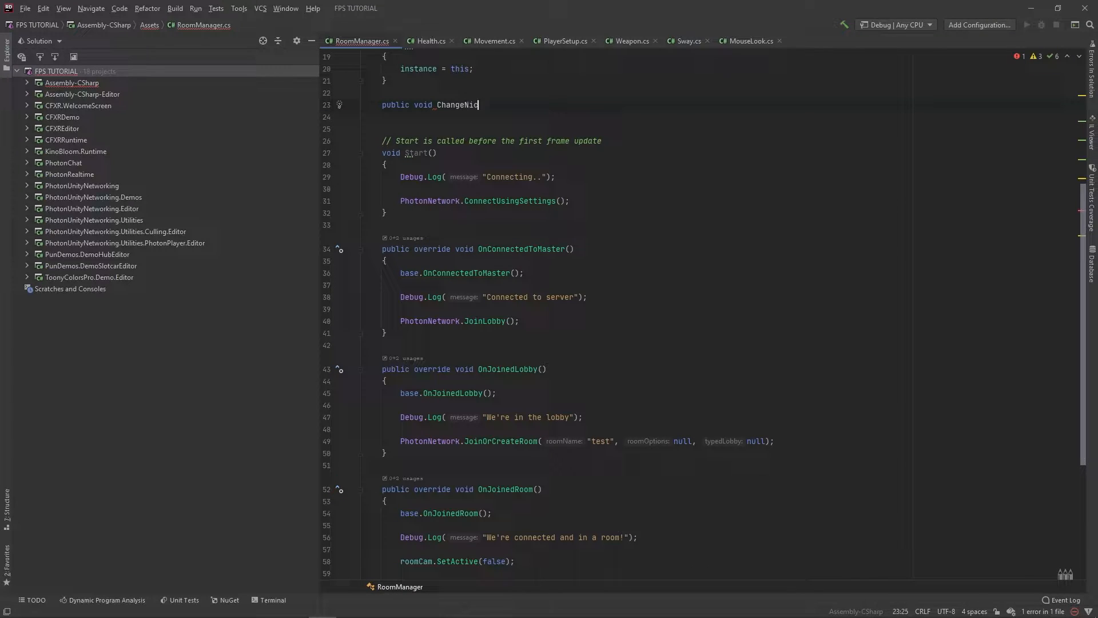
text(kname())
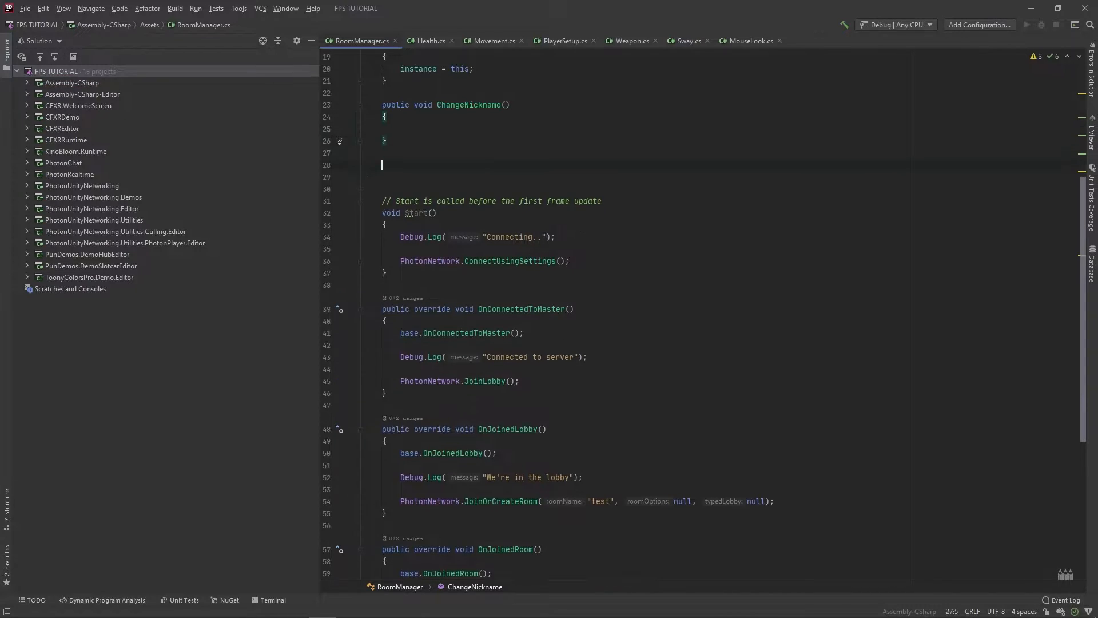
text(public void JoinRoomButtonPressed)
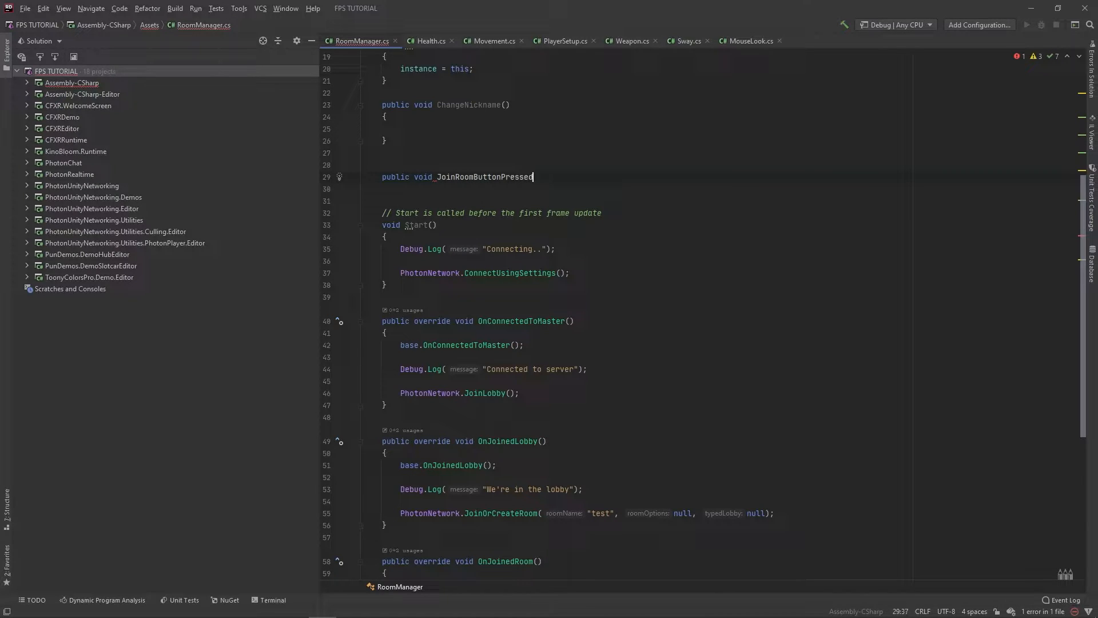
text(())
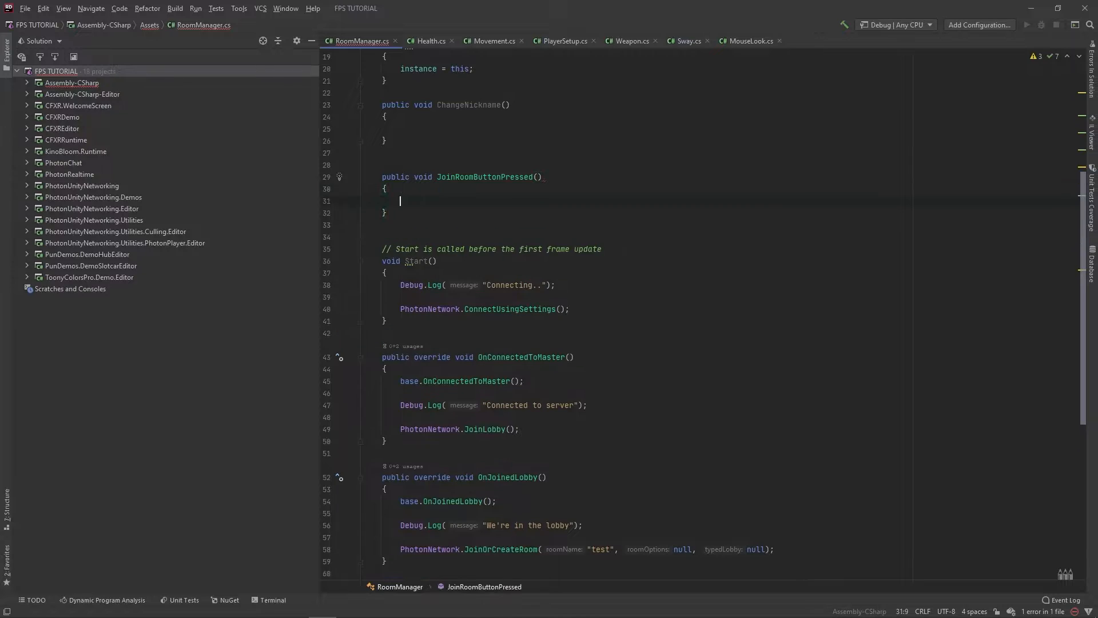
Add a private string nickname field defaulting to "unnamed".
scroll(up, 3)
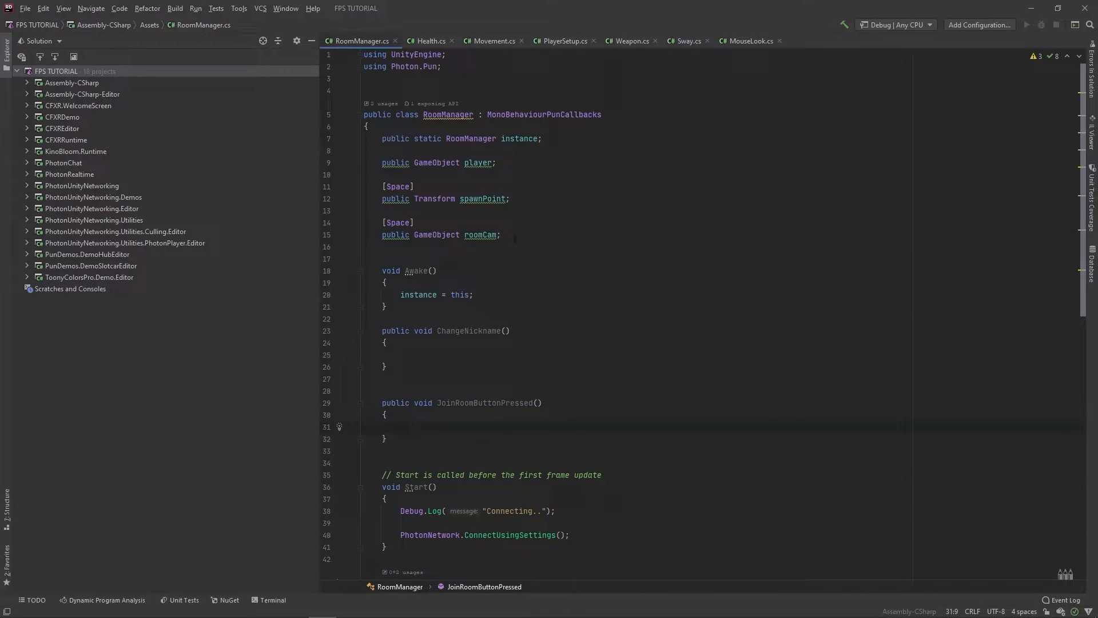
text(private)
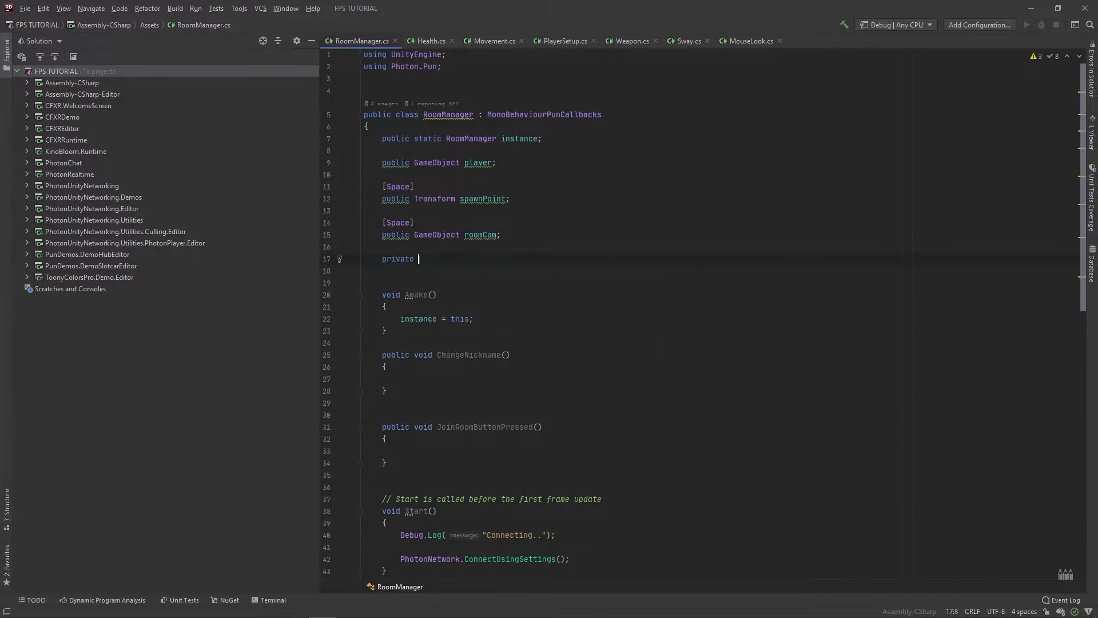
text(string)
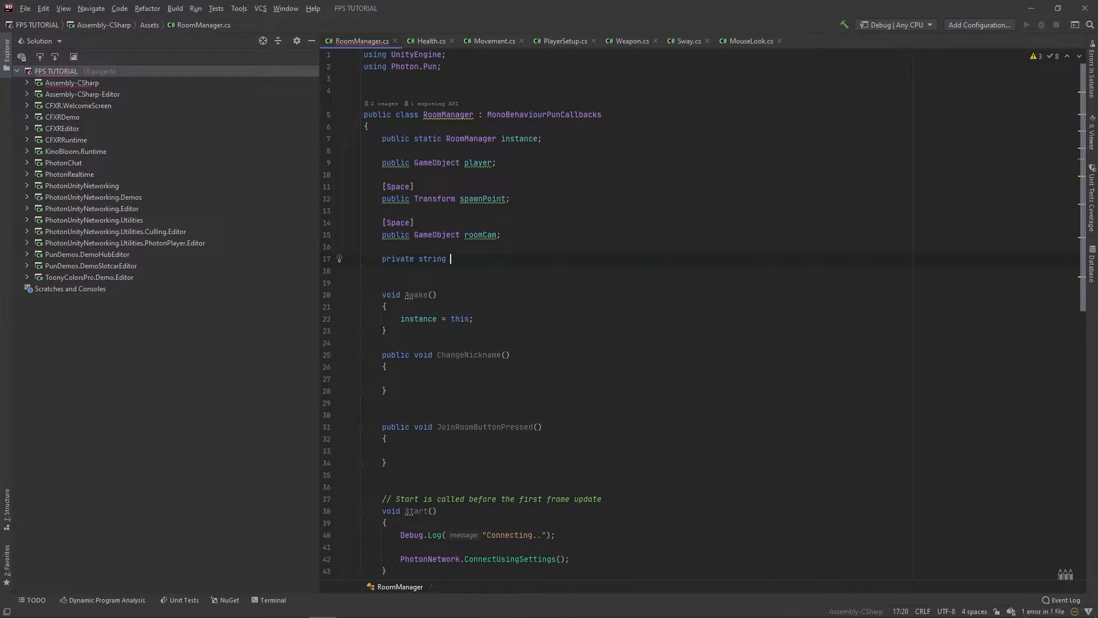
text(nickname = "unnma)
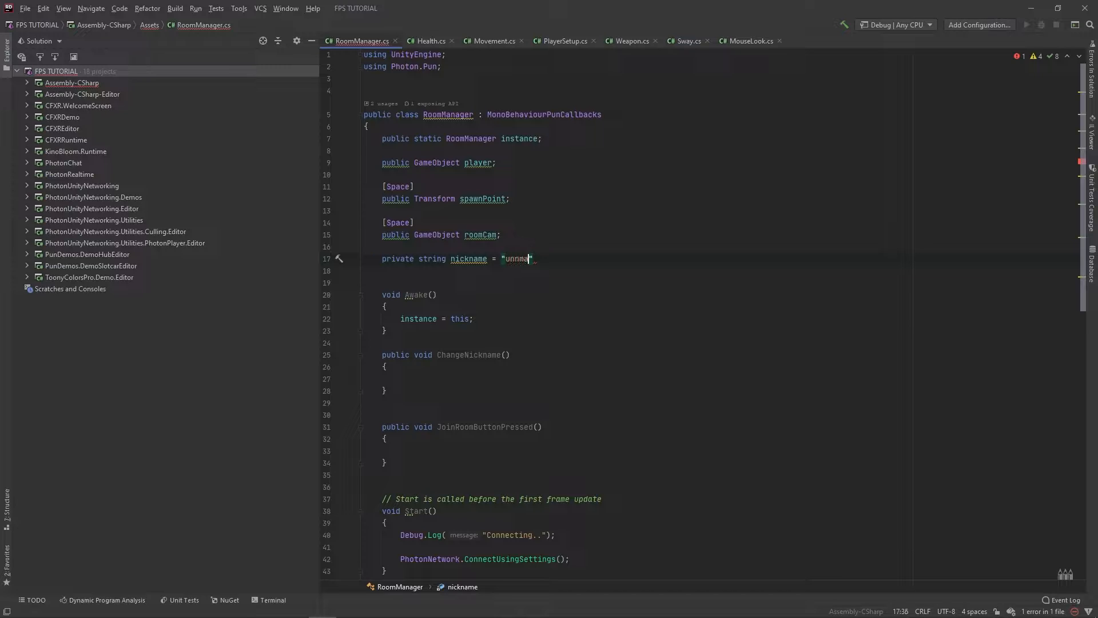
text(d)
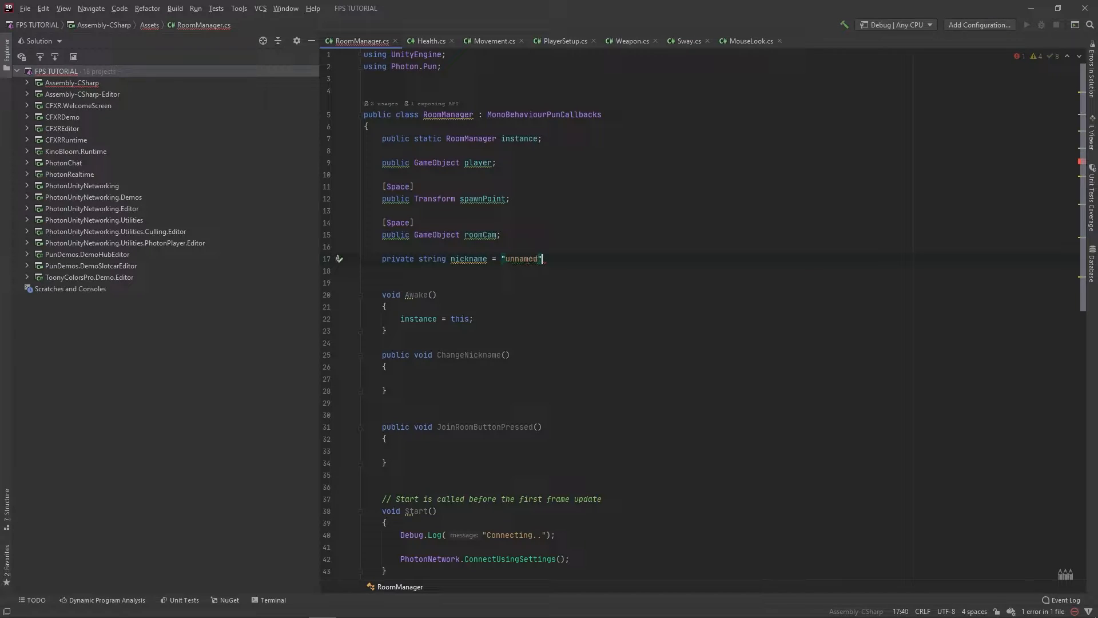
scroll(down, 3)
text(;)
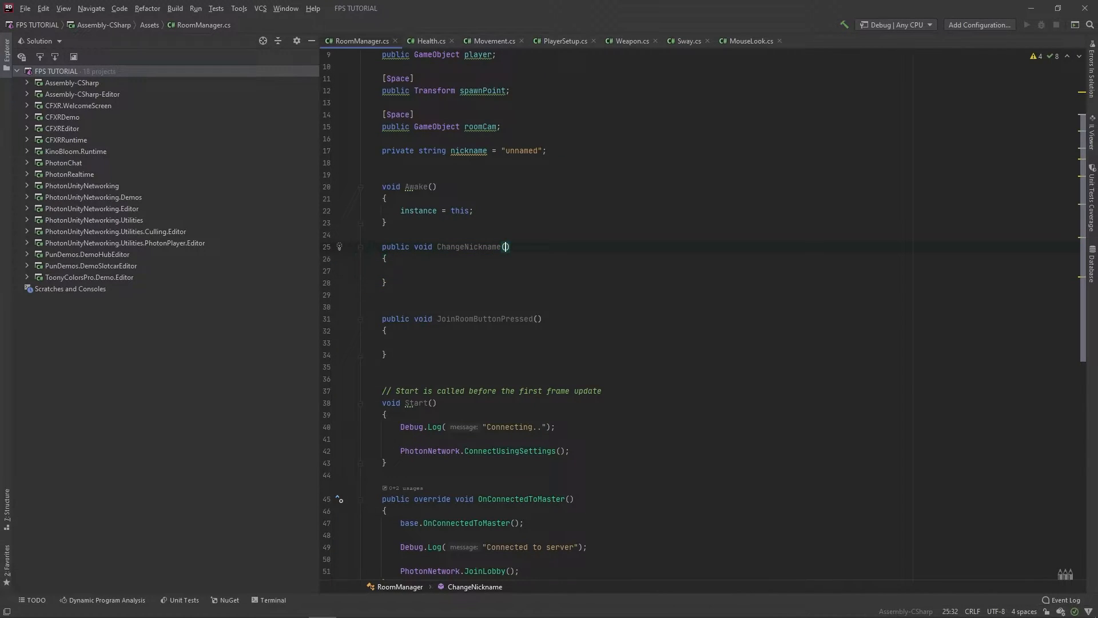
Give ChangeNickname a string _name parameter and move the connection code into JoinRoomButtonPressed.
text(string _na)
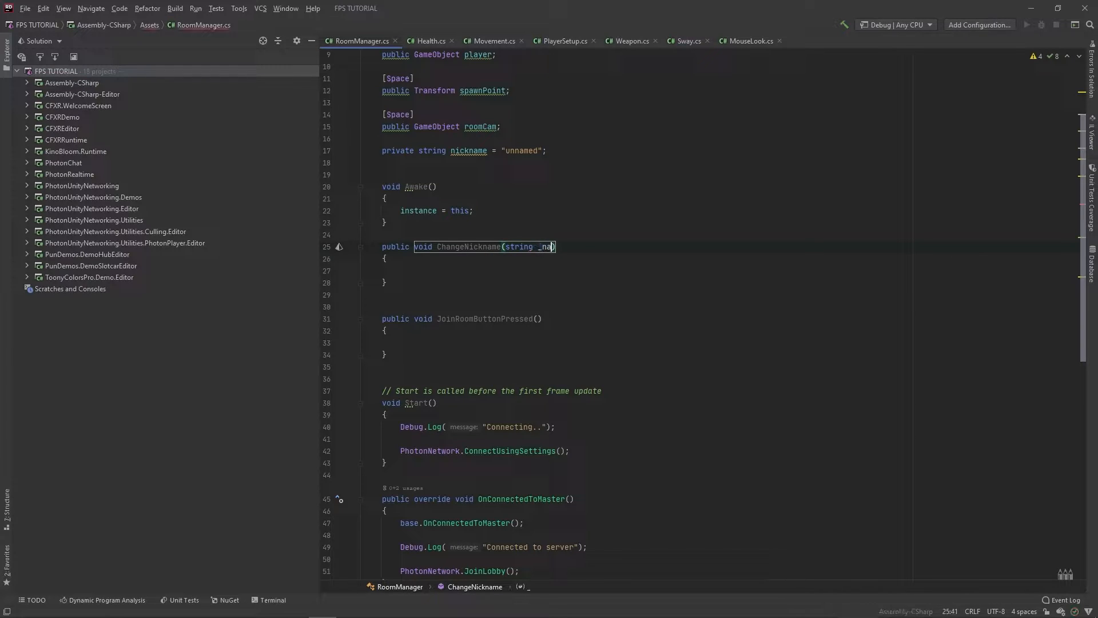
text(n)
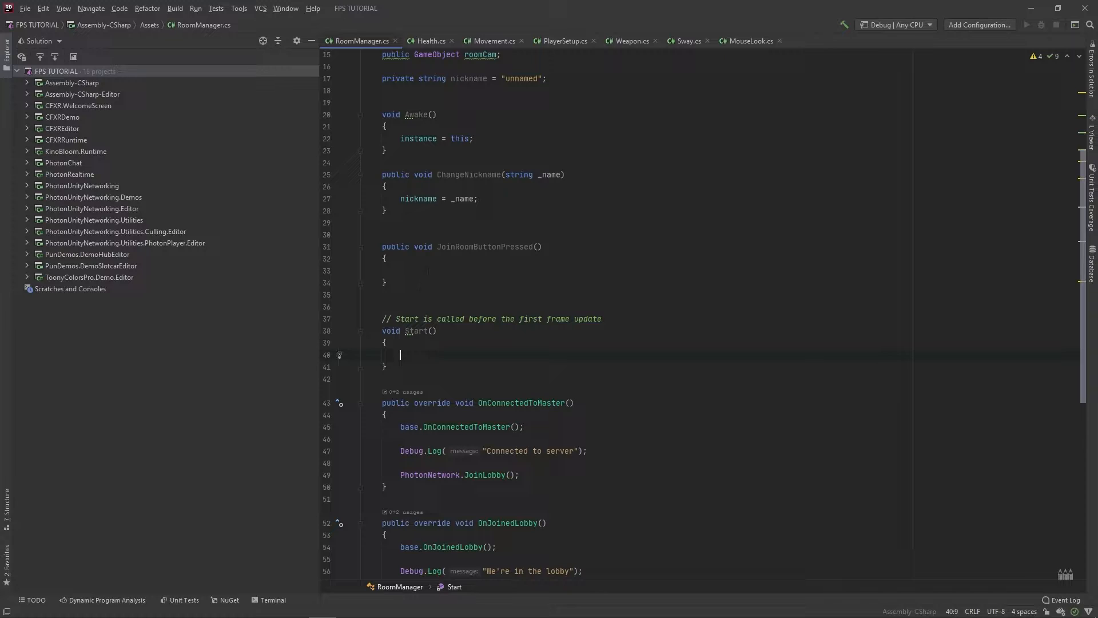
click(428, 271)
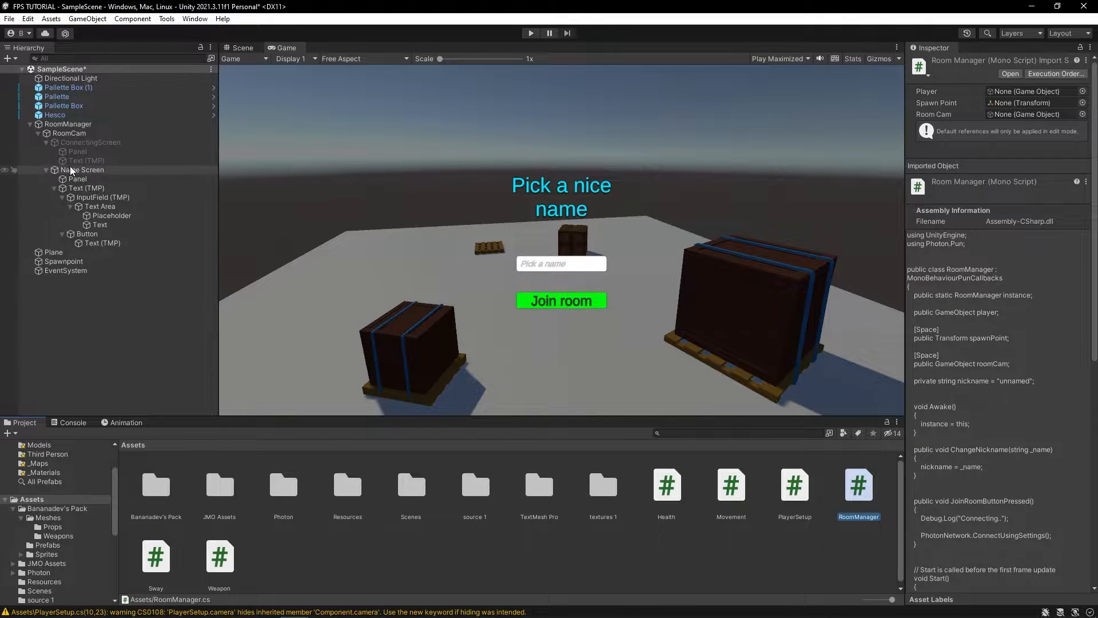
click(81, 169)
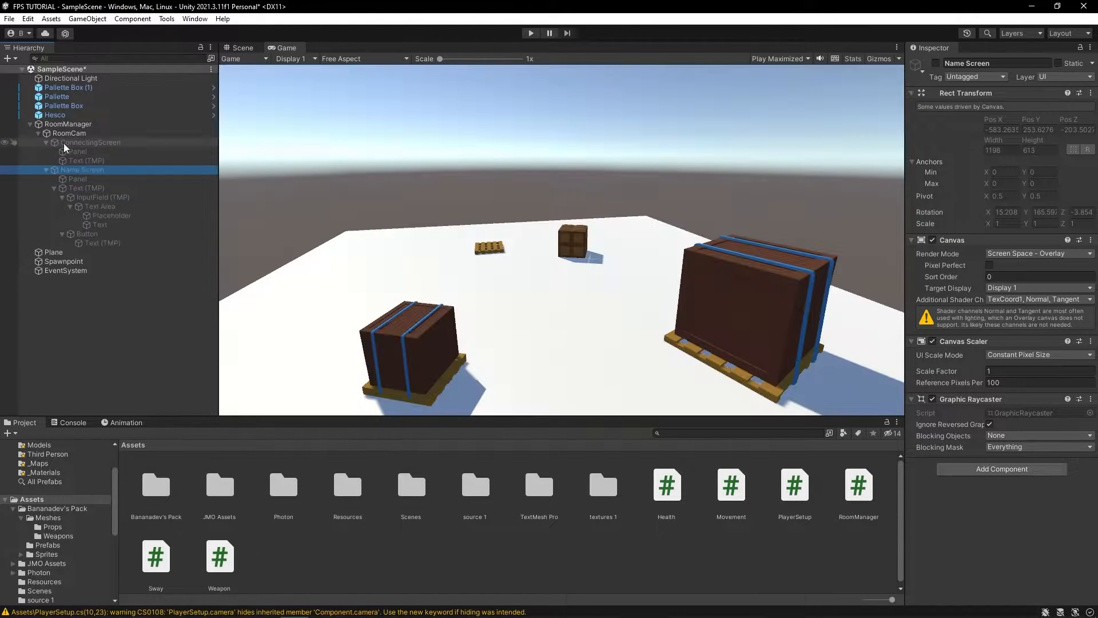
click(90, 142)
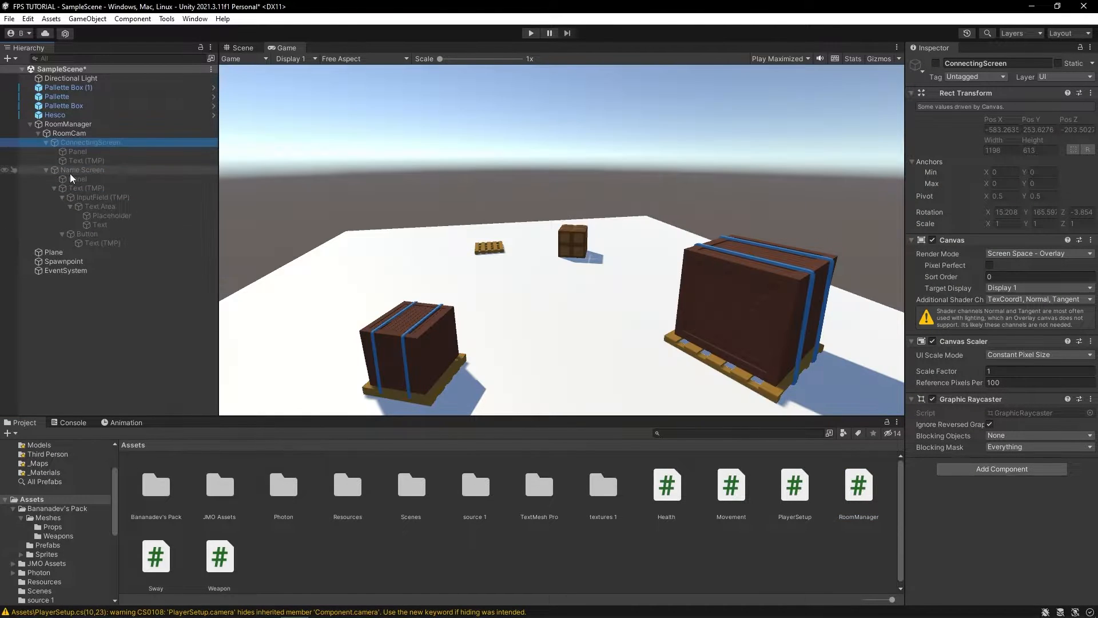
click(69, 125)
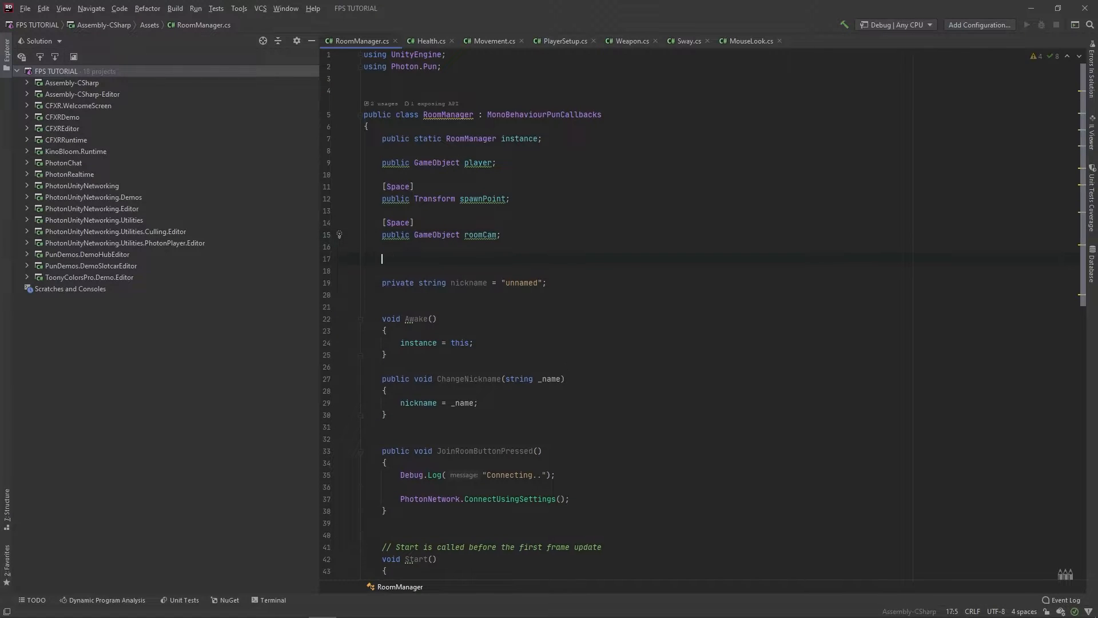
Add [Space] public GameObject nameUI and connectingUI fields to RoomManager.
text([Space])
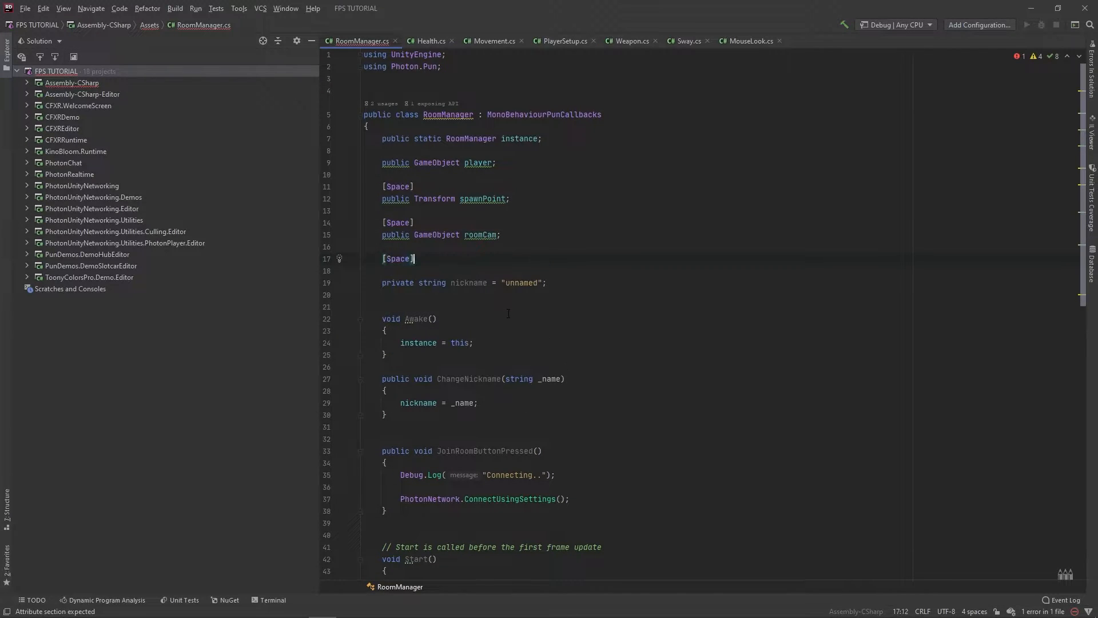
text(public GameObject nameUI;)
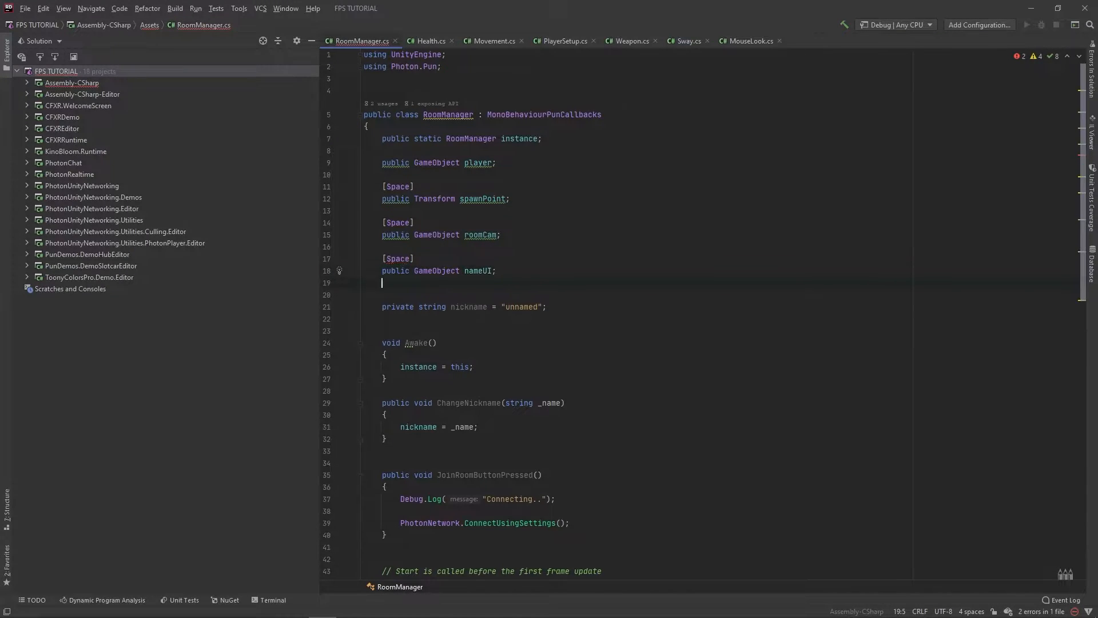
text(public Gsa)
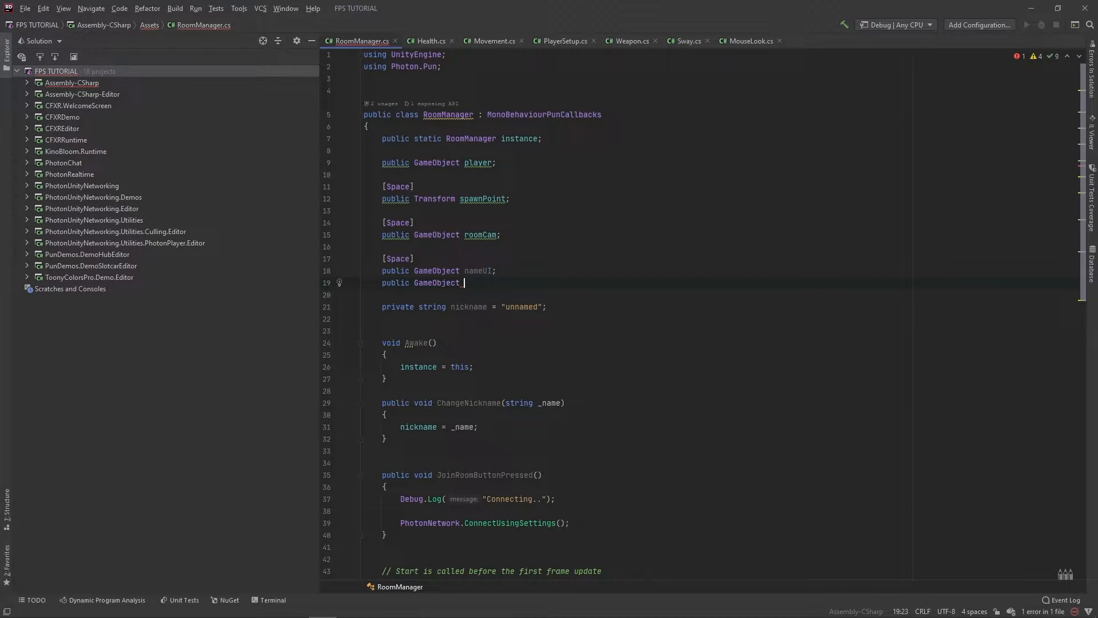
text(_connecting)
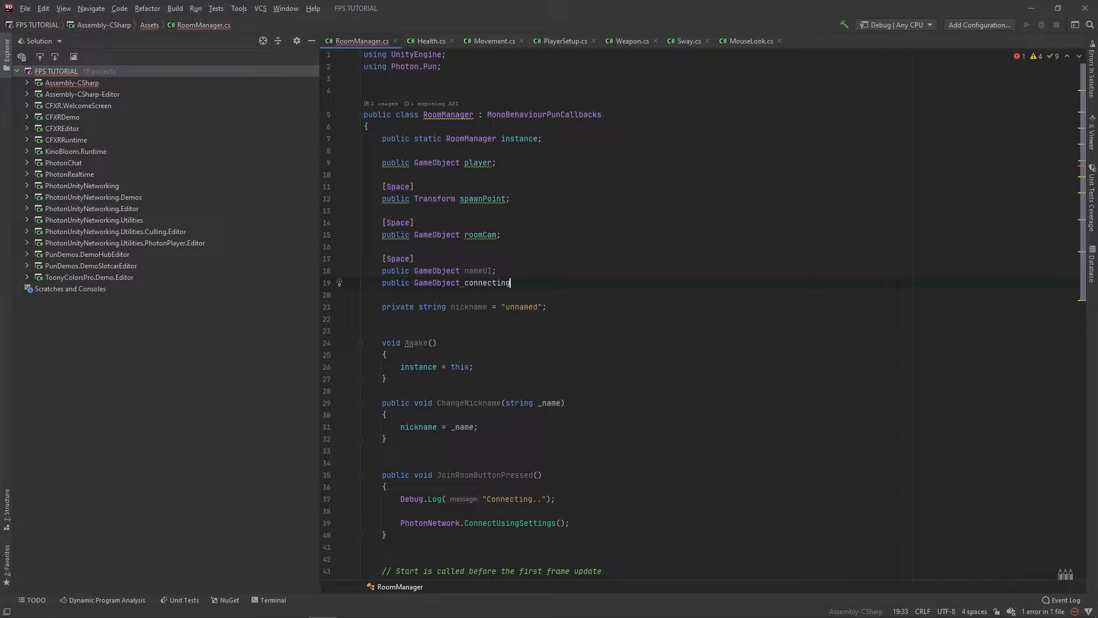
text(UI;)
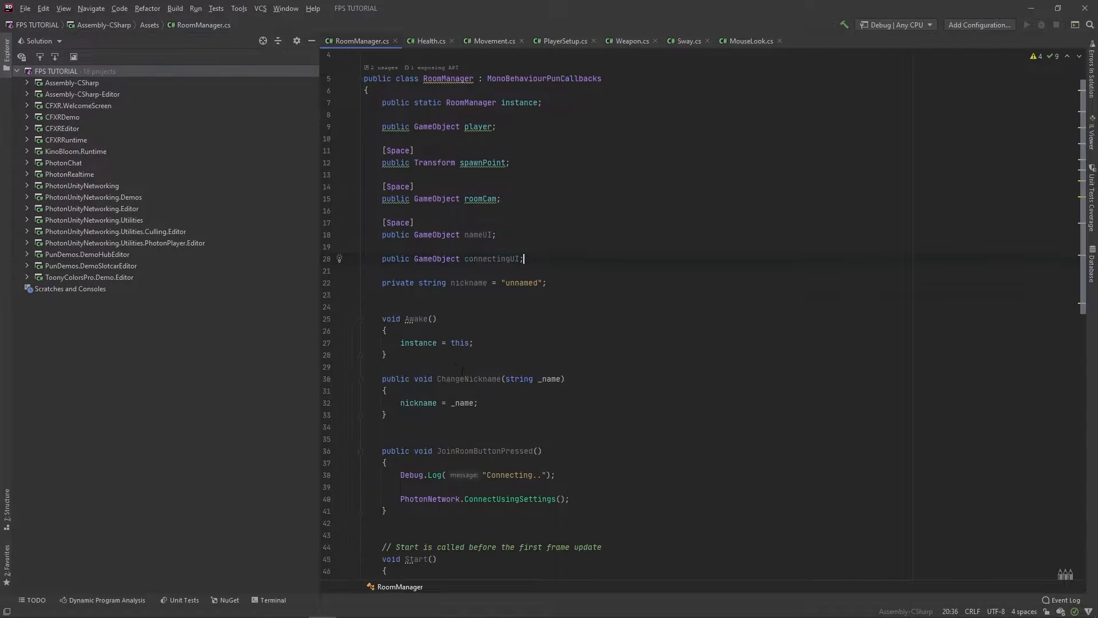
scroll(down, 3)
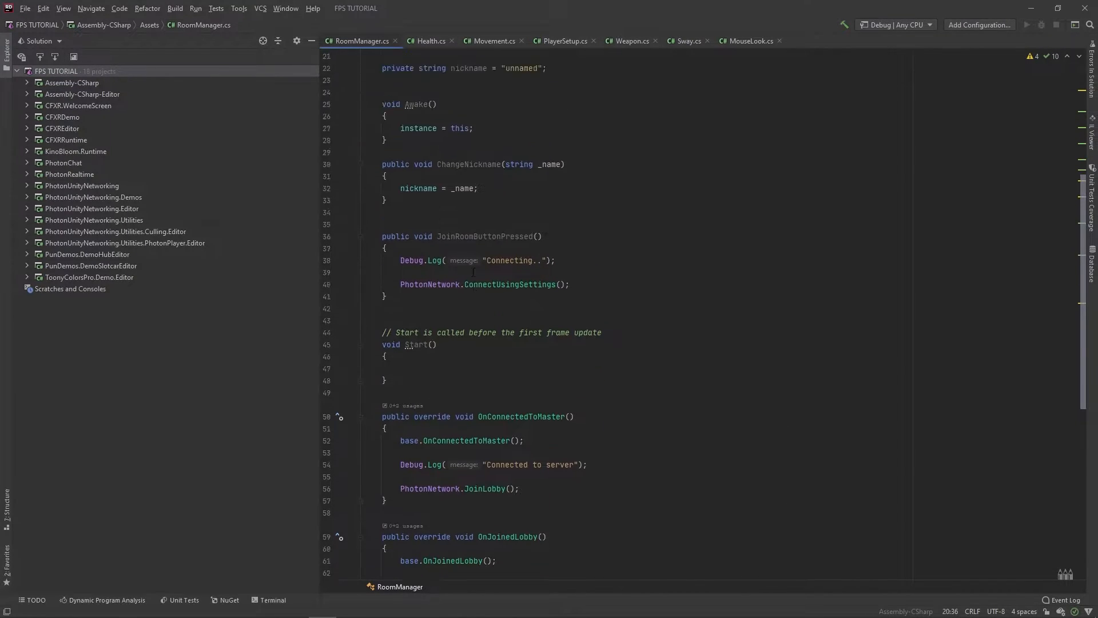
scroll(up, 3)
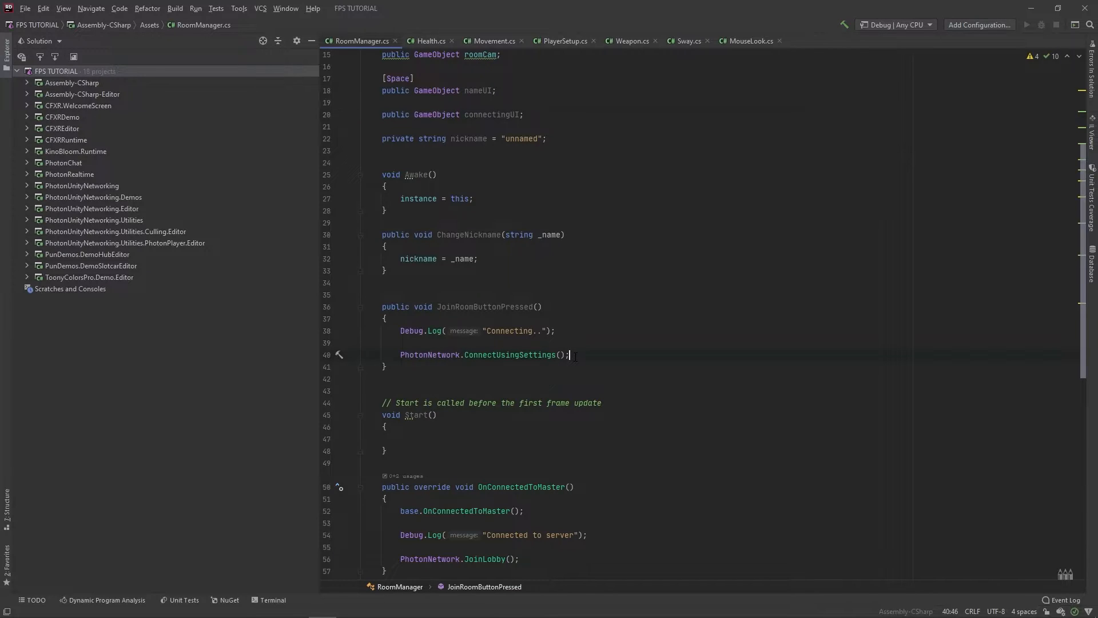
In JoinRoomButtonPressed, deactivate nameUI and activate connectingUI.
text(nameUI.SetActive();)
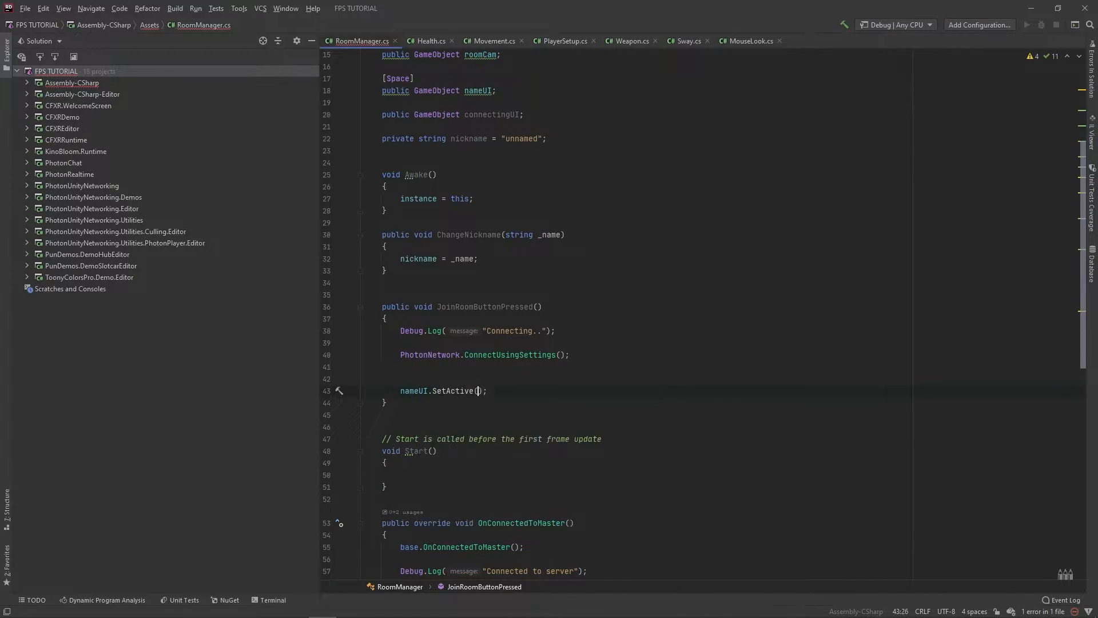
text(false)
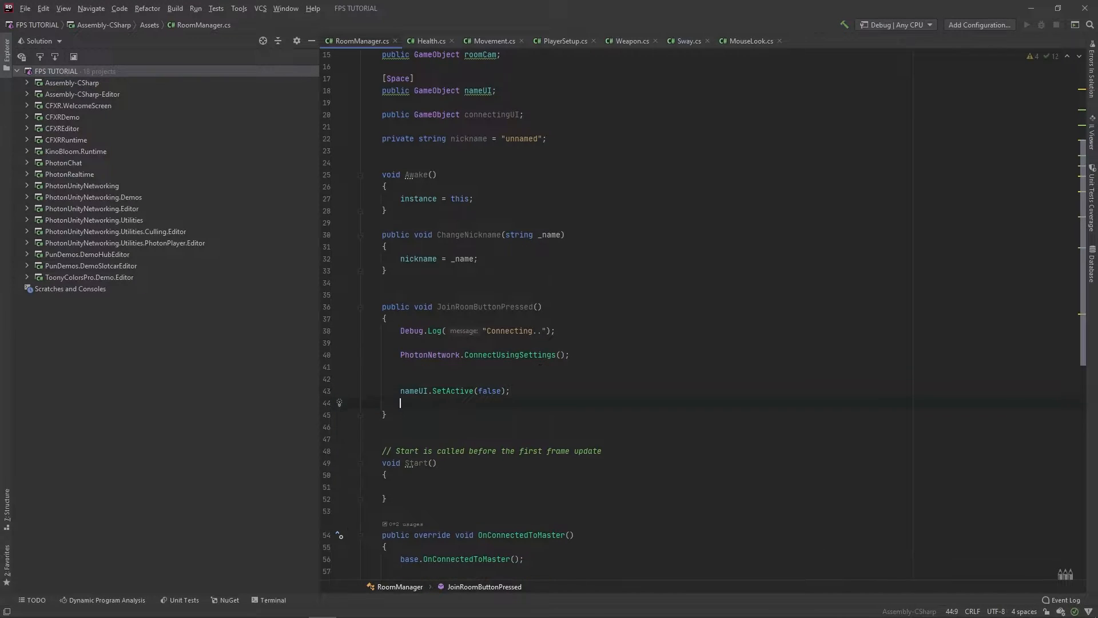
text(connectingUI.SetActive(true);)
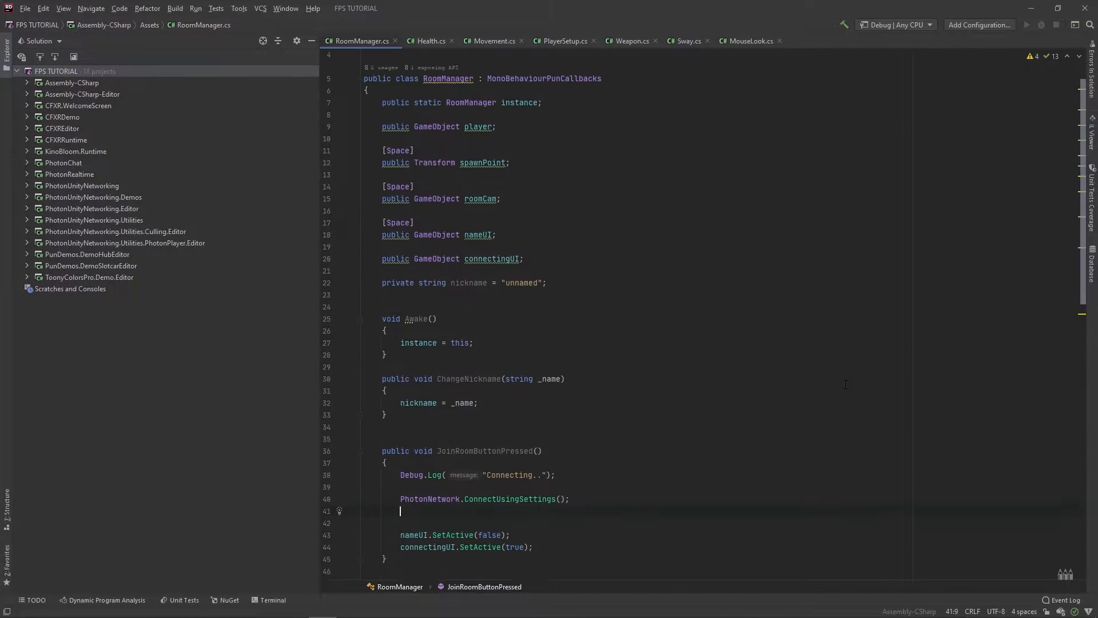
scroll(down, 3)
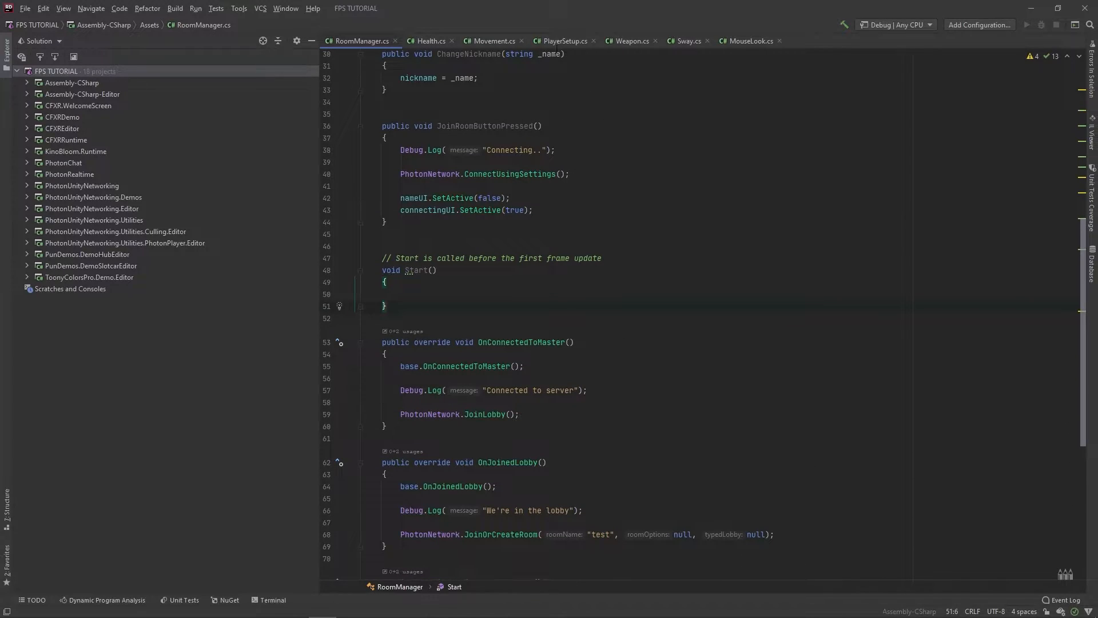
Add a public string nickname field to PlayerSetup.
click(562, 41)
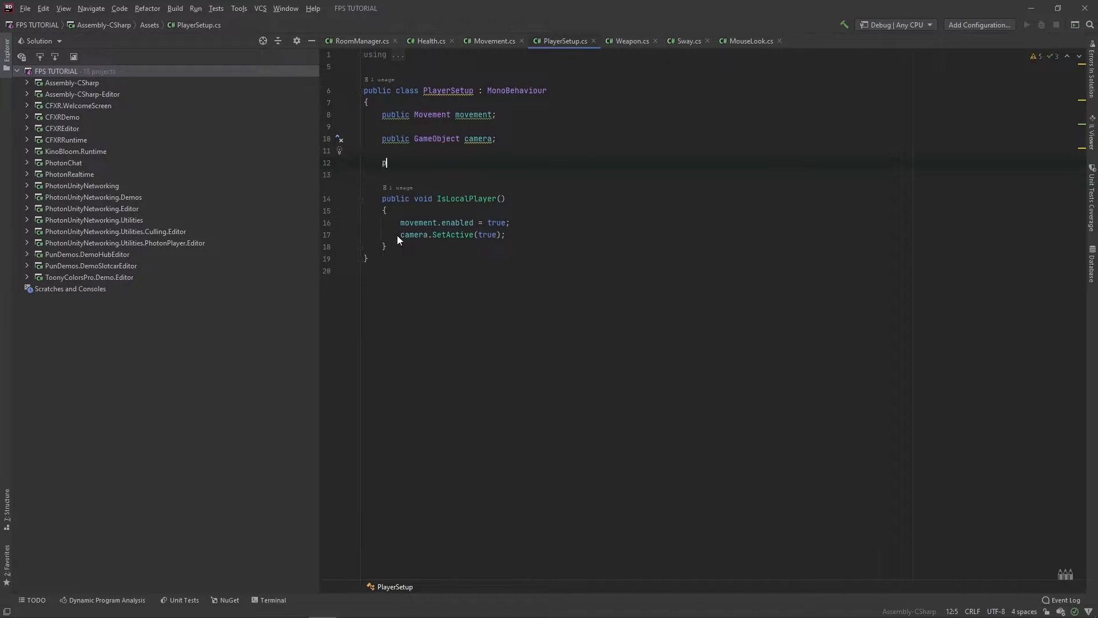
text(ublic string)
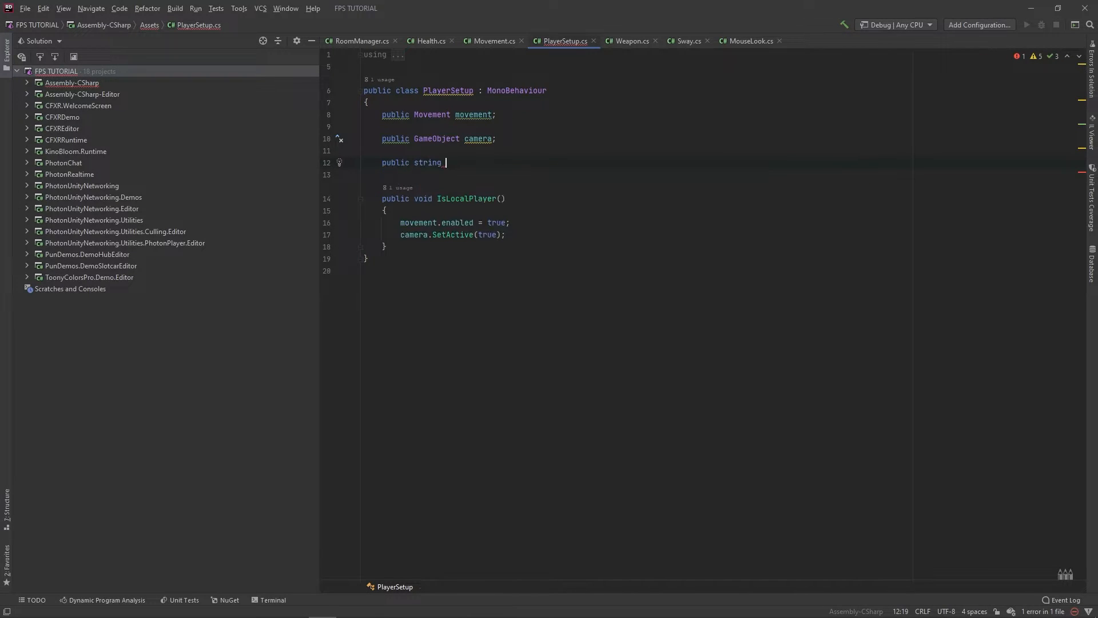
text(nick)
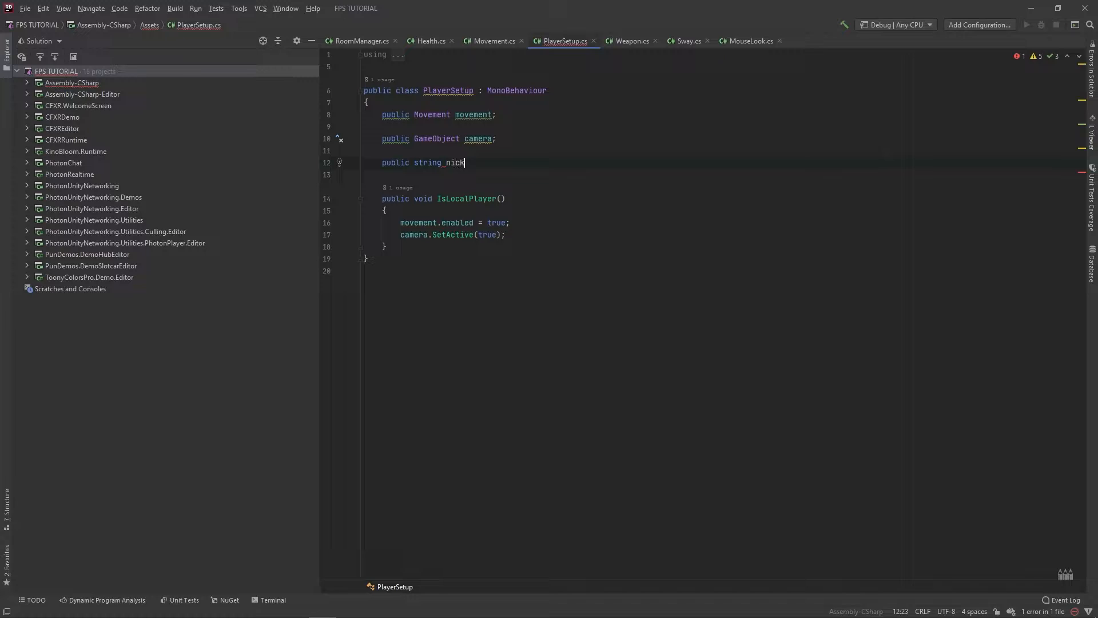
text(name;)
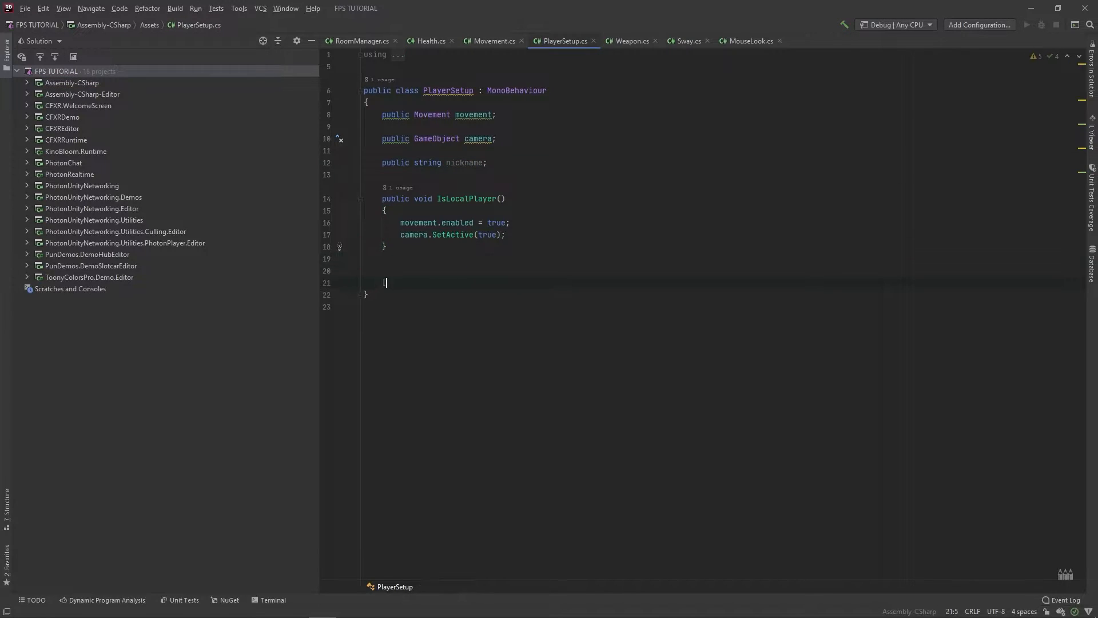
Add a [PunRPC] SetNickname(string _name) method that assigns nickname = _name.
text(PunRPC])
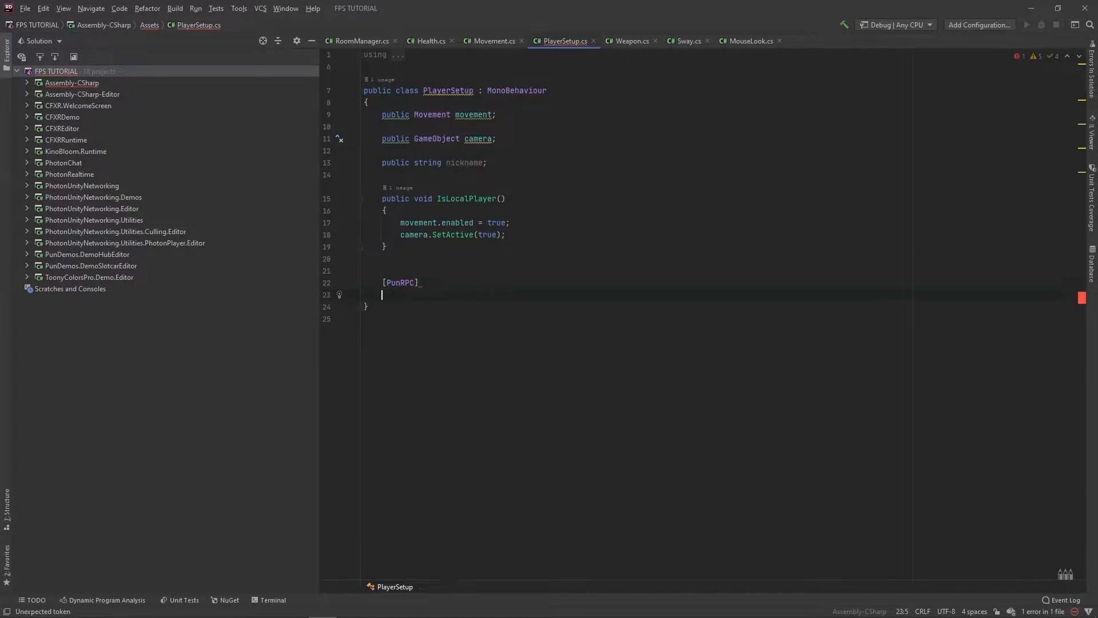
text(public void)
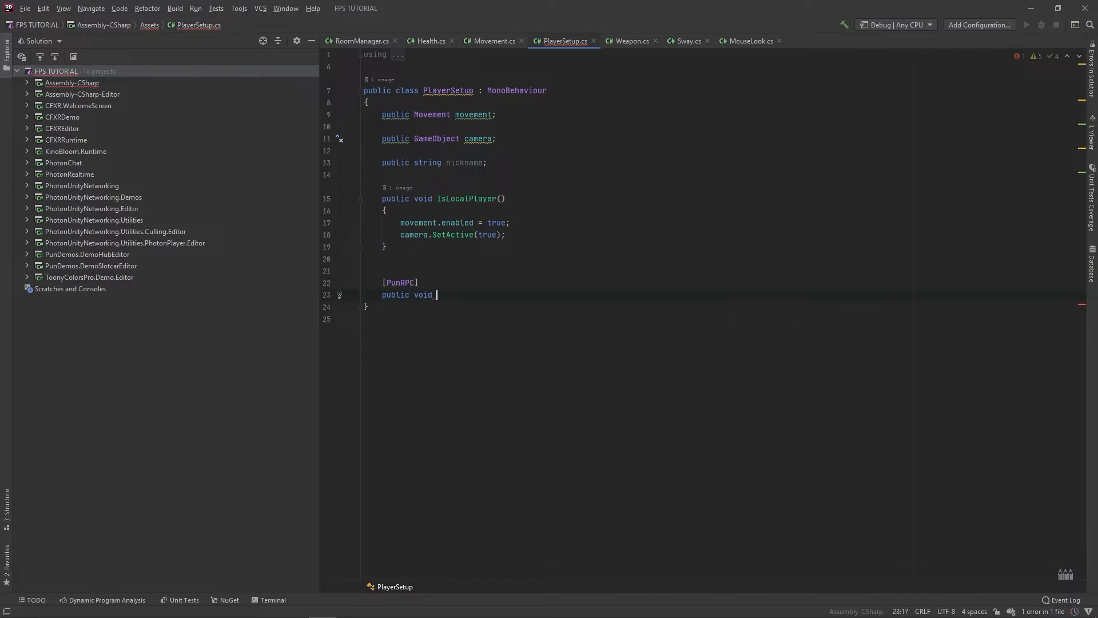
text(SetNick)
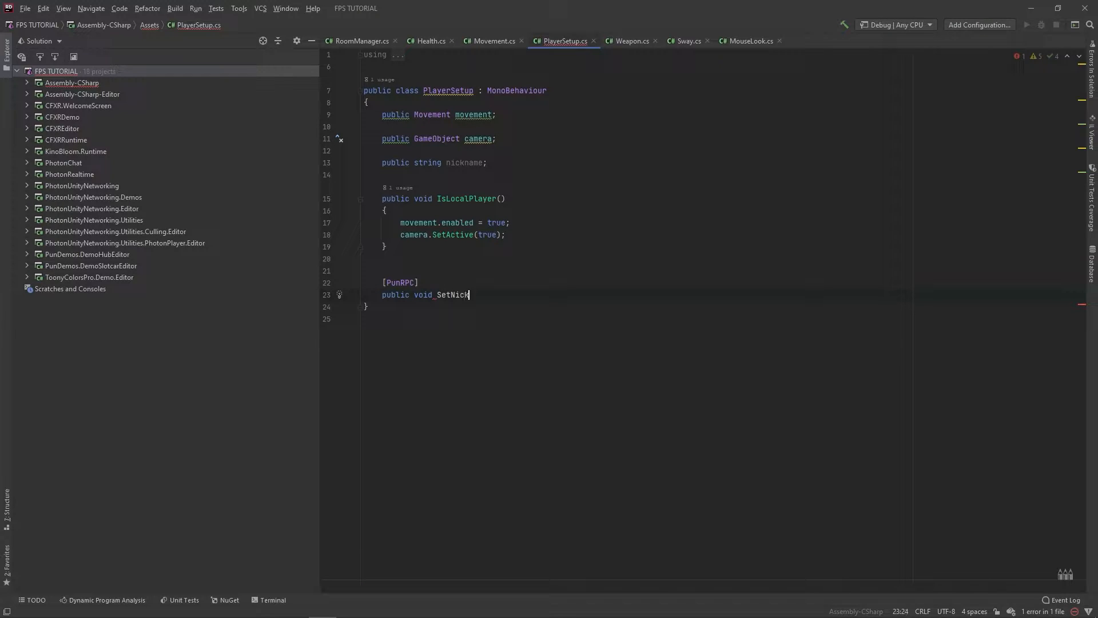
text(name())
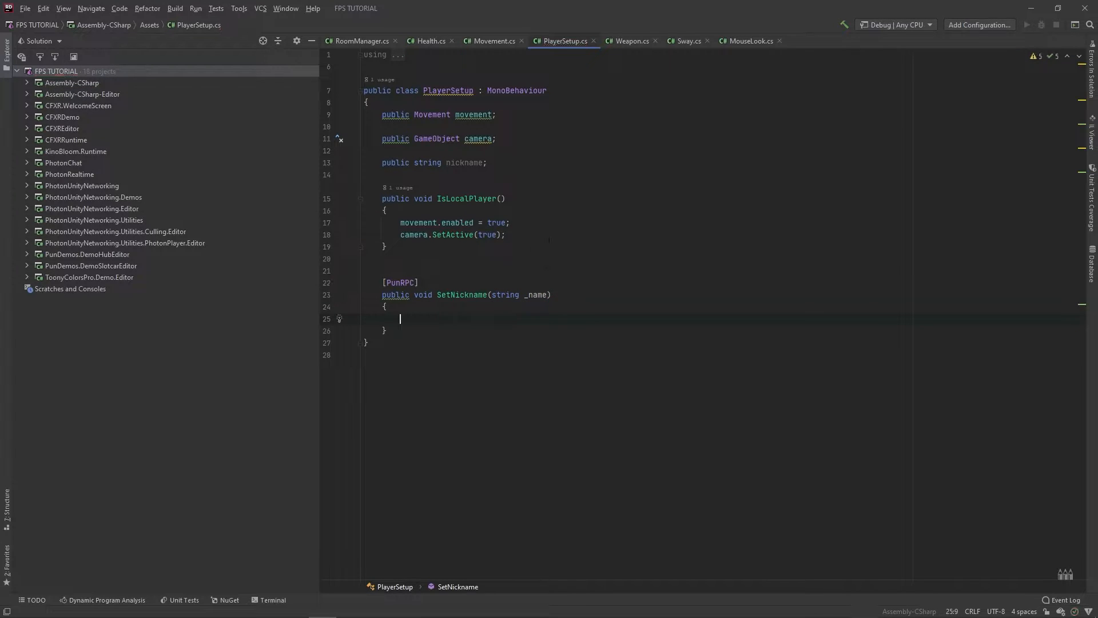
text(n)
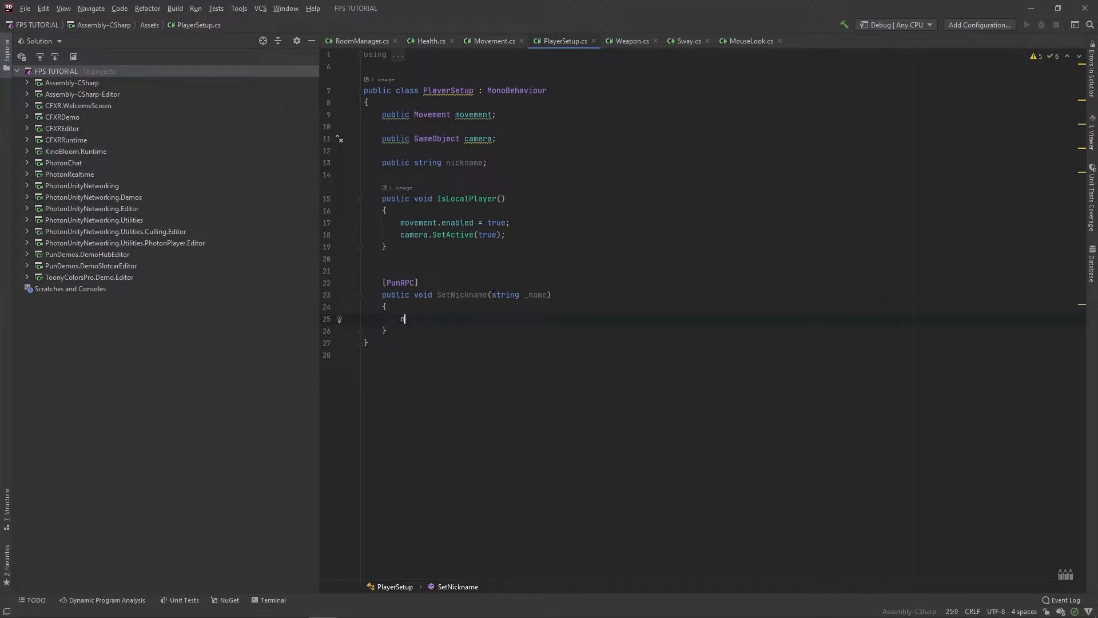
text(ickname = _nma)
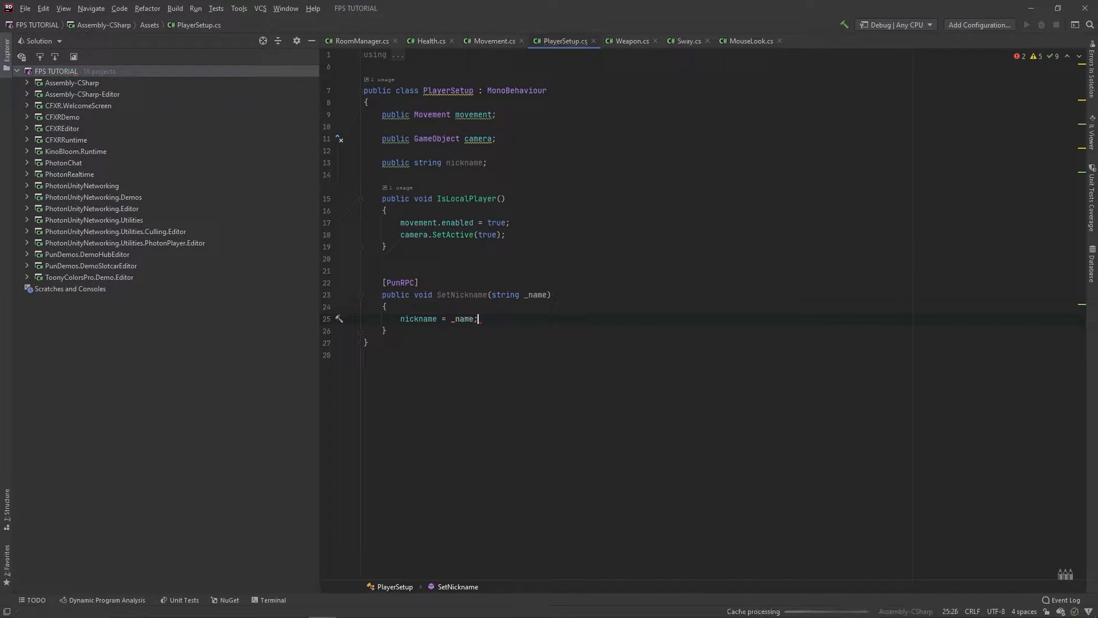
In SpawnPlayer, call the player's PhotonView RPC "SetNickname" to RpcTarget.All with nickname.
click(358, 41)
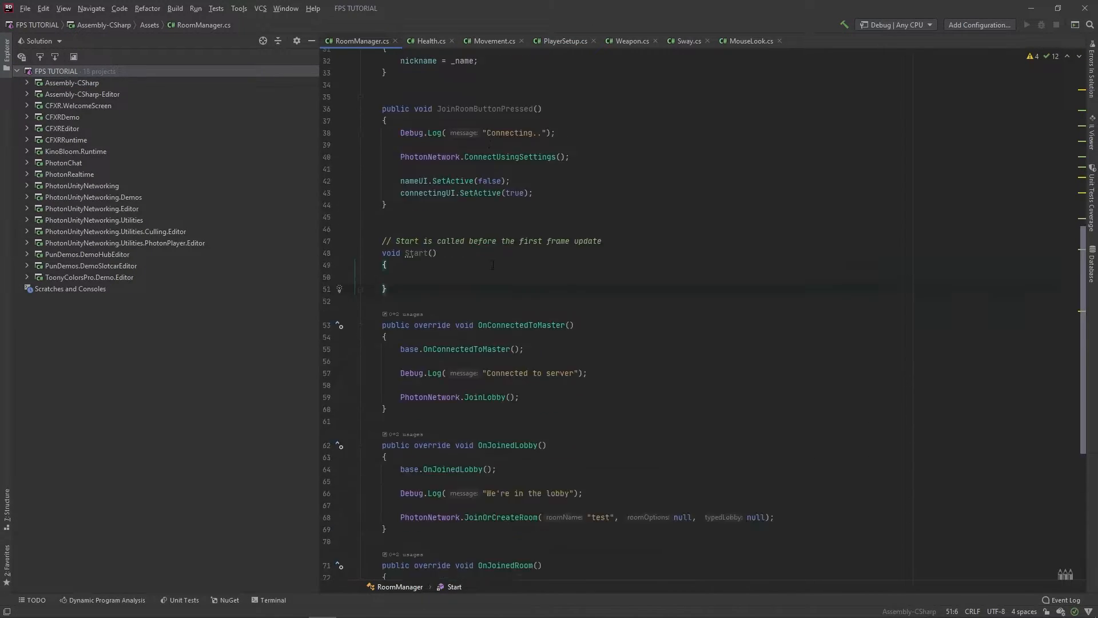
scroll(down, 3)
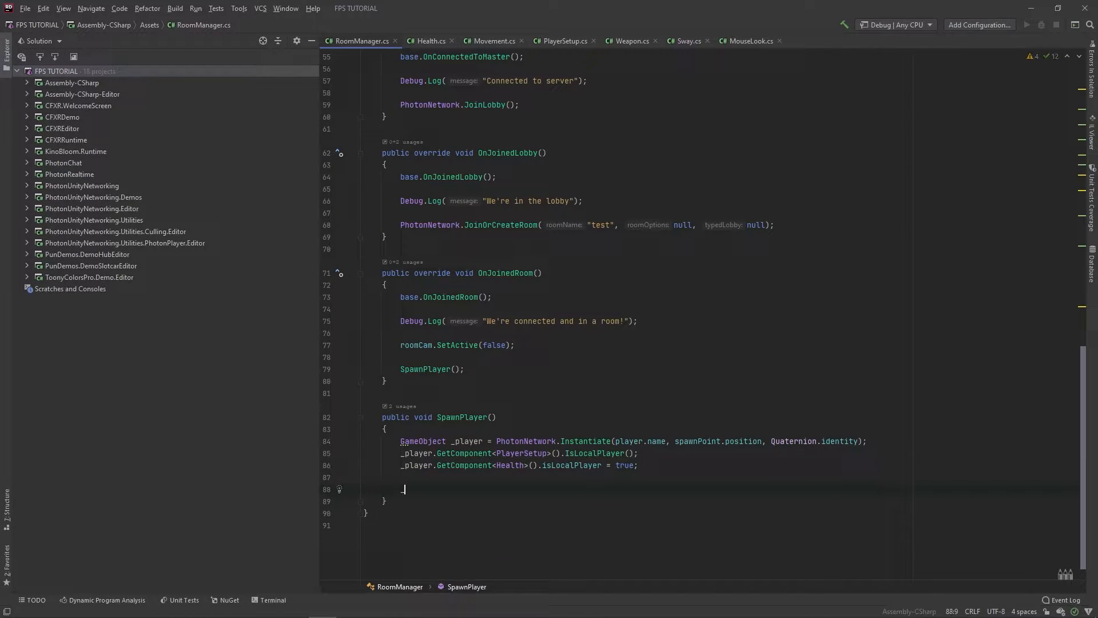
text(_player.GetComponent<Photo>()
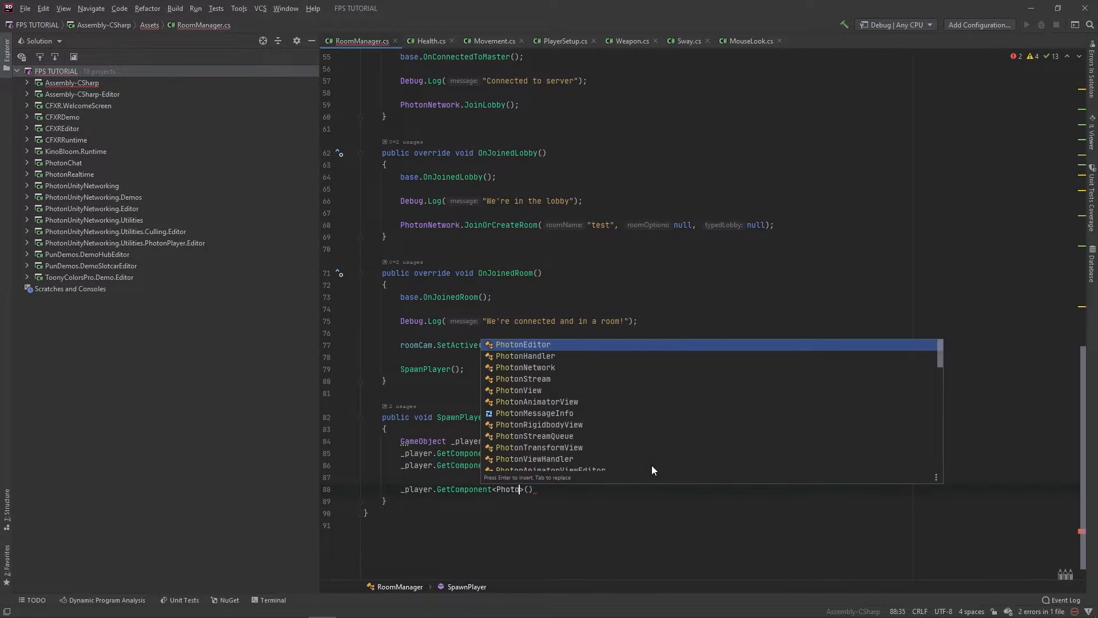
click(518, 390)
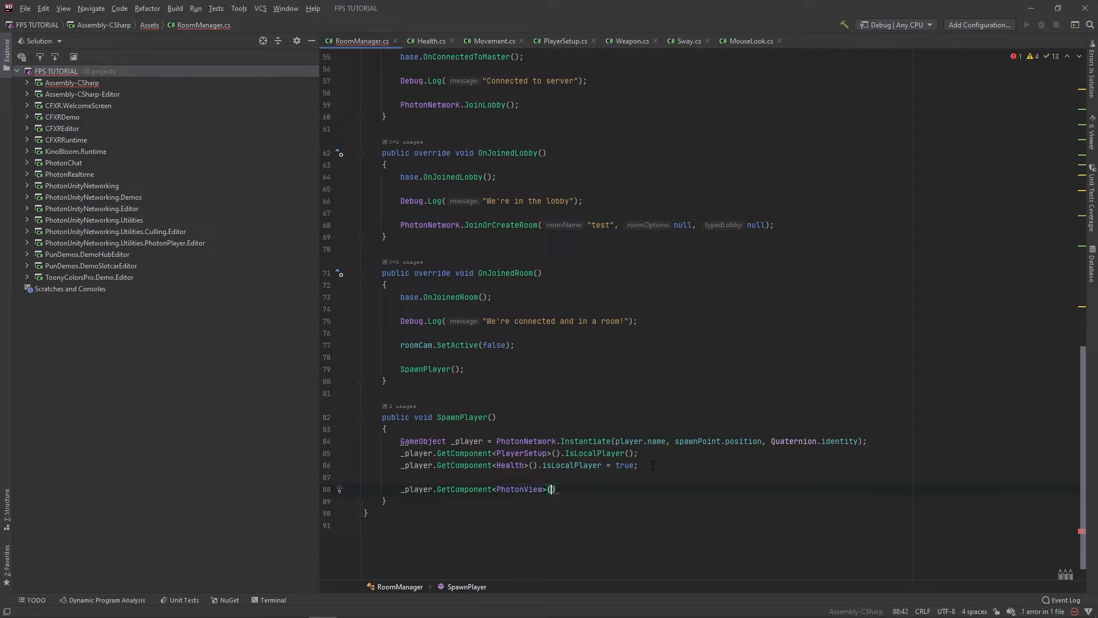
text(R)
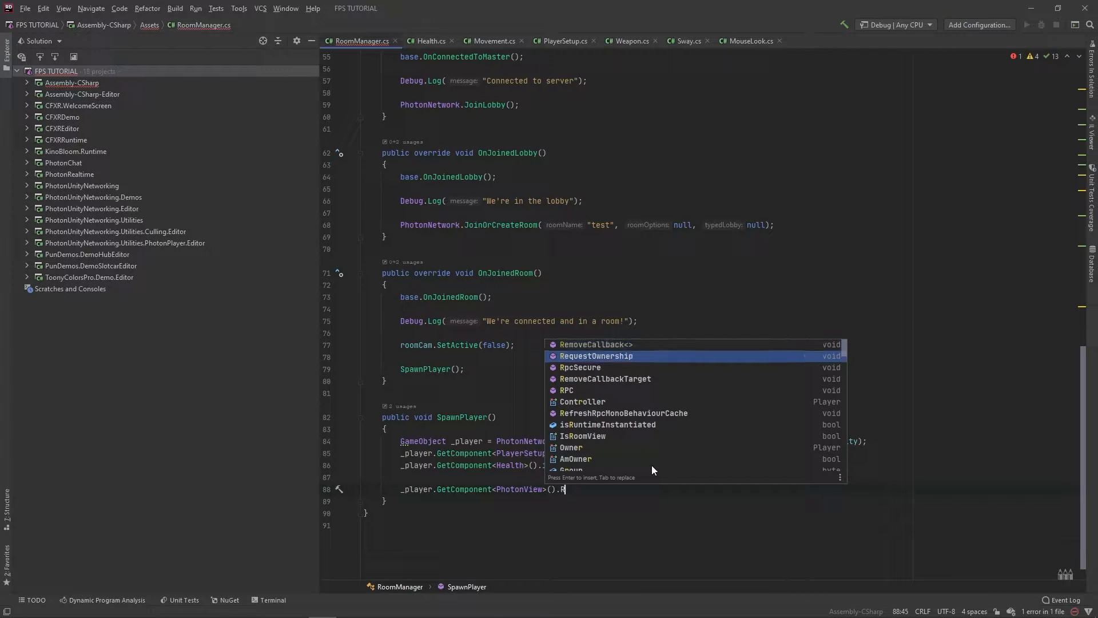
click(560, 41)
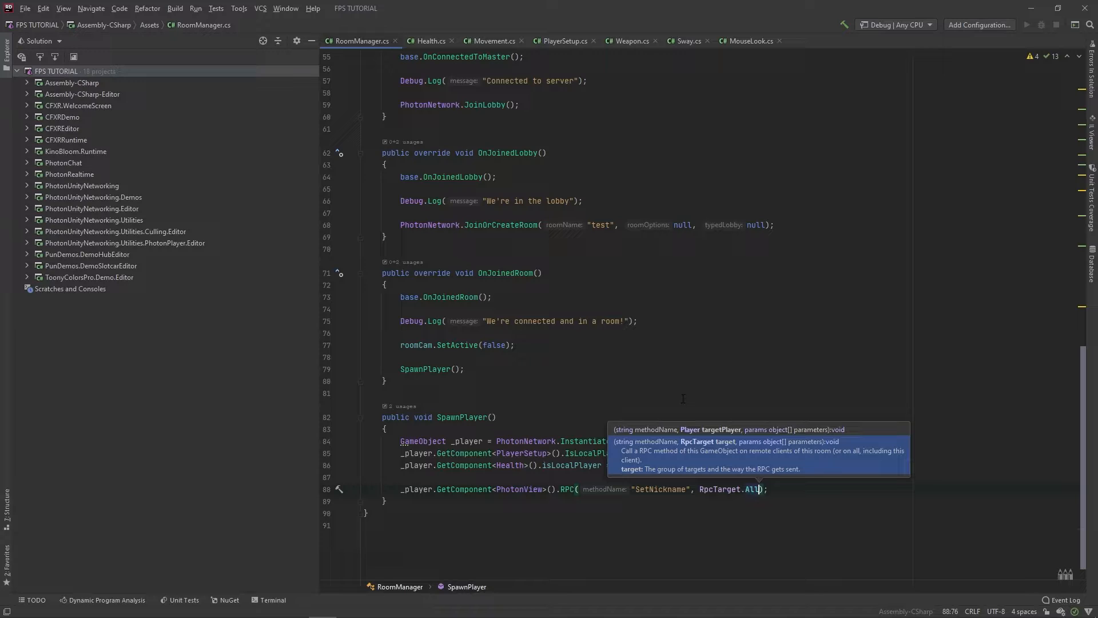
scroll(up, 3)
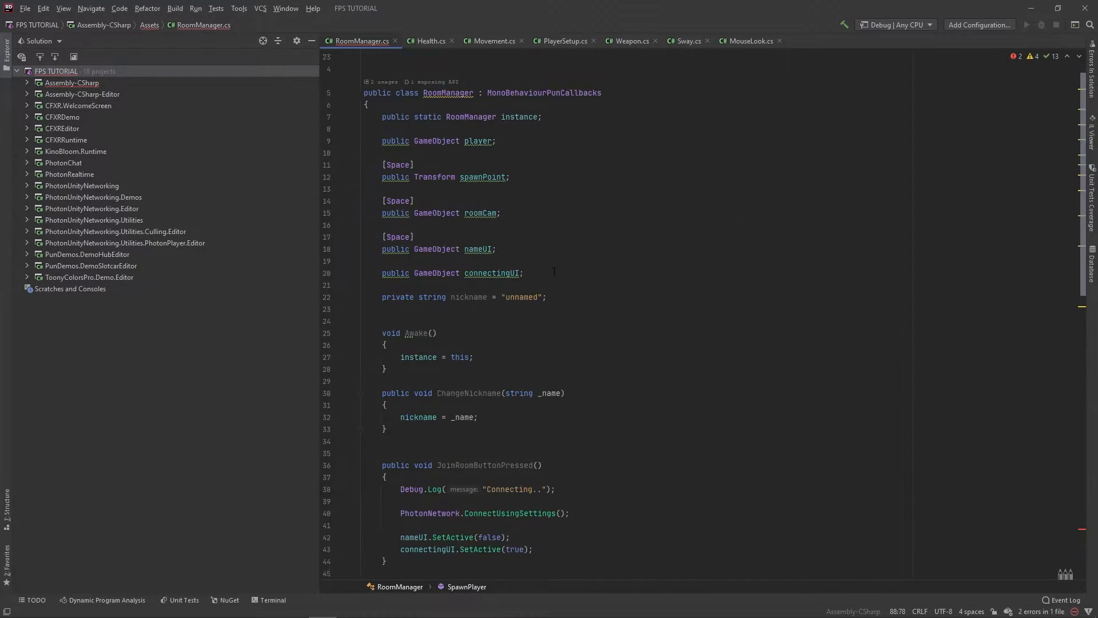
scroll(down, 3)
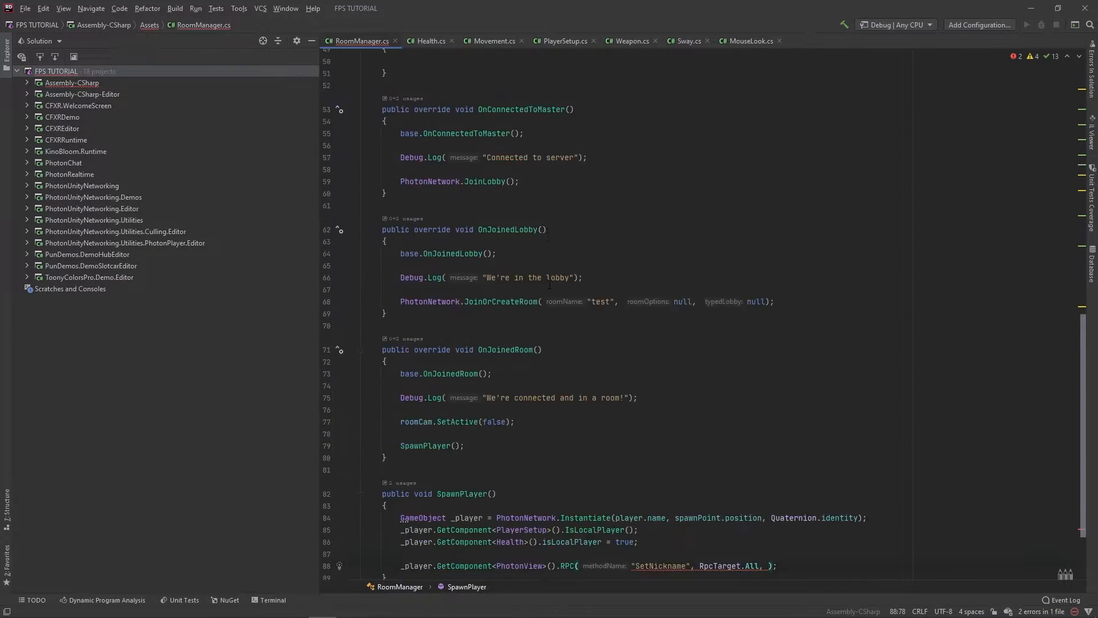
text(nickname)
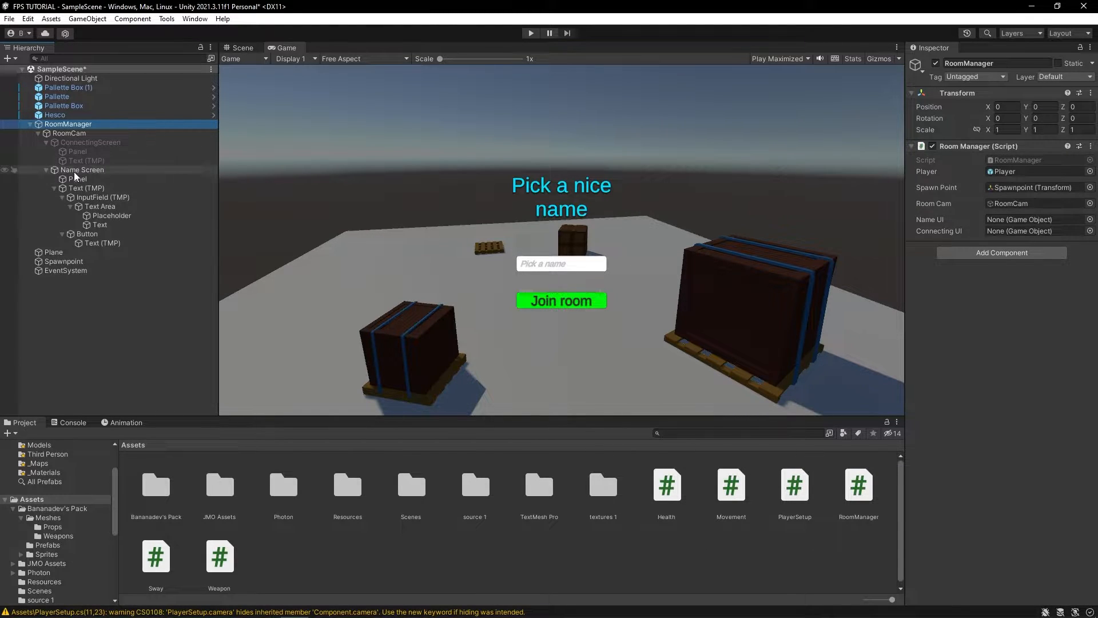
Assign Name Screen and ConnectingScreen to RoomManager's Name UI and Connecting UI slots.
click(1037, 219)
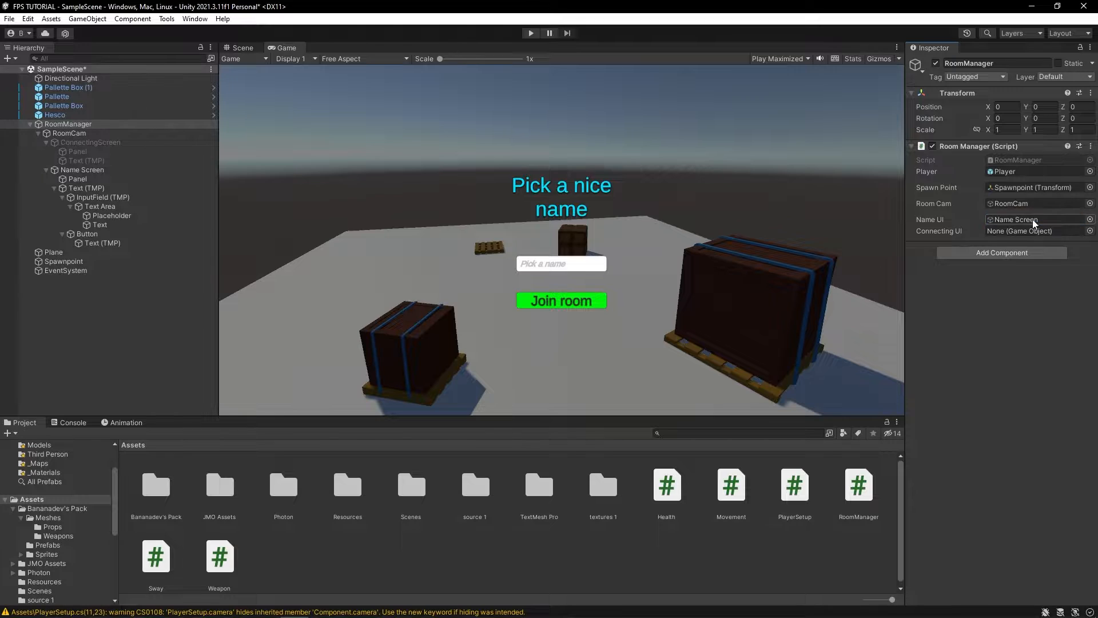
click(63, 143)
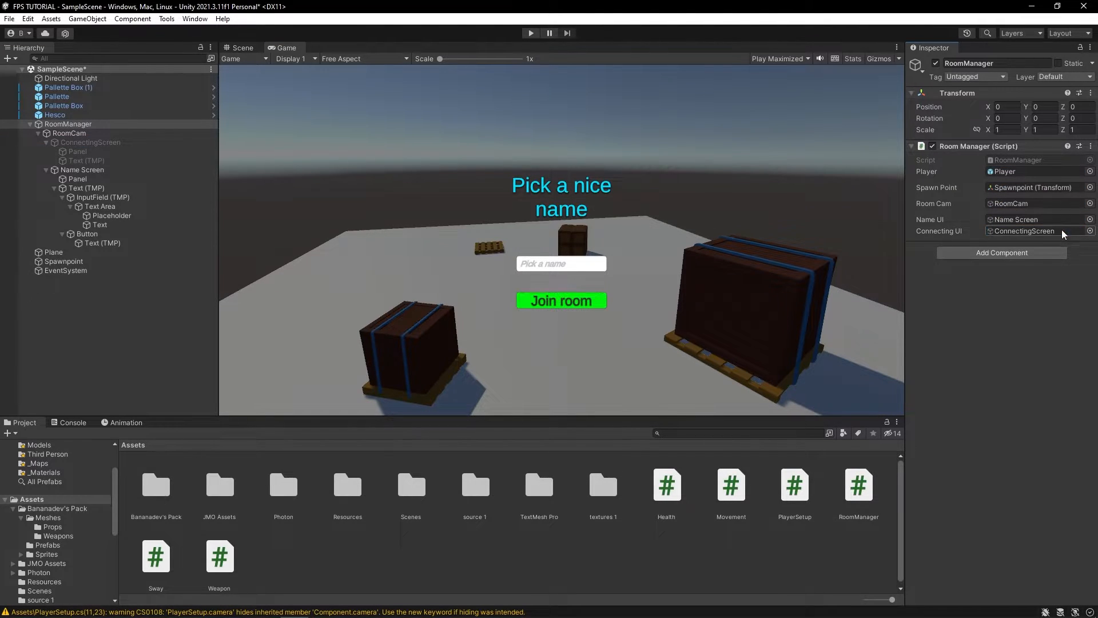
click(103, 197)
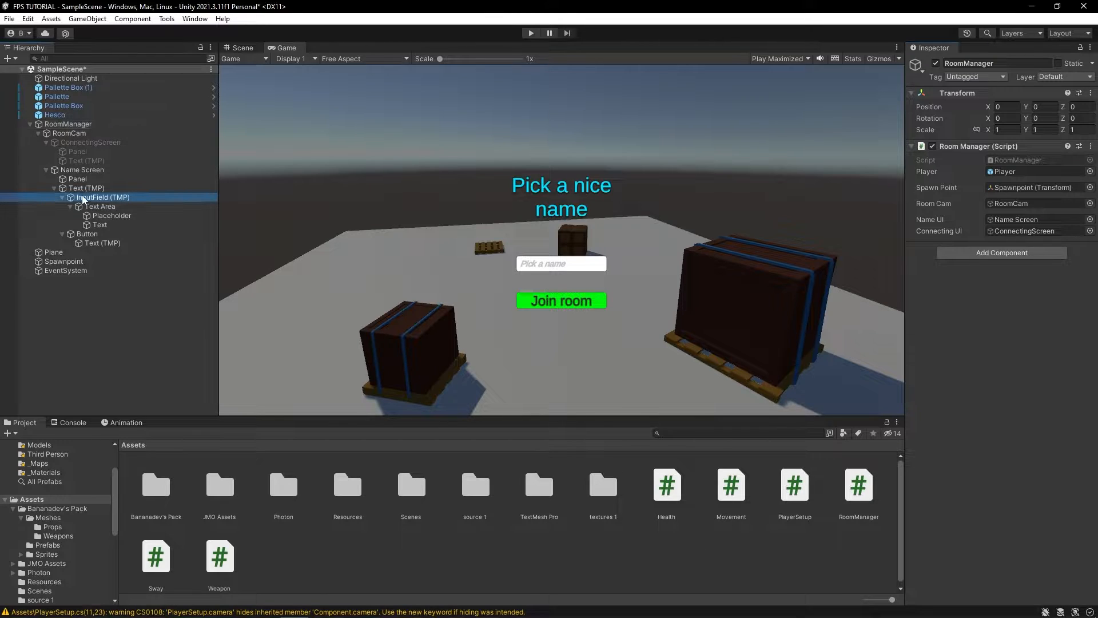
click(103, 197)
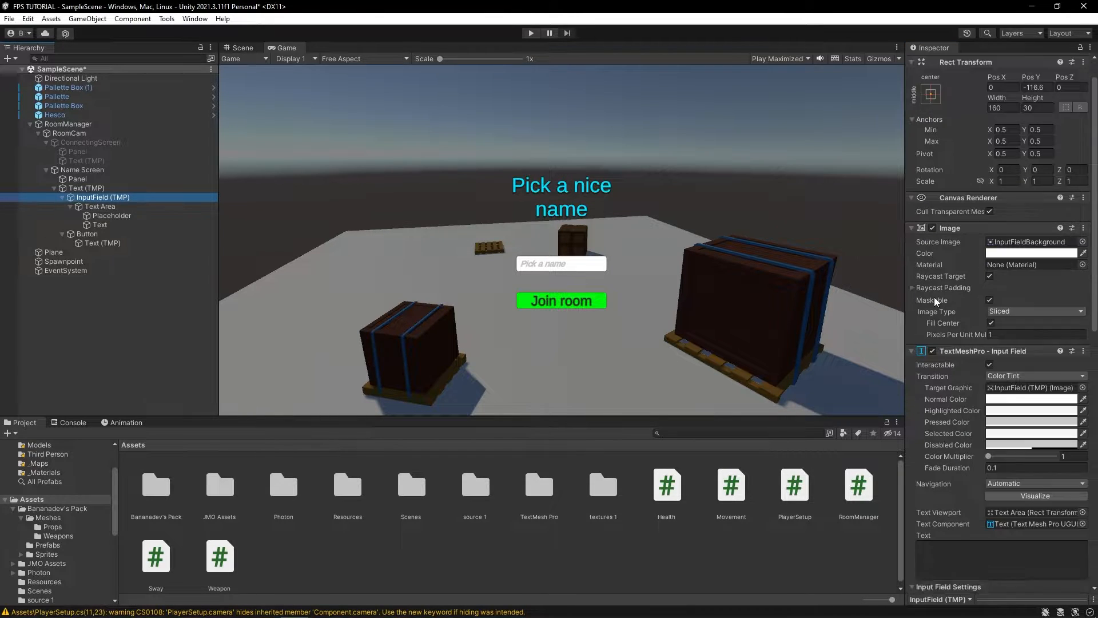
scroll(down, 3)
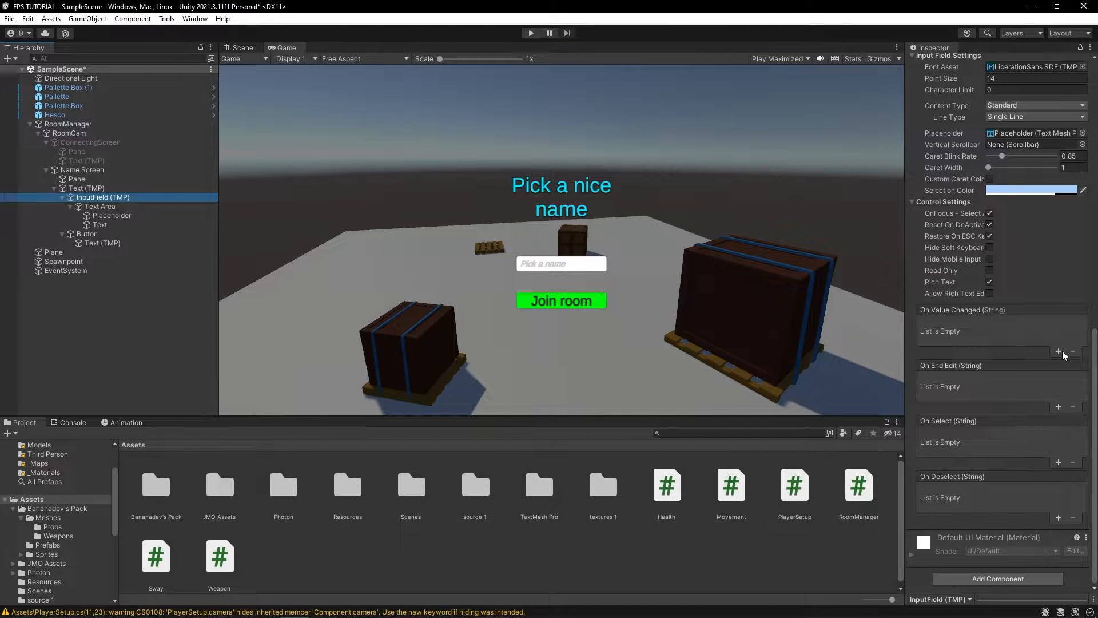
Hook the input field's On Value Changed to RoomManager.ChangeNickname with the typed string.
click(1058, 352)
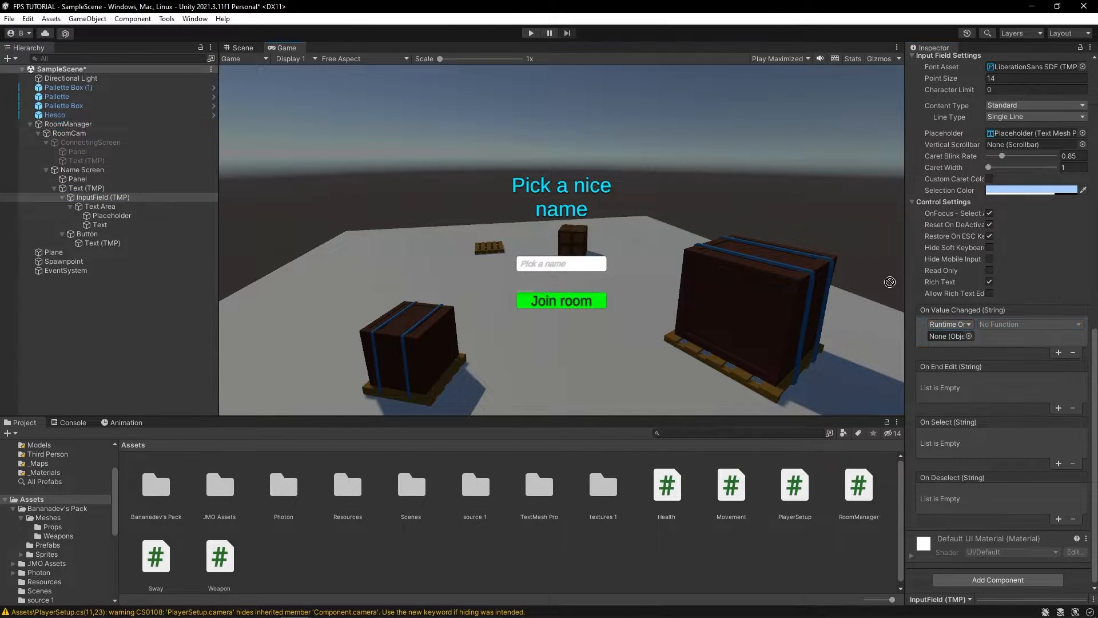
click(1029, 324)
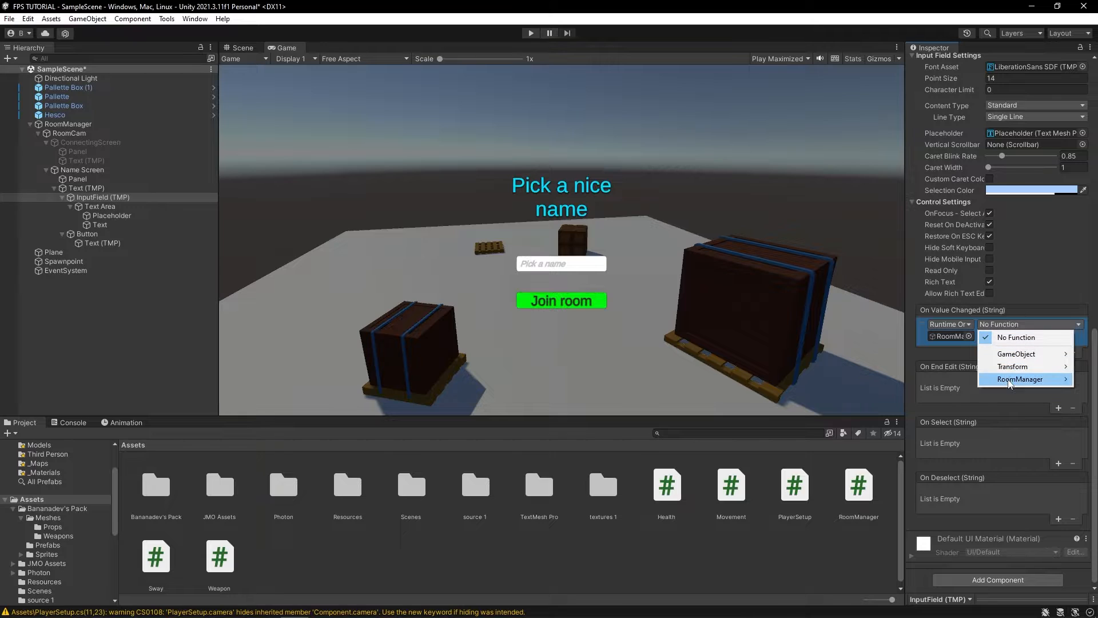
click(1021, 379)
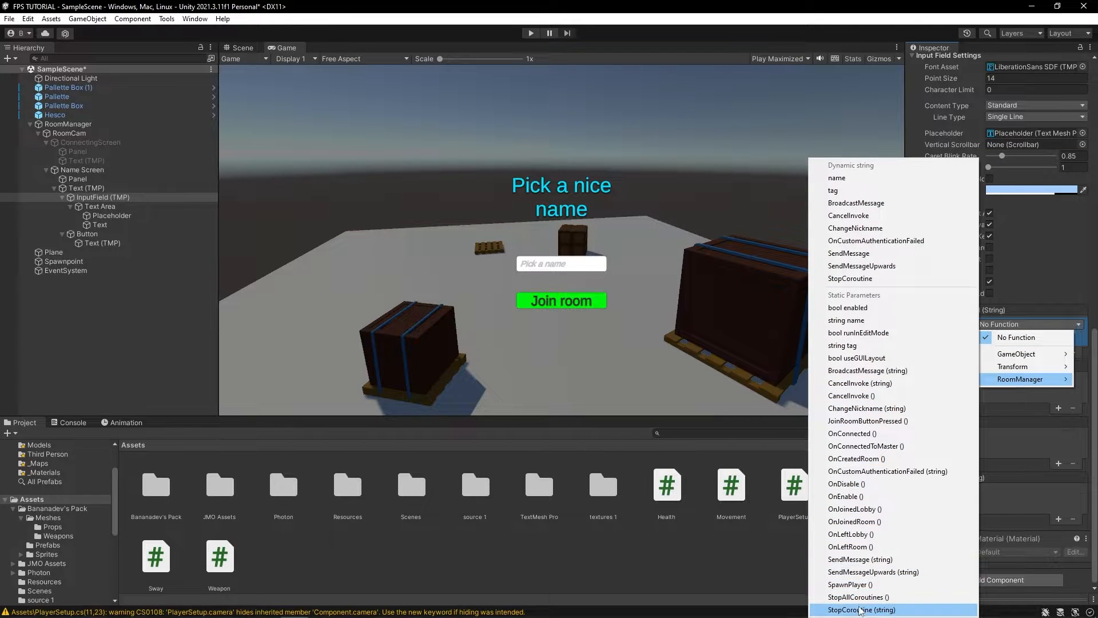
mouse_move(890, 178)
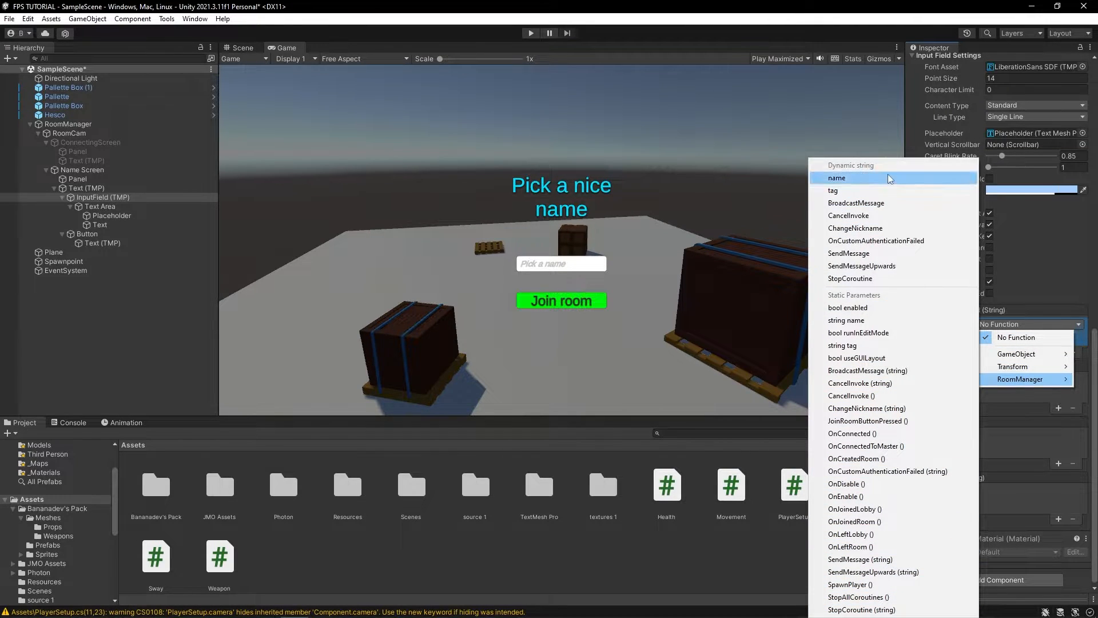
click(865, 408)
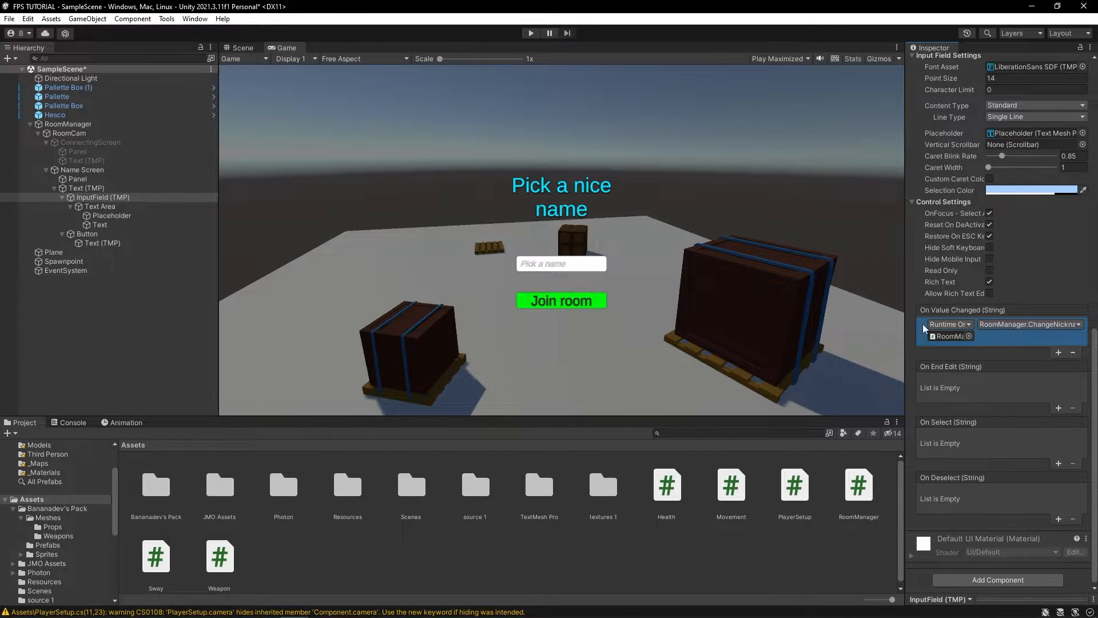
mouse_move(686, 285)
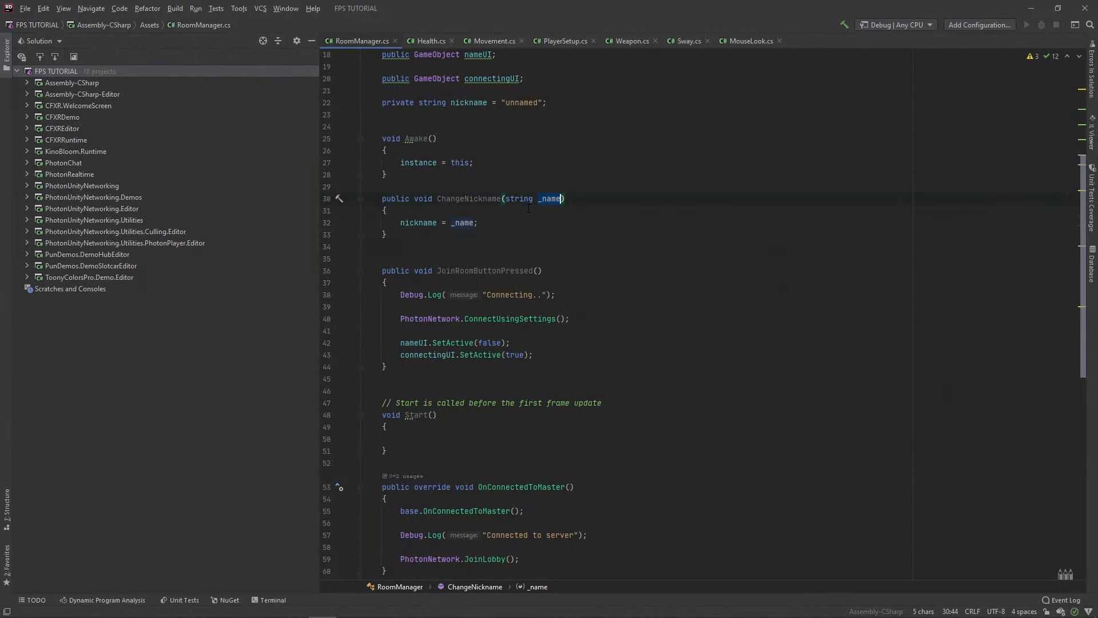
key(alt+tab)
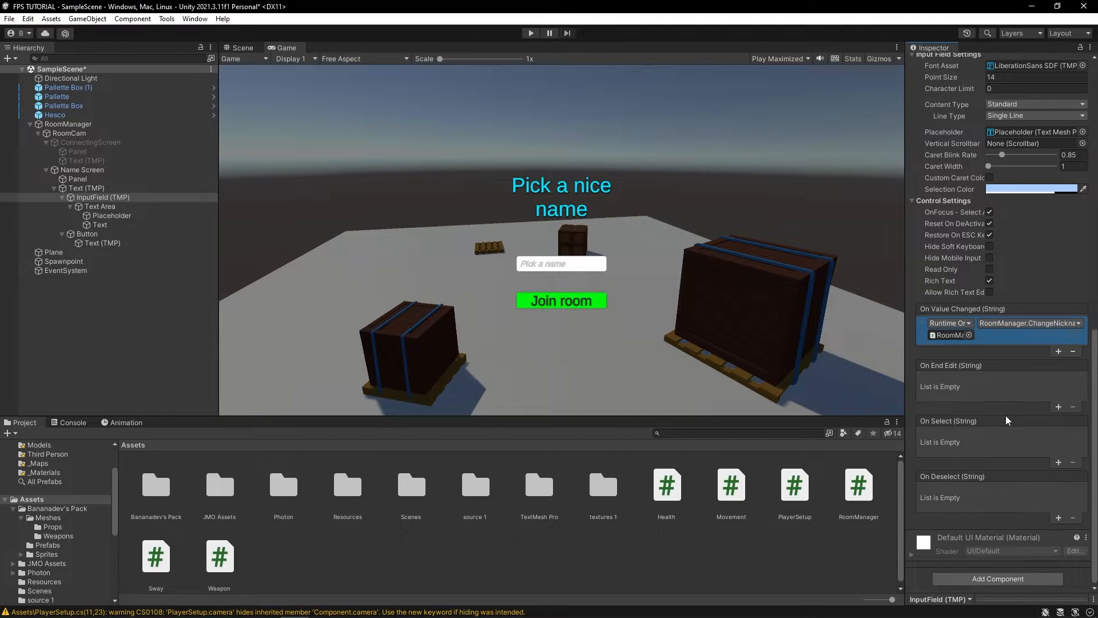
click(88, 234)
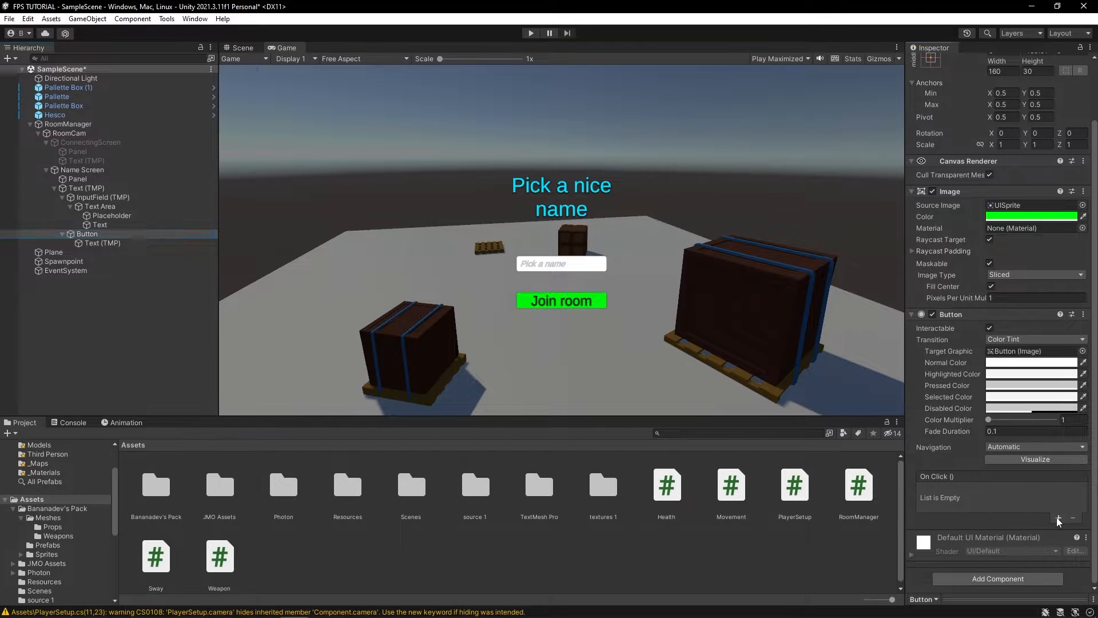
Make the Join room button's On Click call RoomManager.JoinRoomButtonPressed.
click(1058, 519)
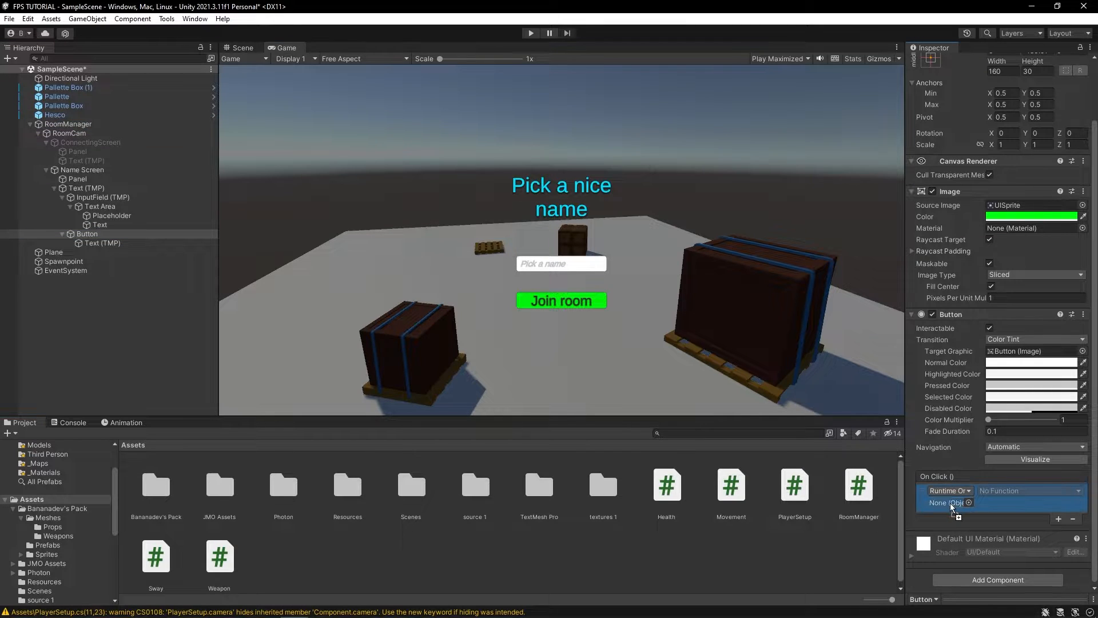
click(1019, 545)
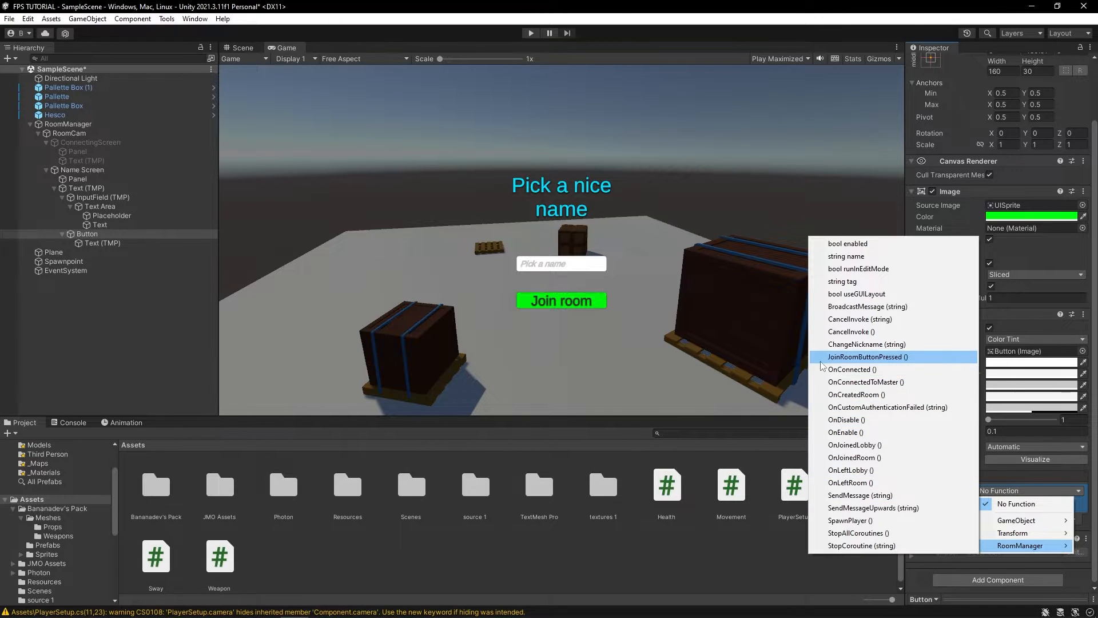
click(867, 356)
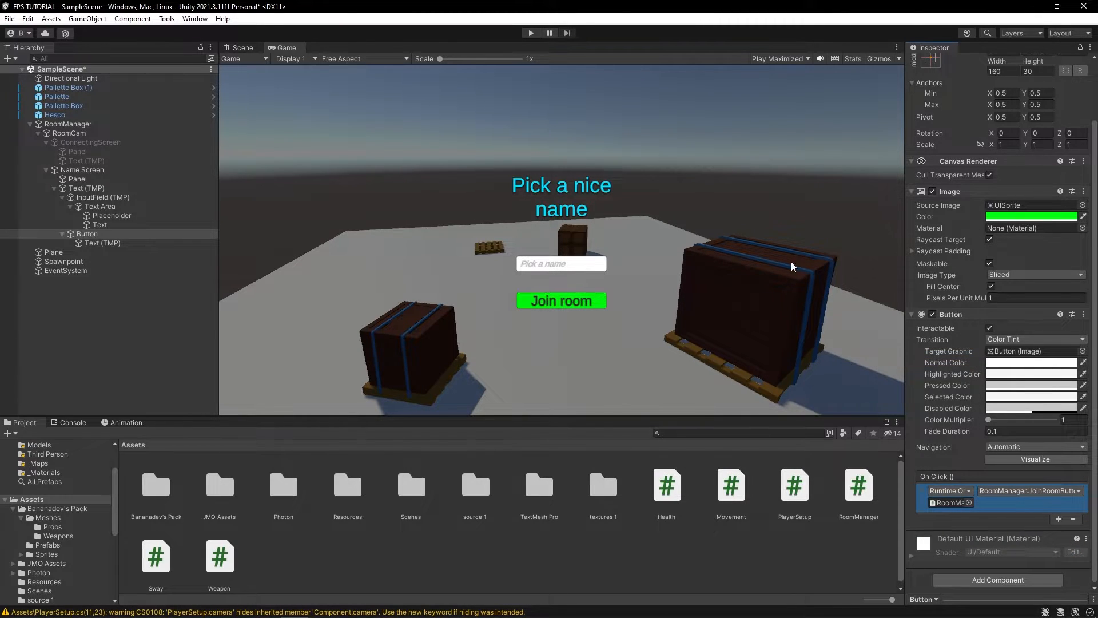
Play the game, join the room, and inspect the spawned Player(Clone) in Inspector and Scene.
click(530, 33)
text(A)
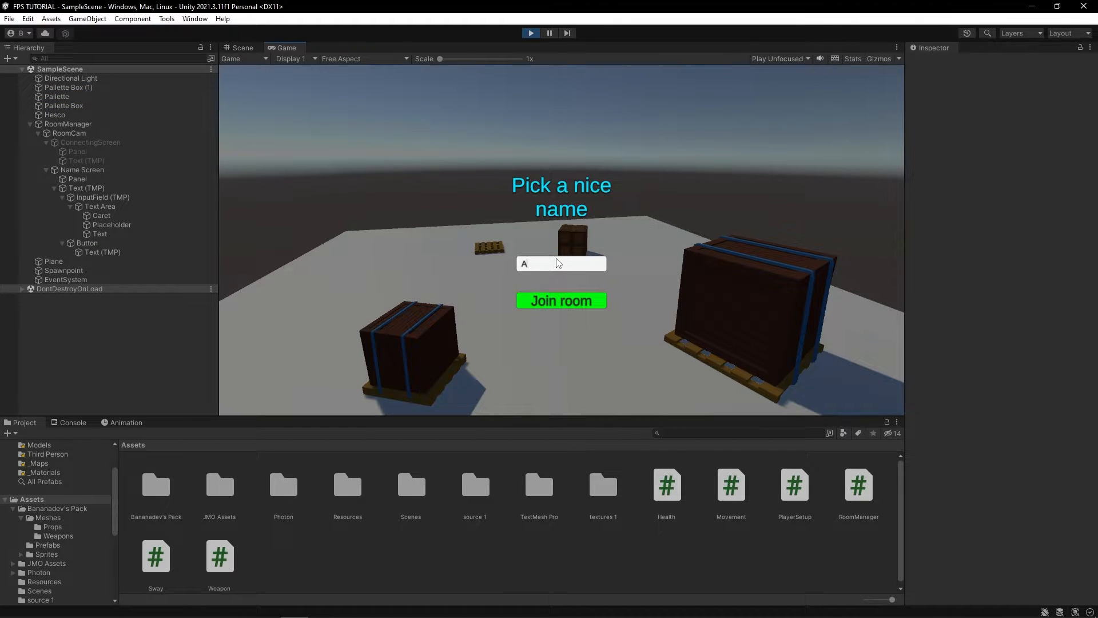
click(561, 299)
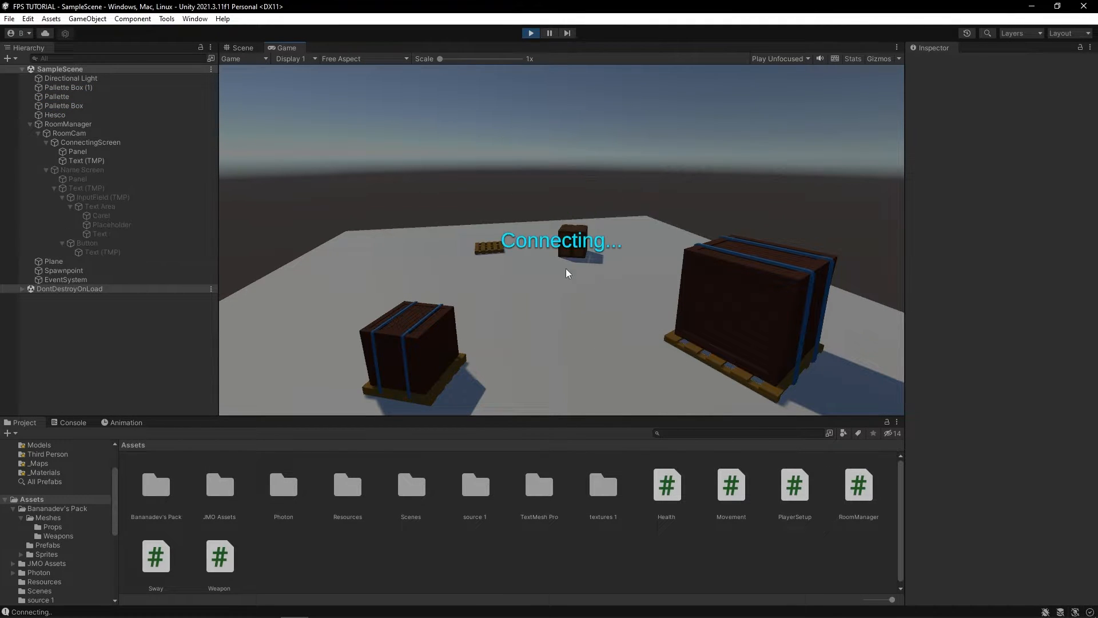
mouse_move(540, 199)
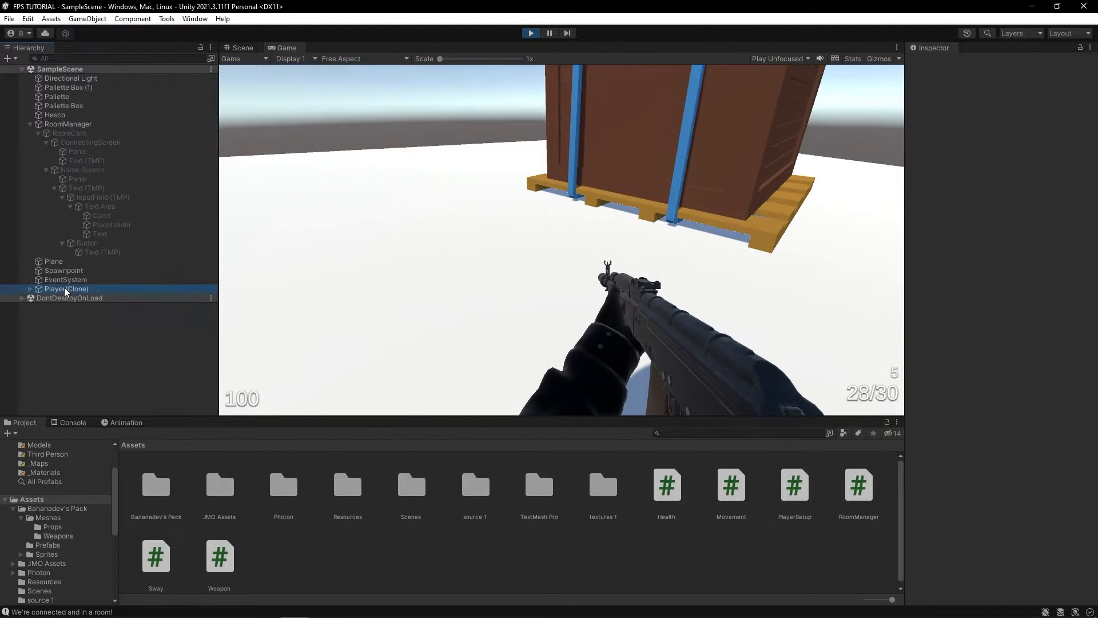
click(66, 288)
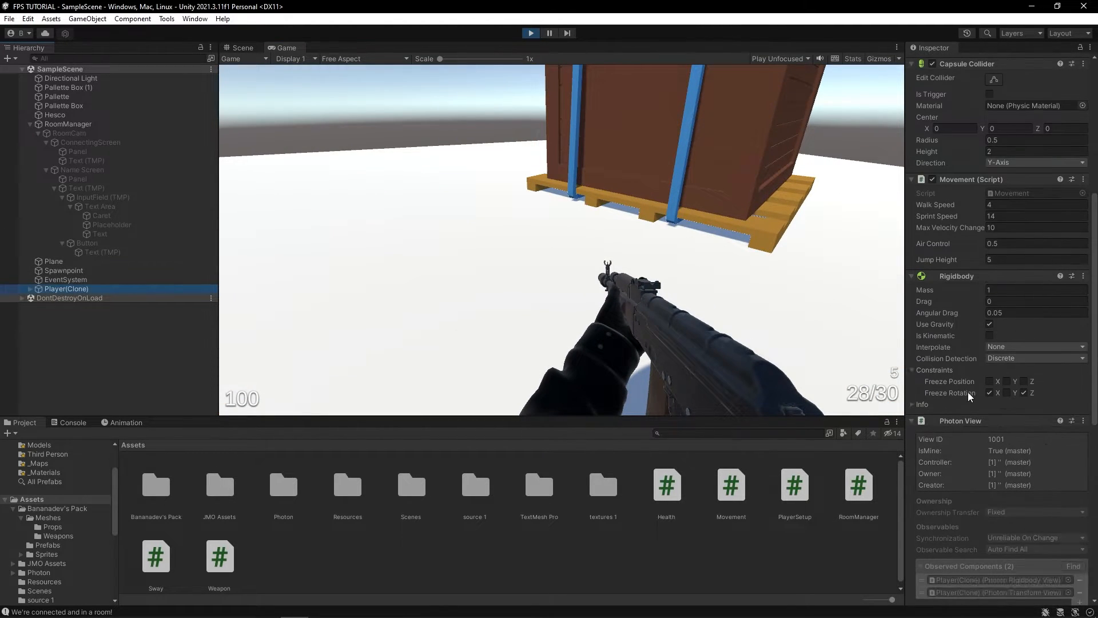
scroll(down, 3)
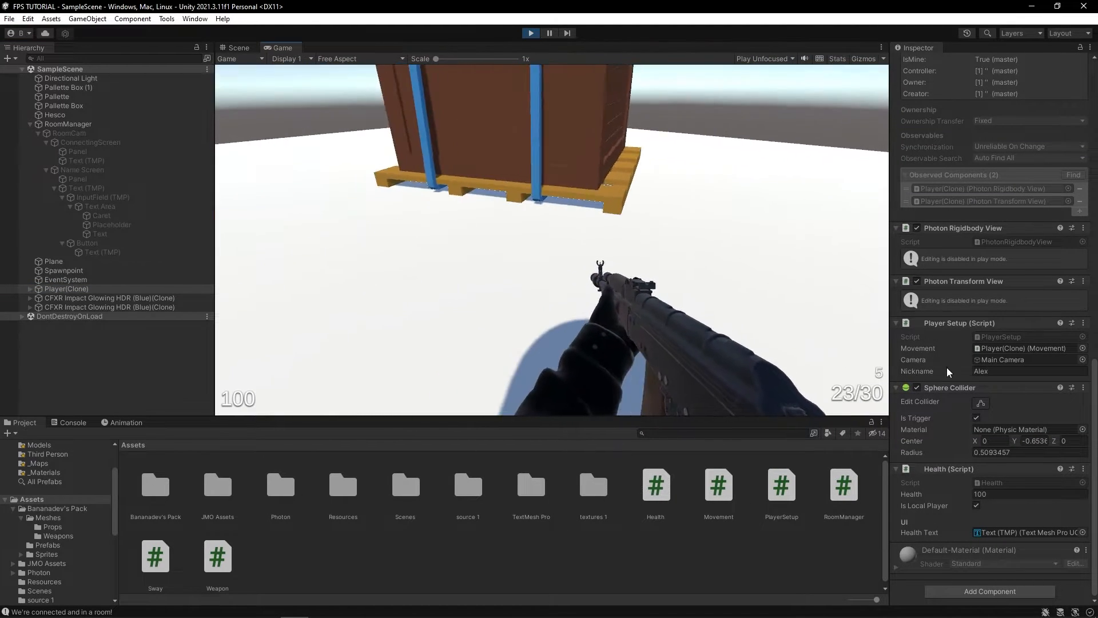
click(235, 47)
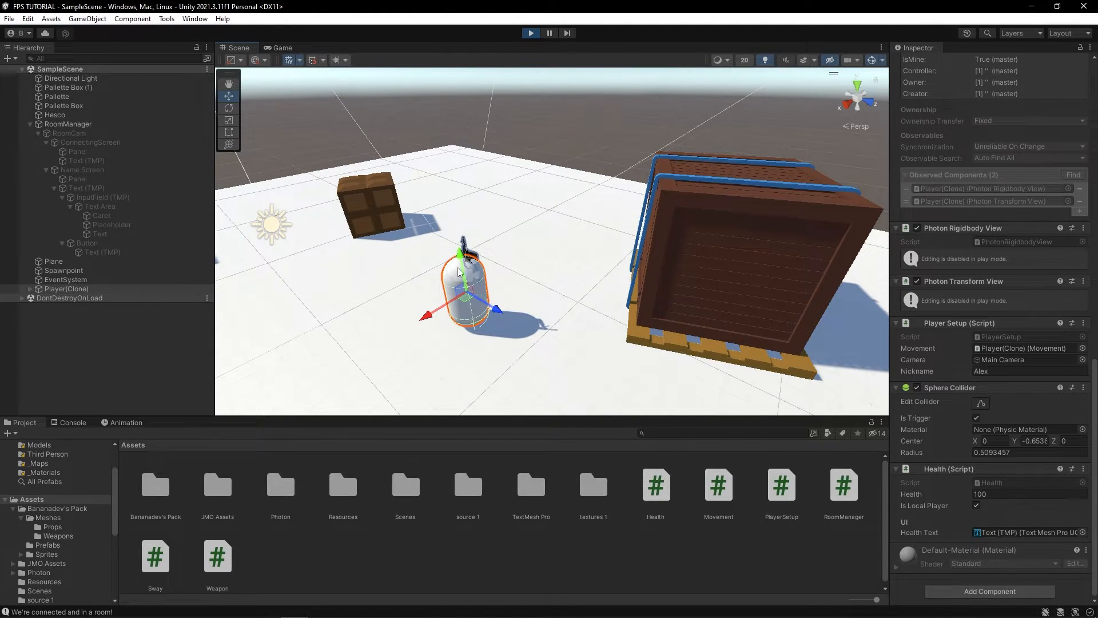
scroll(up, 3)
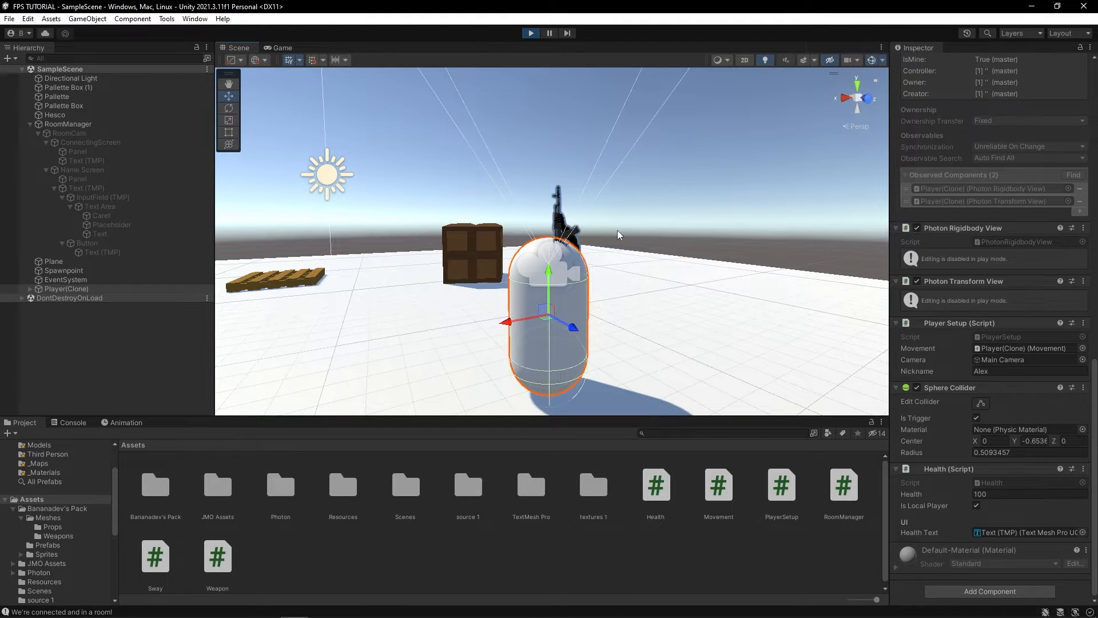
mouse_move(479, 217)
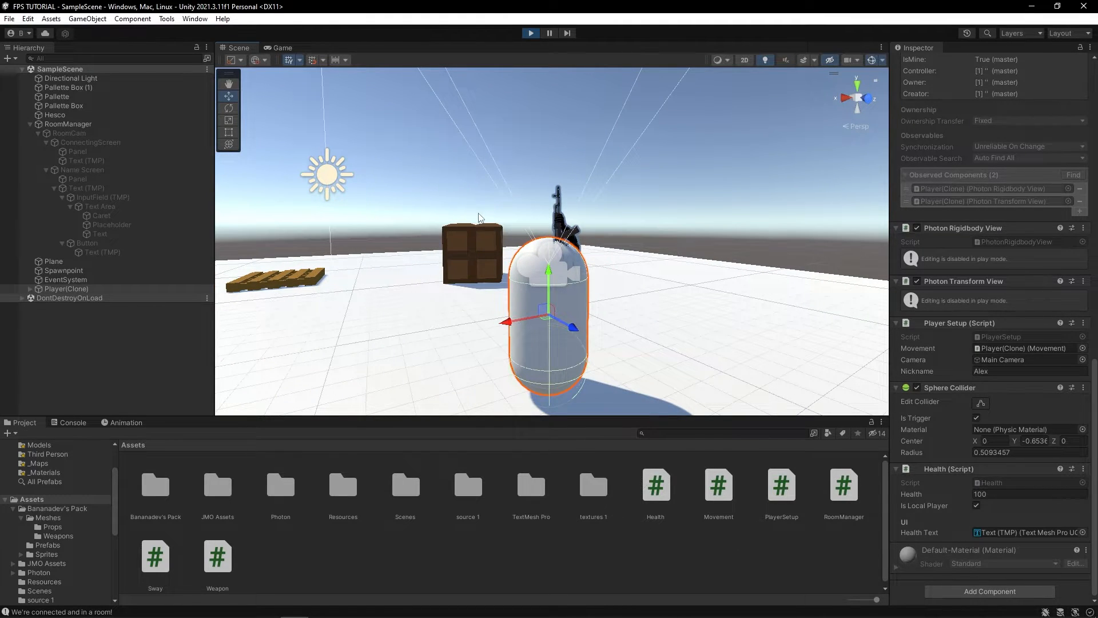
mouse_move(587, 219)
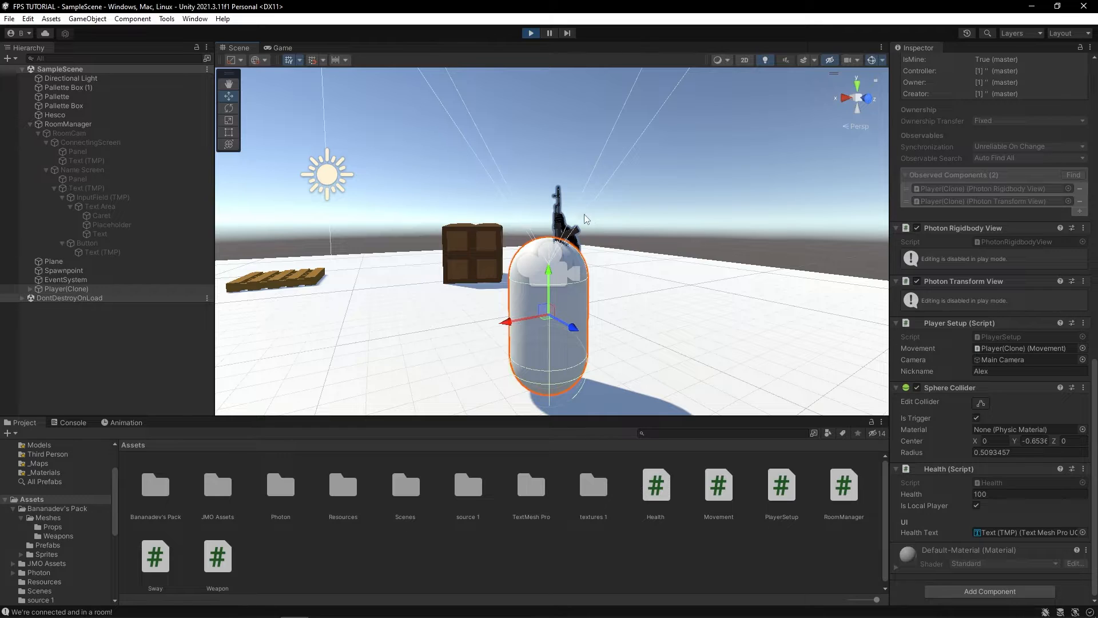
Stop Play and add a 3D TextMeshPro label reading 'test' to the Player prefab.
click(530, 33)
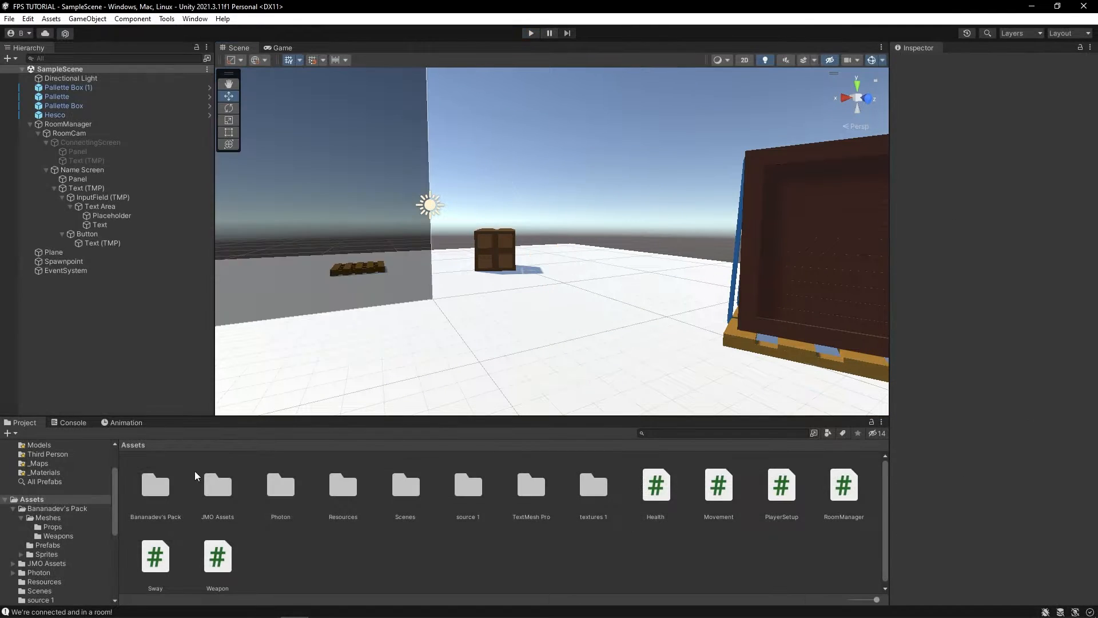
text(player)
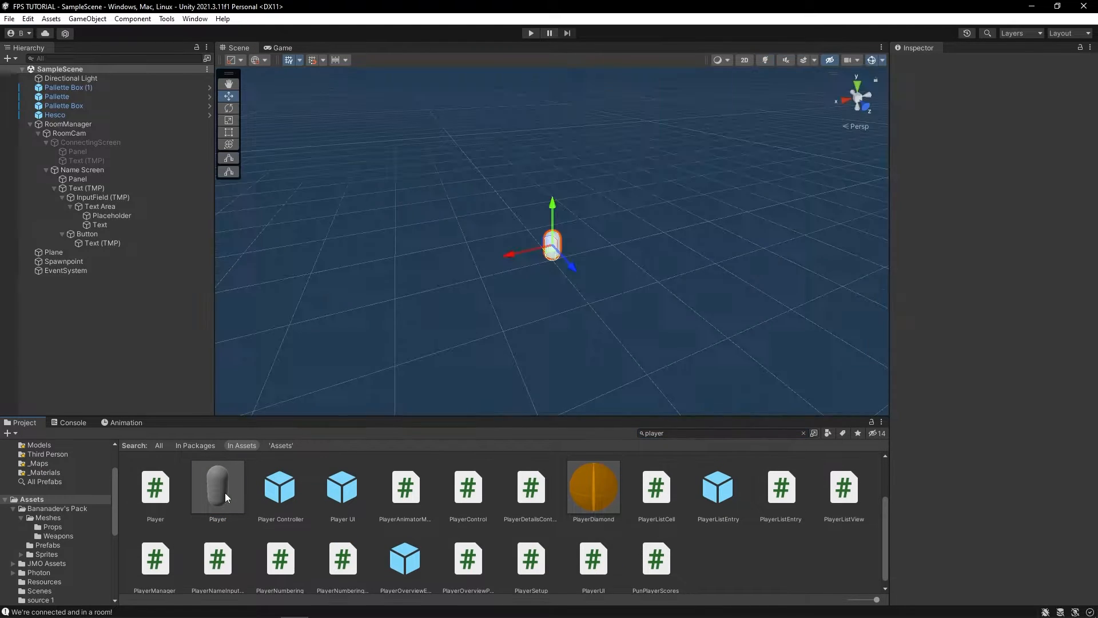
right_click(55, 83)
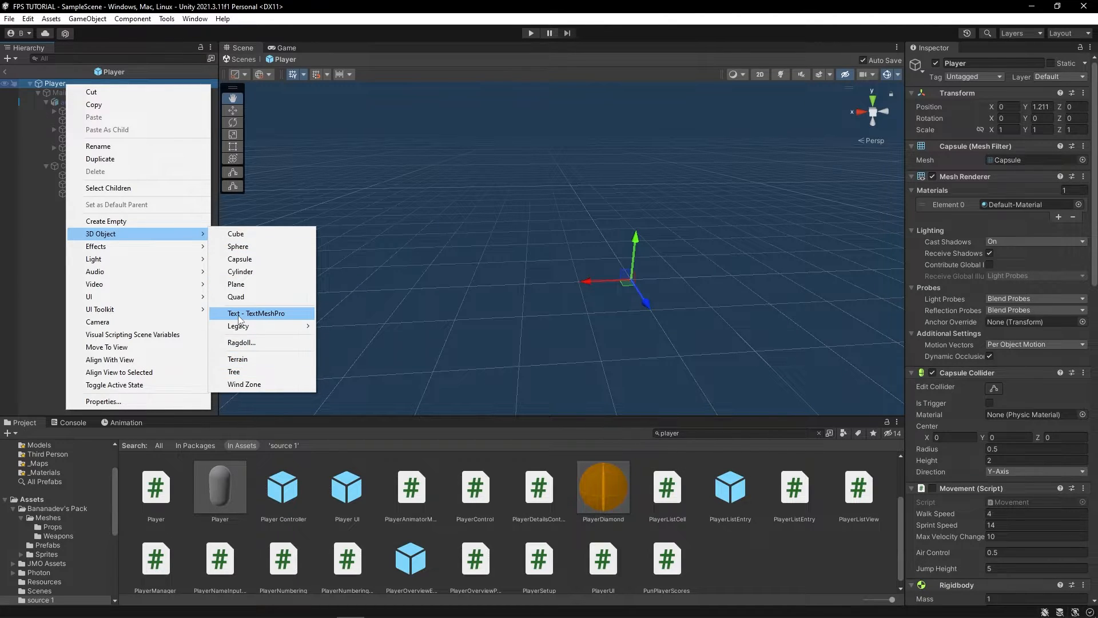
click(256, 313)
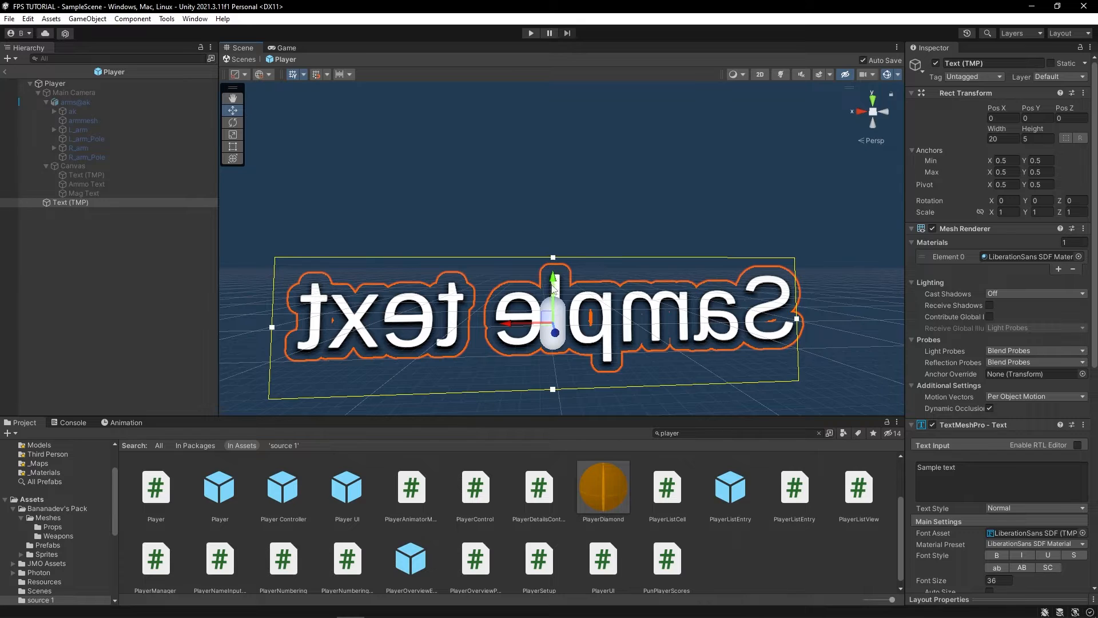
scroll(down, 3)
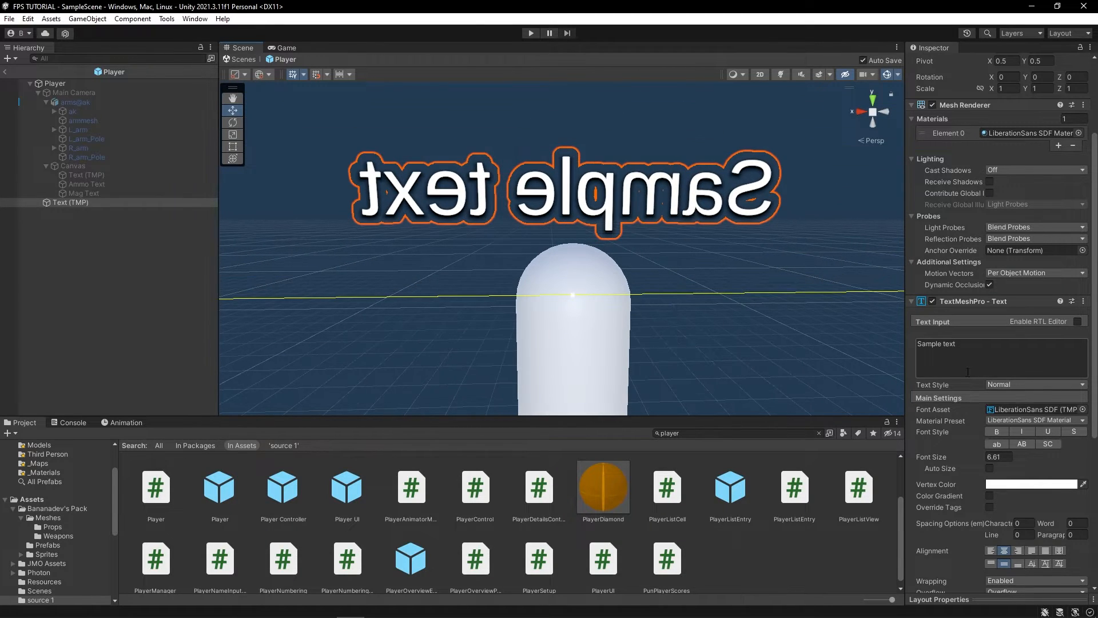
text(test)
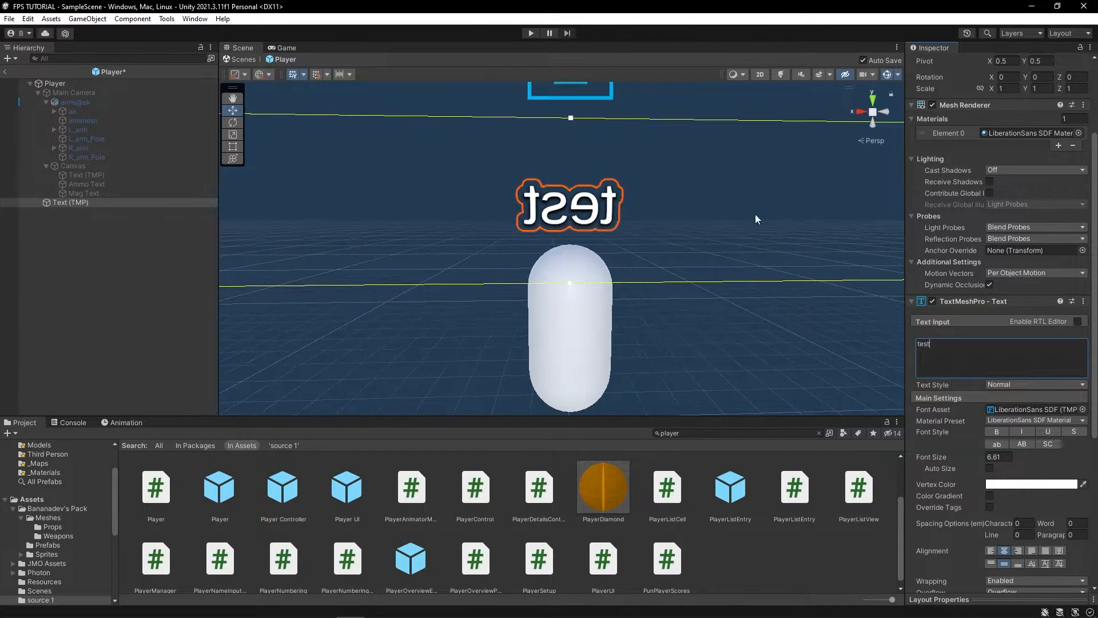
click(872, 111)
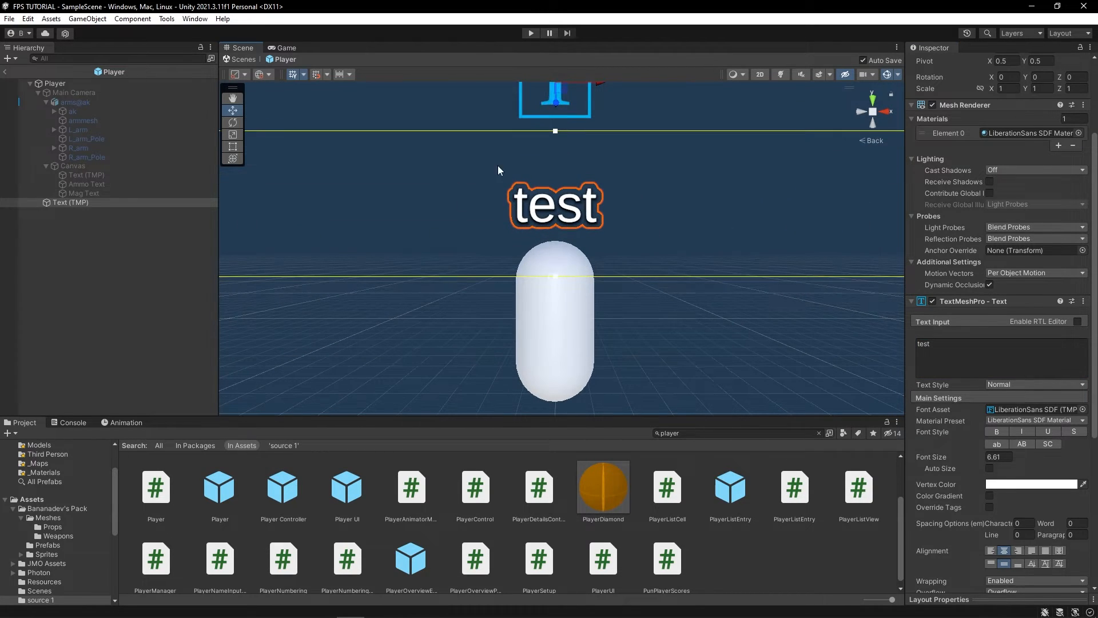
click(54, 83)
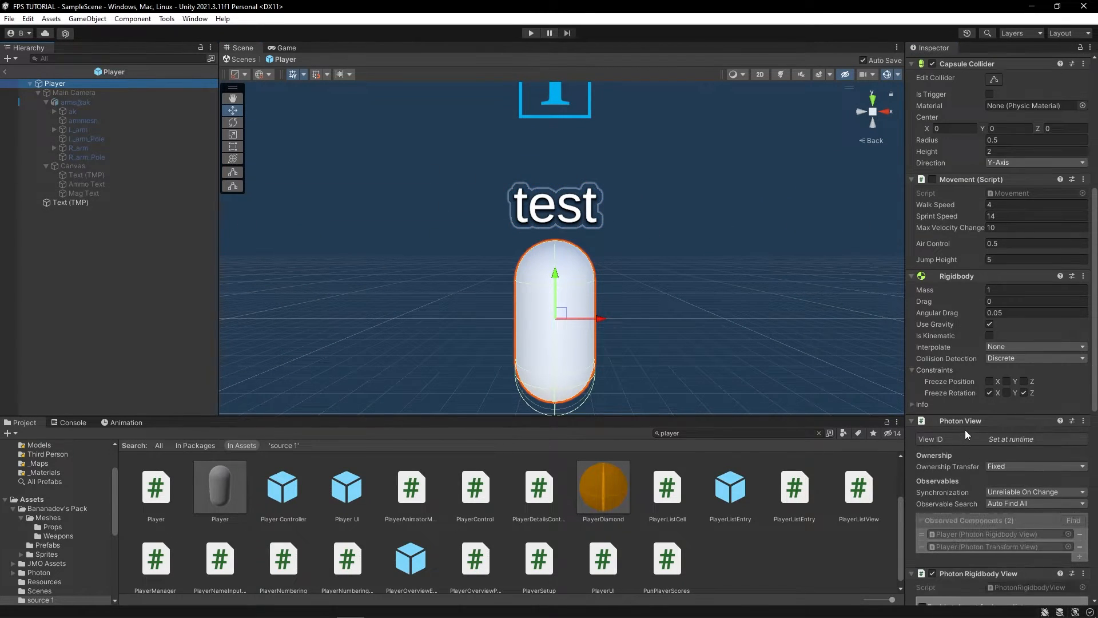
scroll(down, 3)
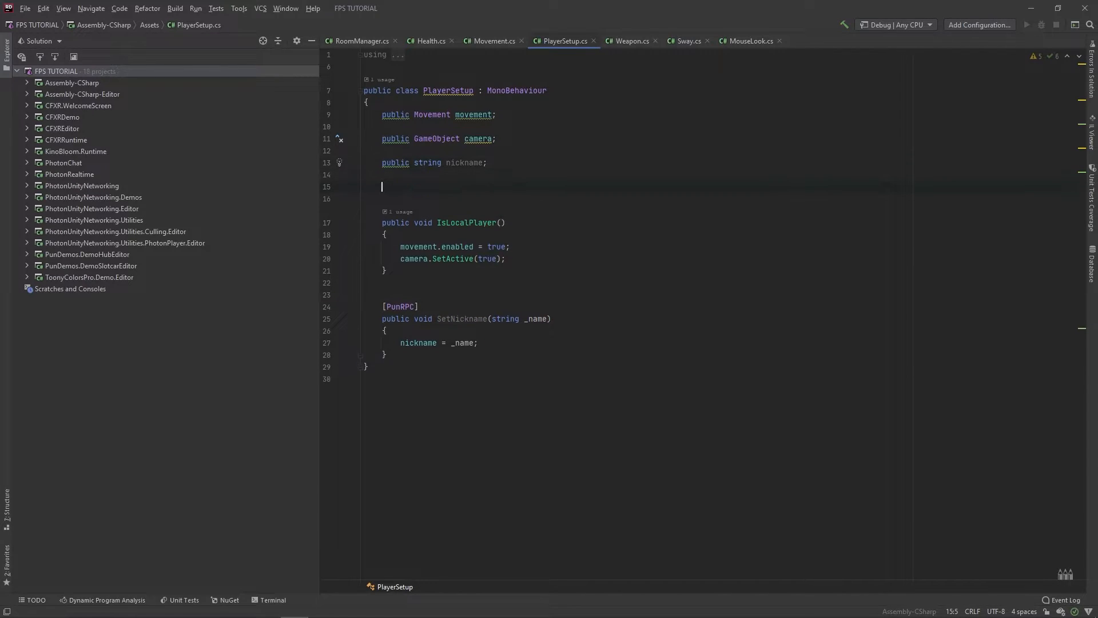
Declare 'public TextMesh nicknameText;' and set nicknameText.text to the name inside SetNickname.
text(public TextMesh nicknameTe)
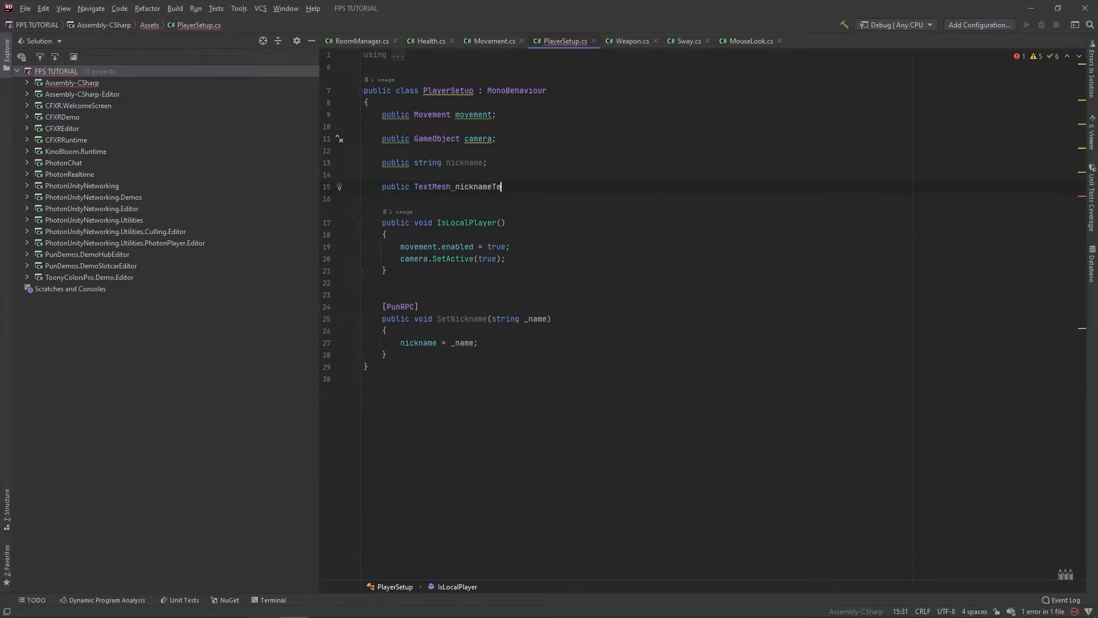
text(xt;)
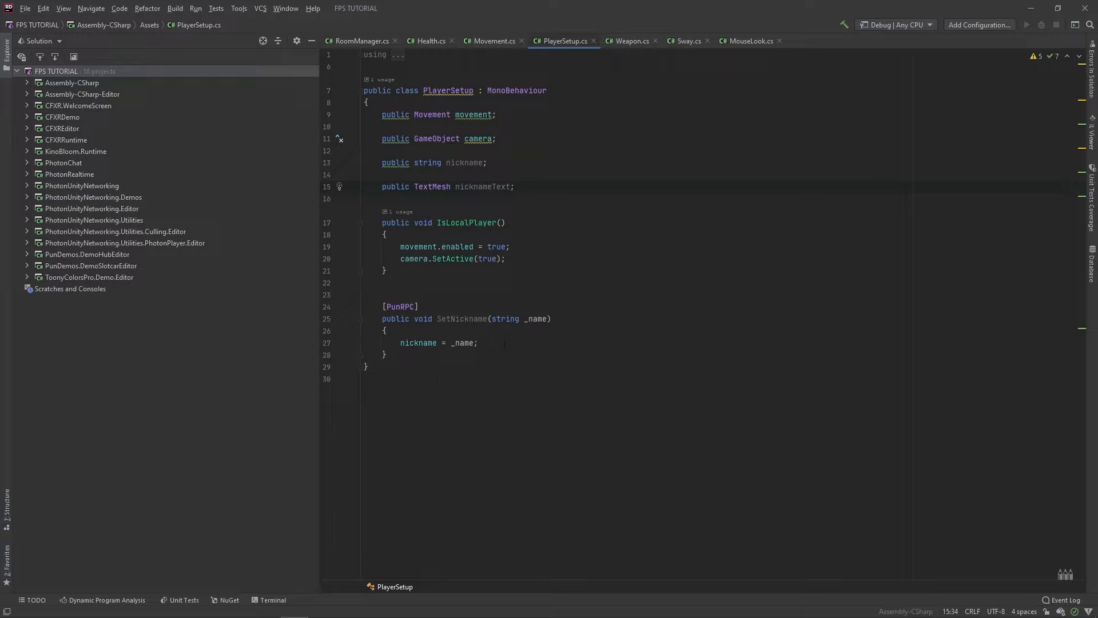
text(nicknameText.)
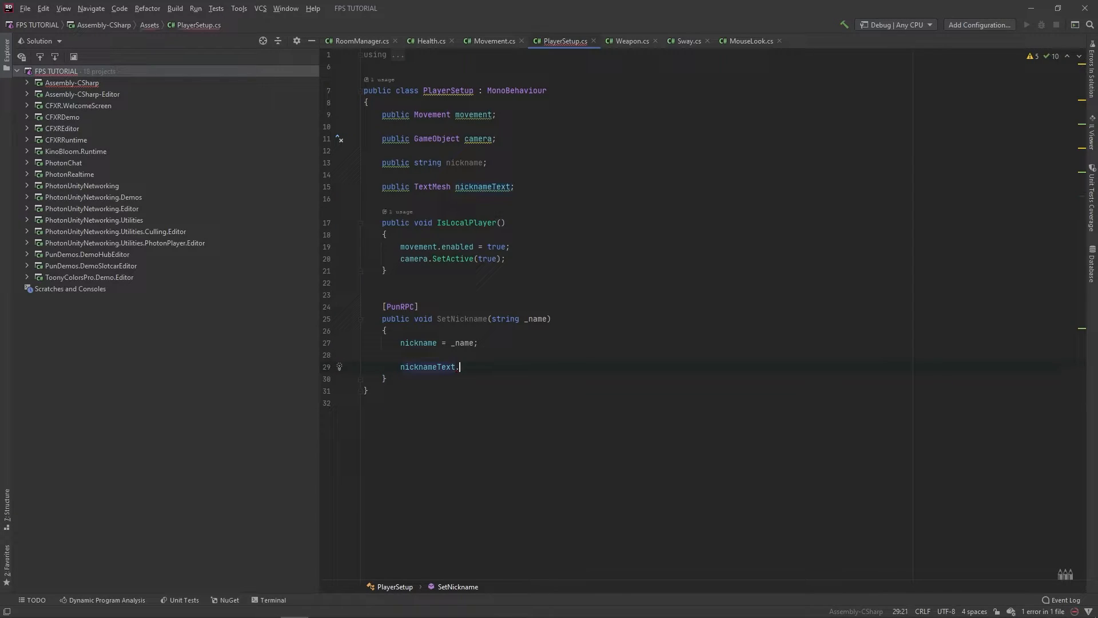
text(text =)
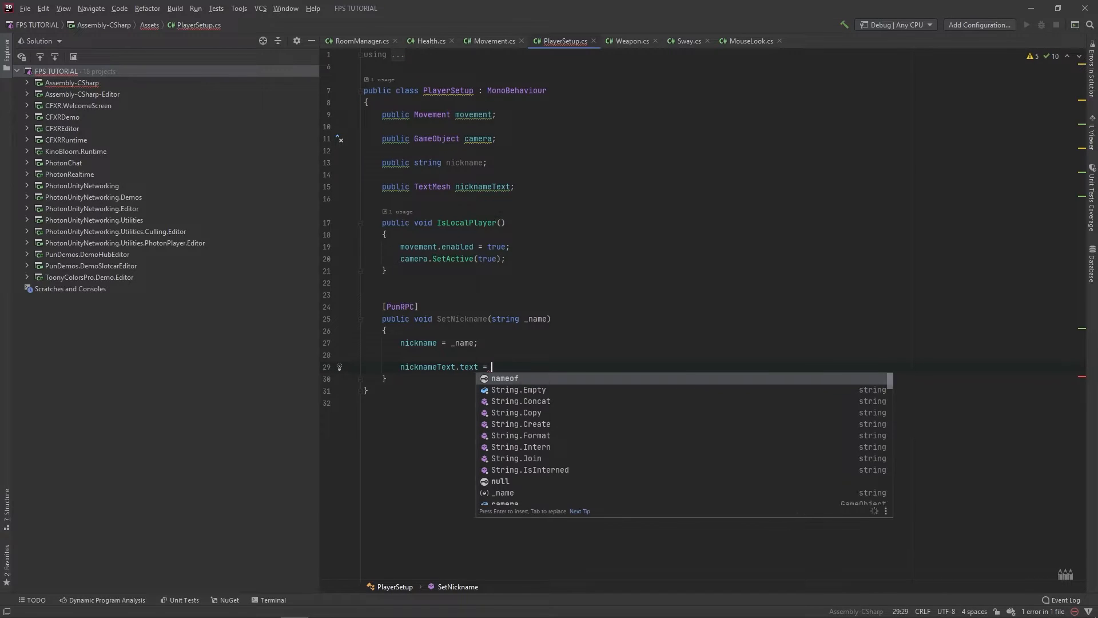
text(ni)
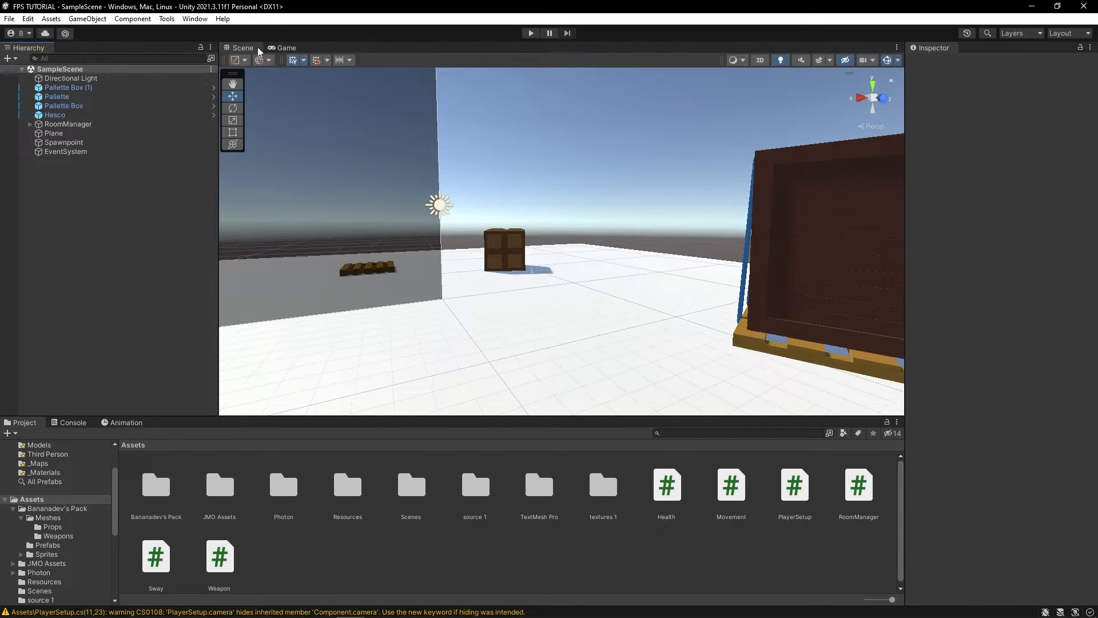
Play-test the game by joining the room, then exit Play mode.
click(283, 47)
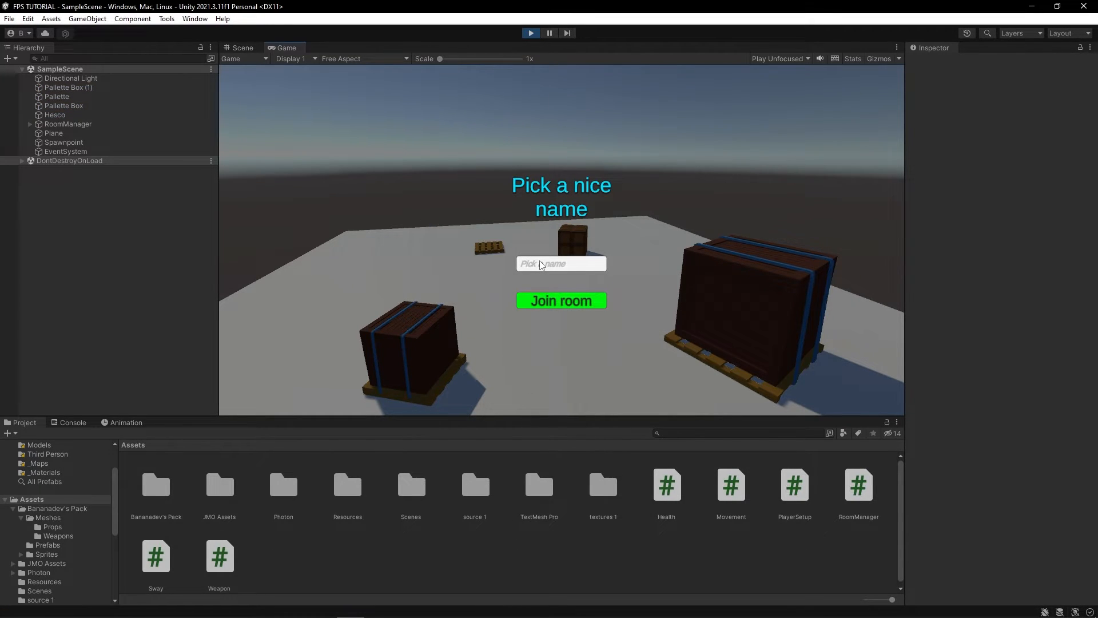
click(561, 300)
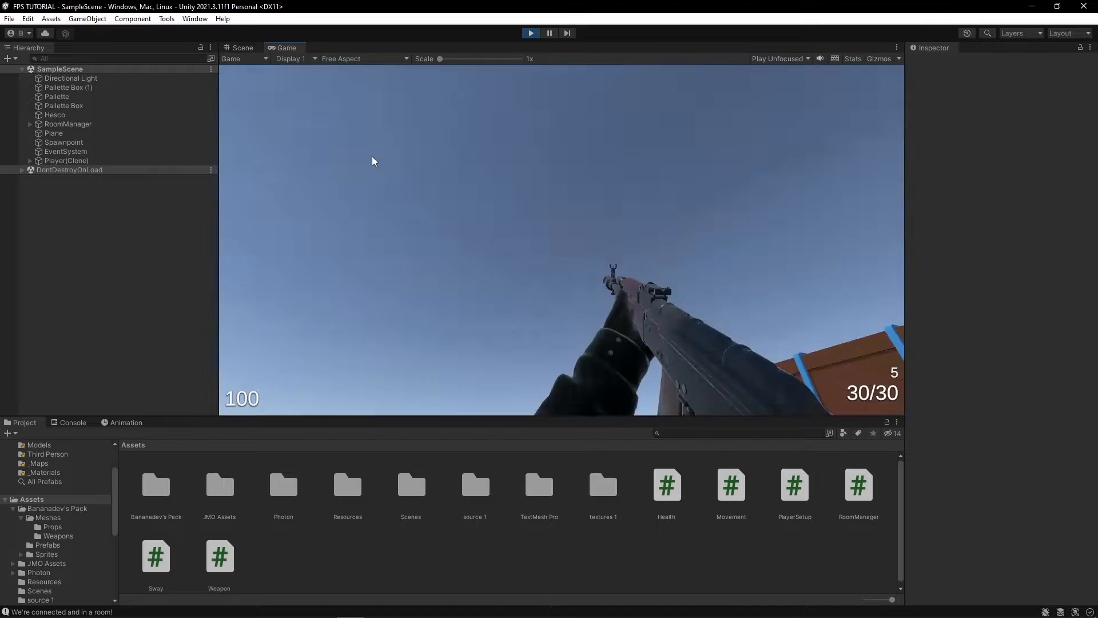
click(241, 48)
text(player)
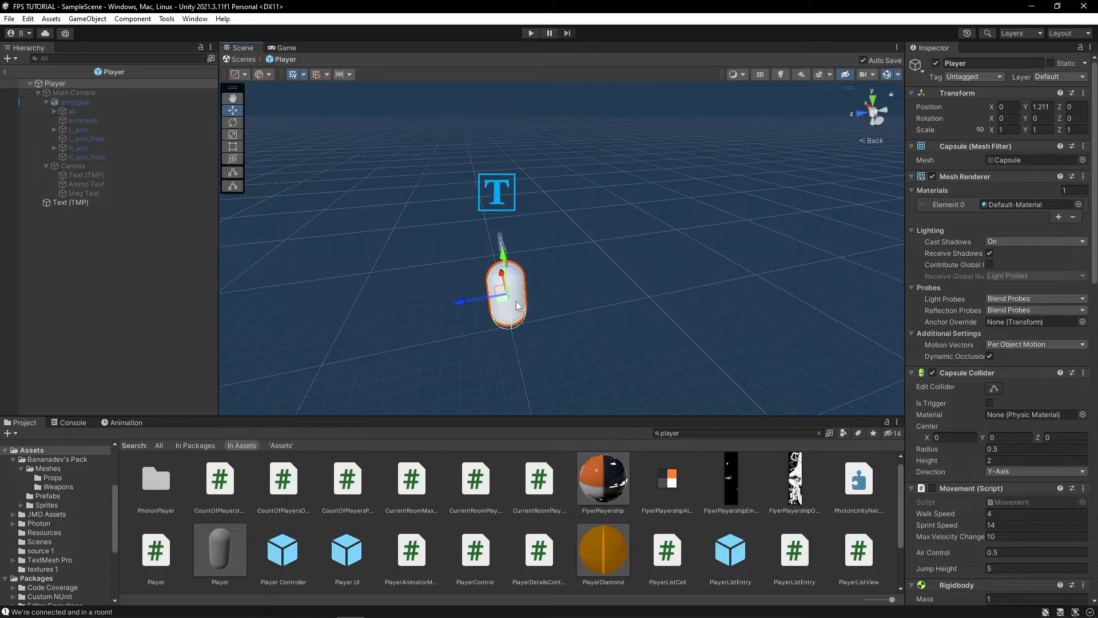
mouse_move(592, 270)
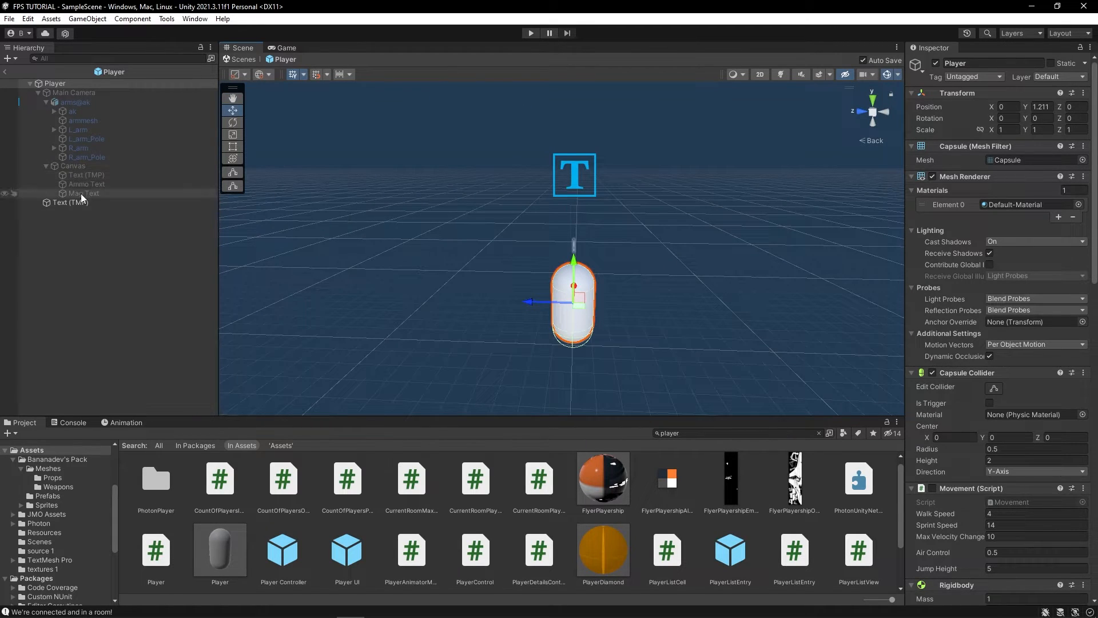
Add a new FaceObjectToCamera script component to the Text (TMP) object.
click(70, 202)
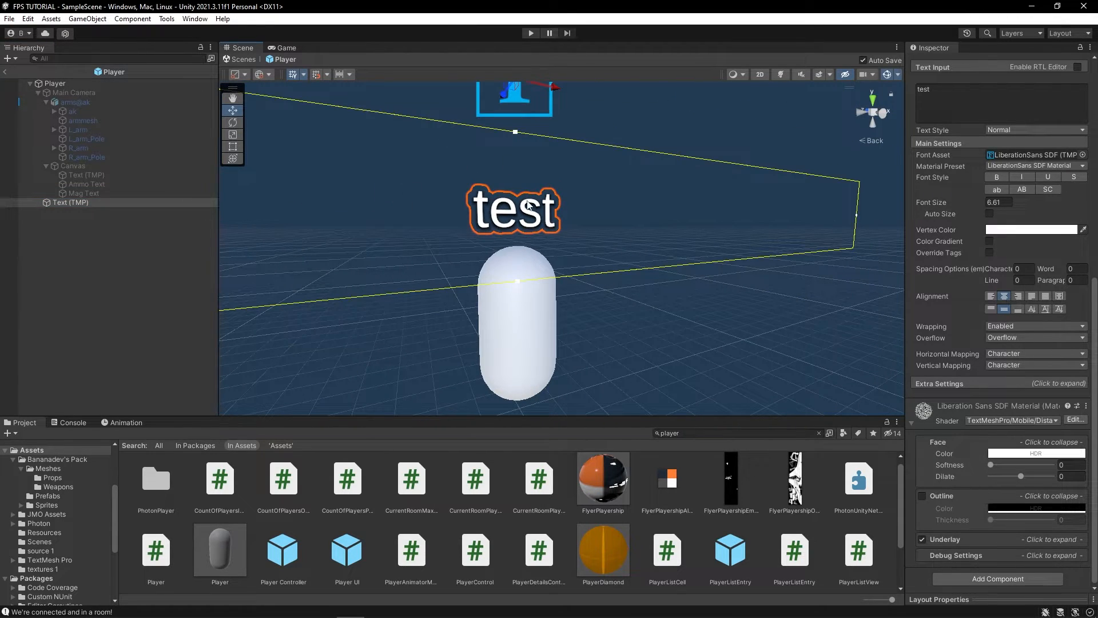
mouse_move(984, 615)
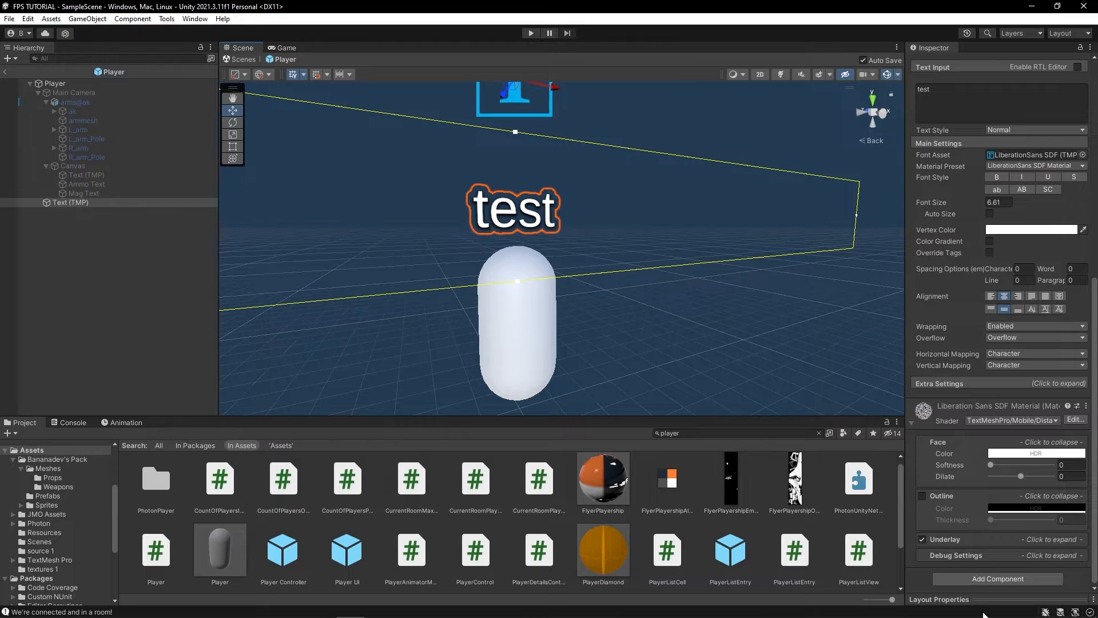
click(997, 577)
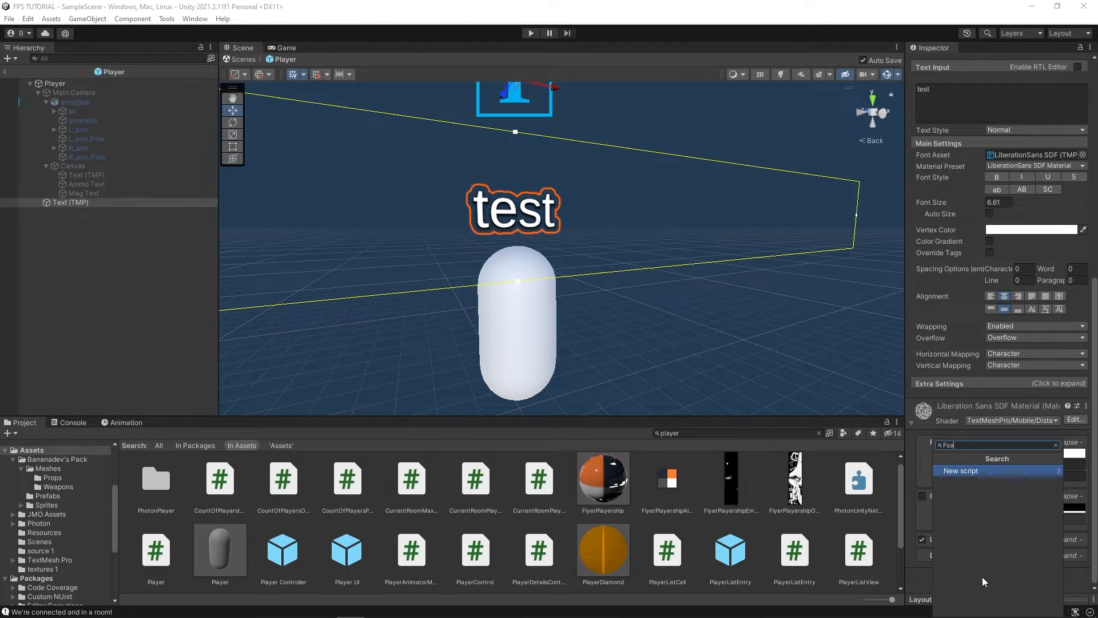
text(FaceObjectToC)
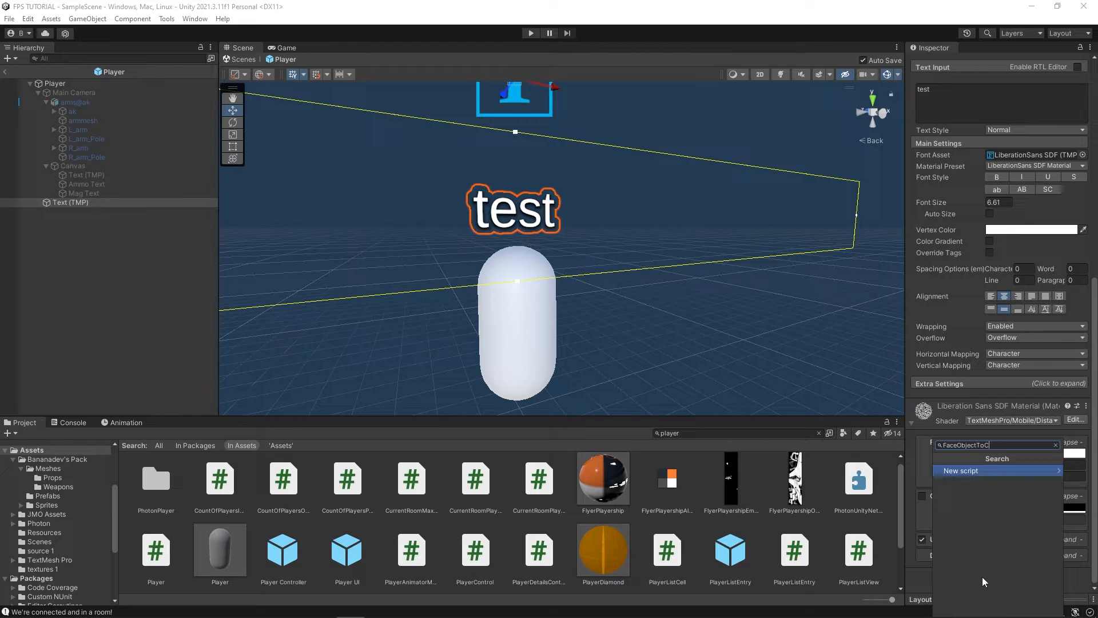
text(amera)
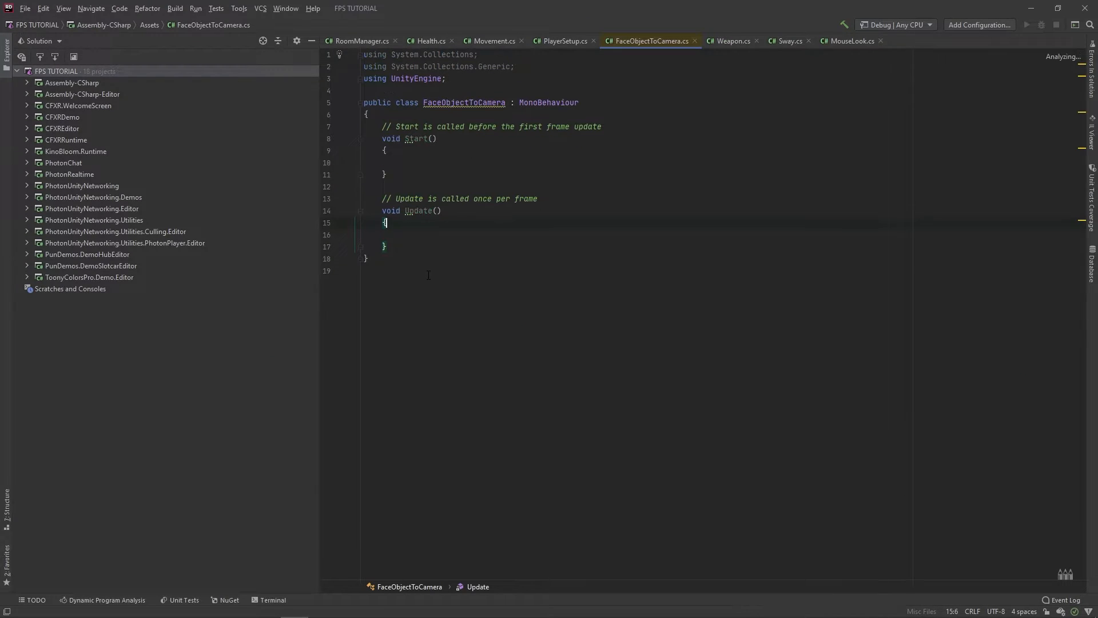
In Update, write transform.LookAt targeting Camera.main's transform.
text(transform.LookAt();)
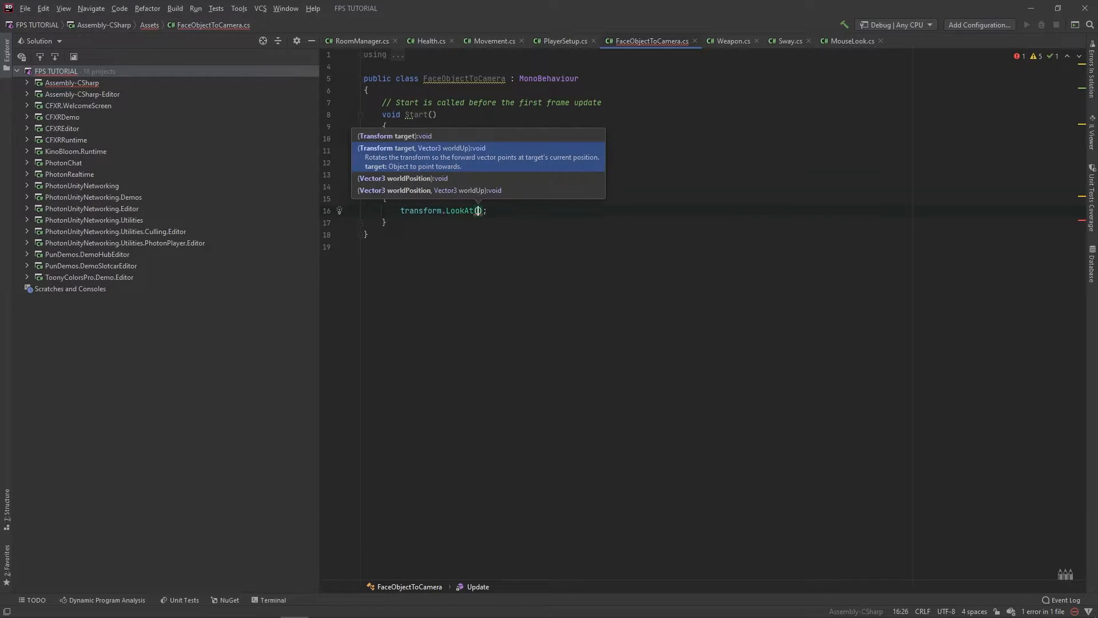
text(Camera)
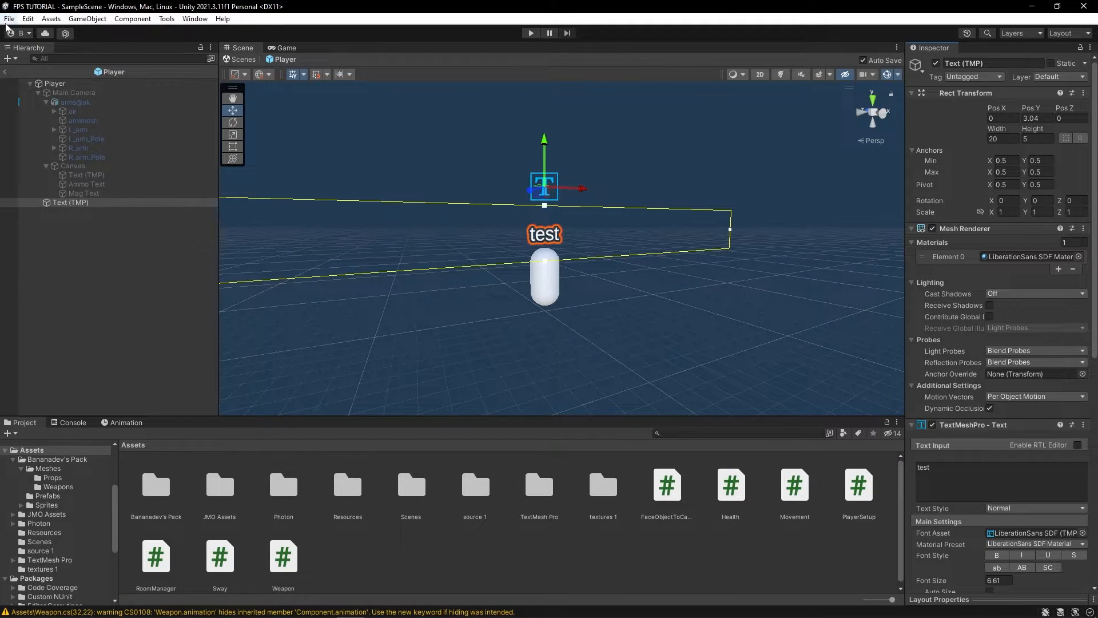
Build from Build Settings into the FPS TEST folder.
click(9, 18)
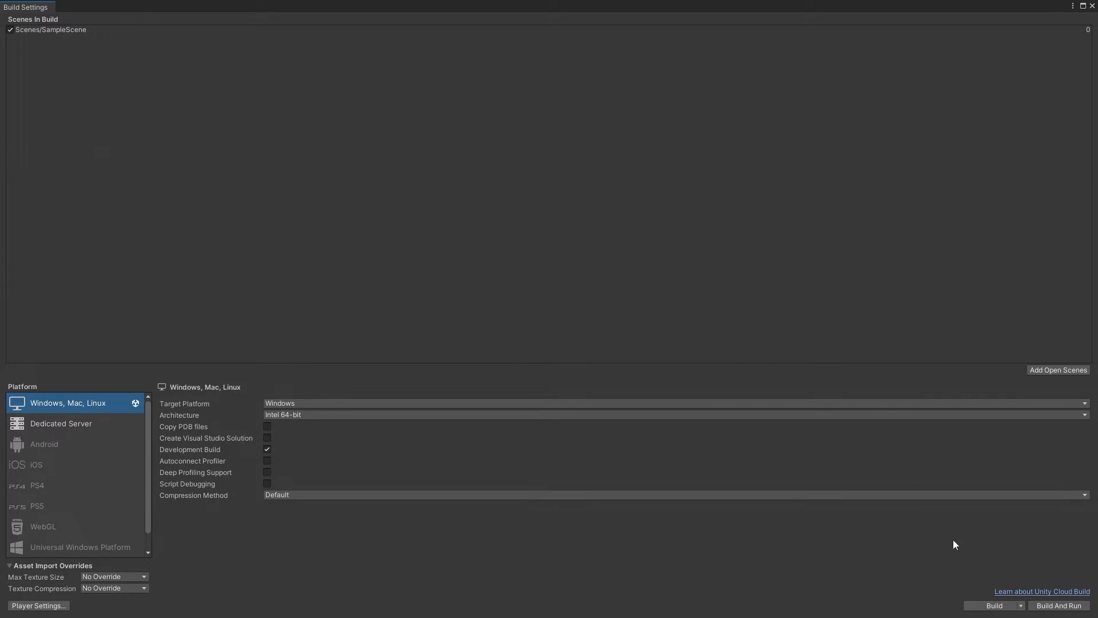
click(991, 605)
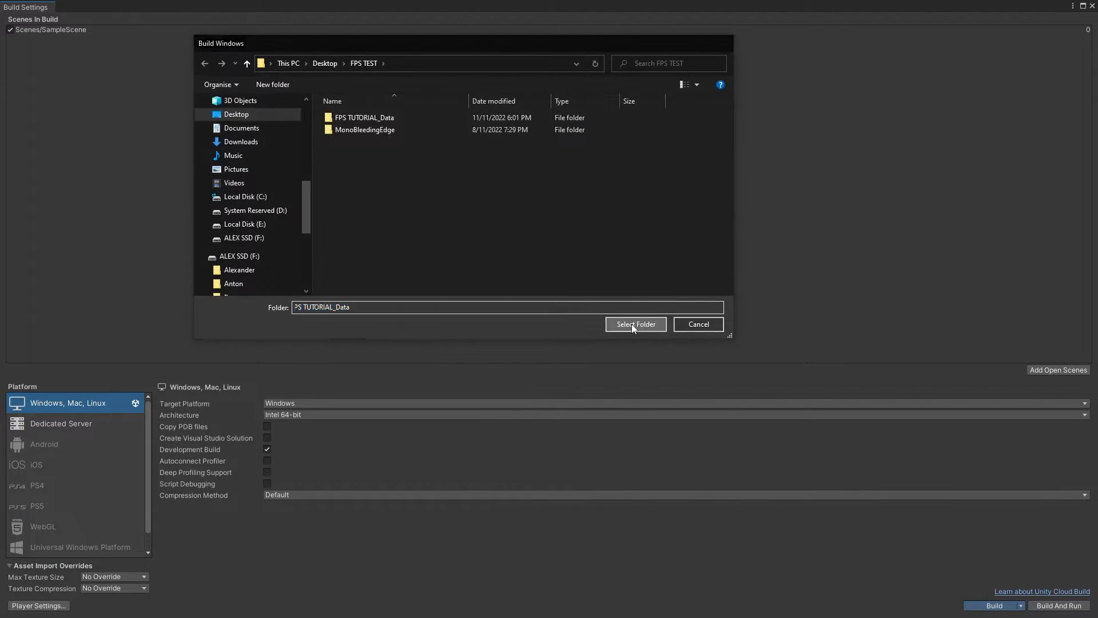
click(634, 324)
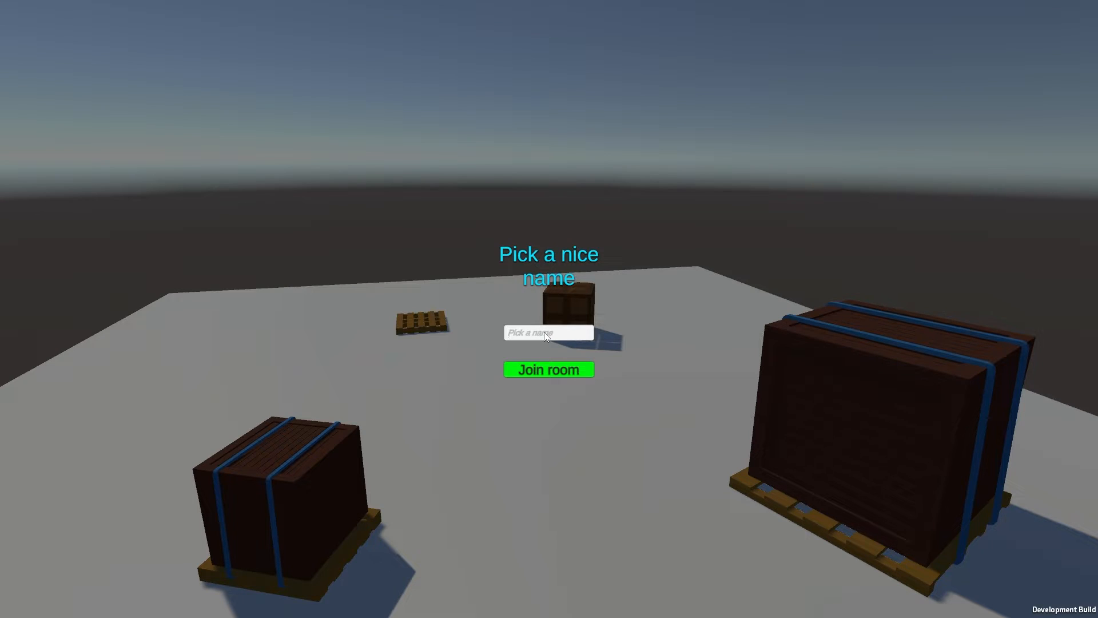
Join the room as John in the build and in the editor, inspect the tag, then stop.
text(Joh)
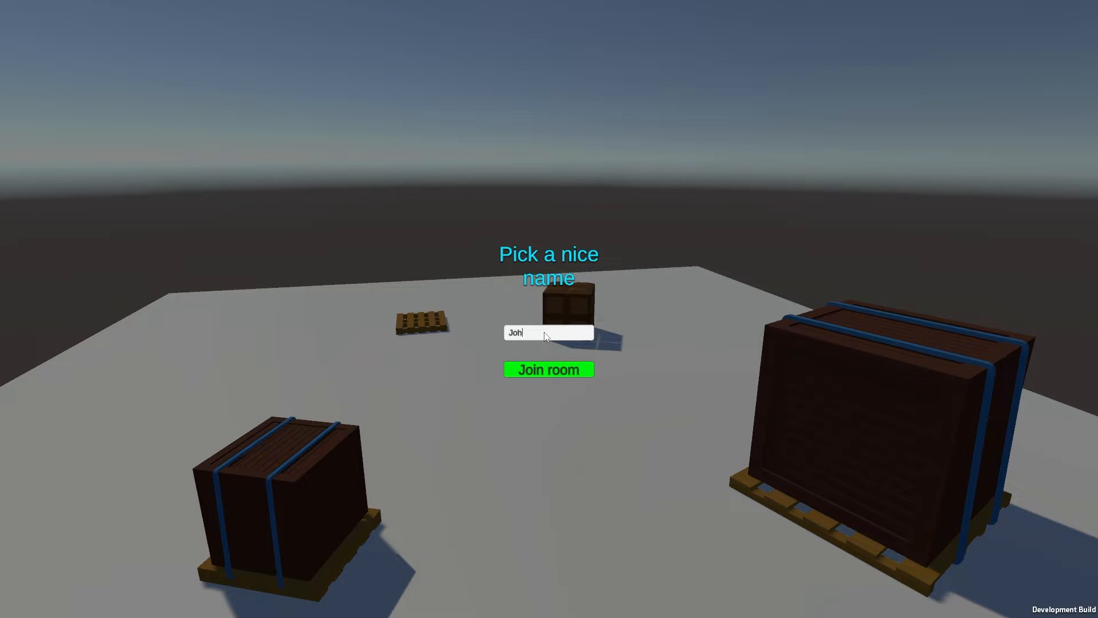
click(548, 369)
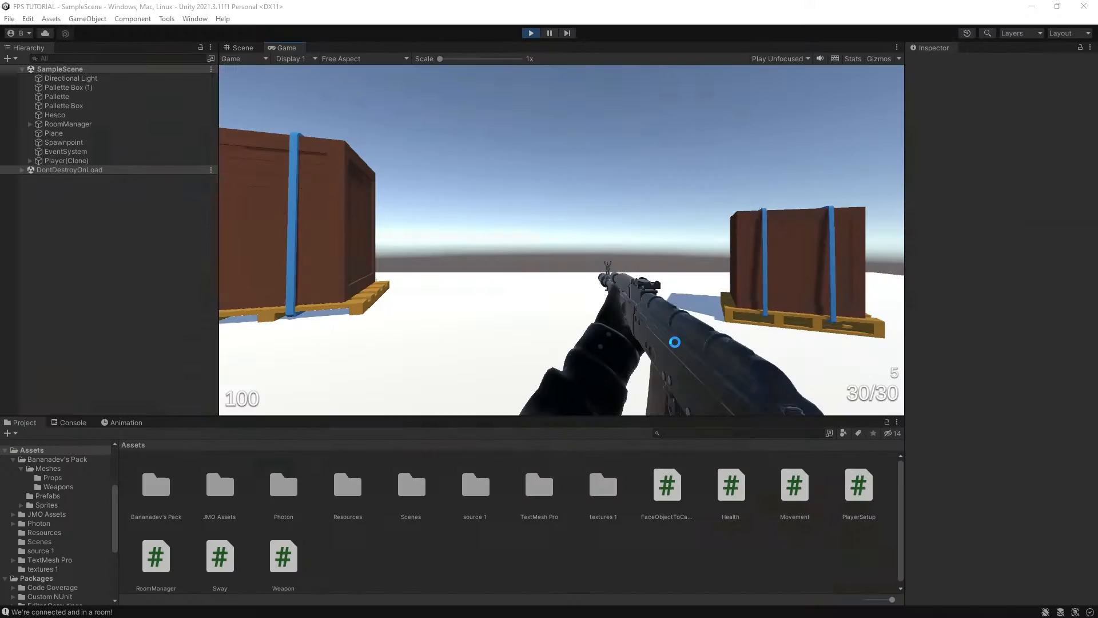
click(674, 342)
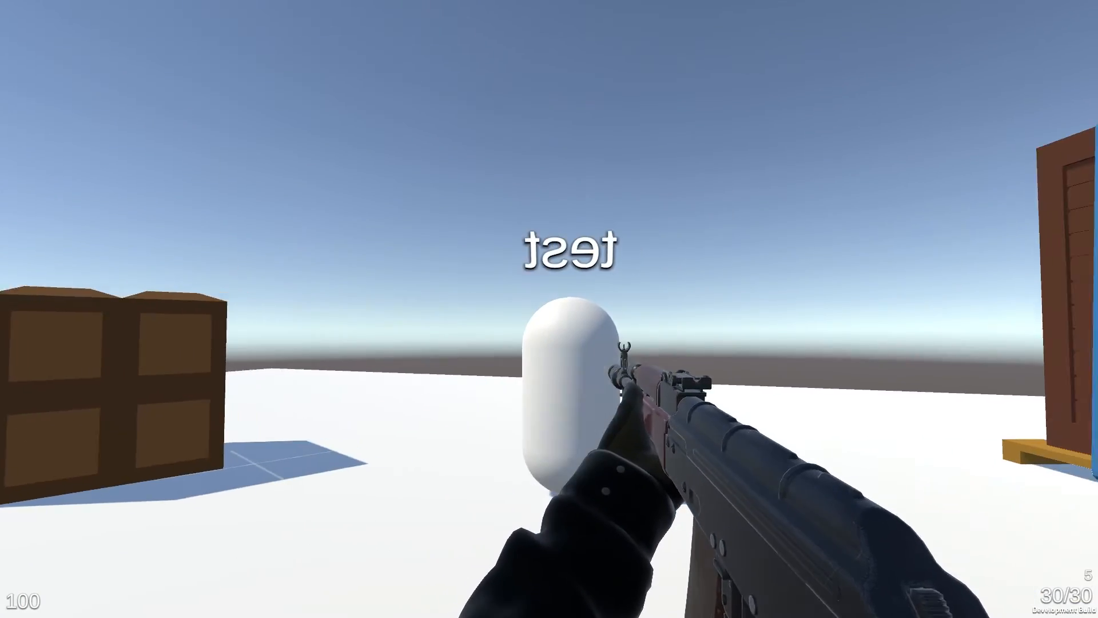
click(548, 34)
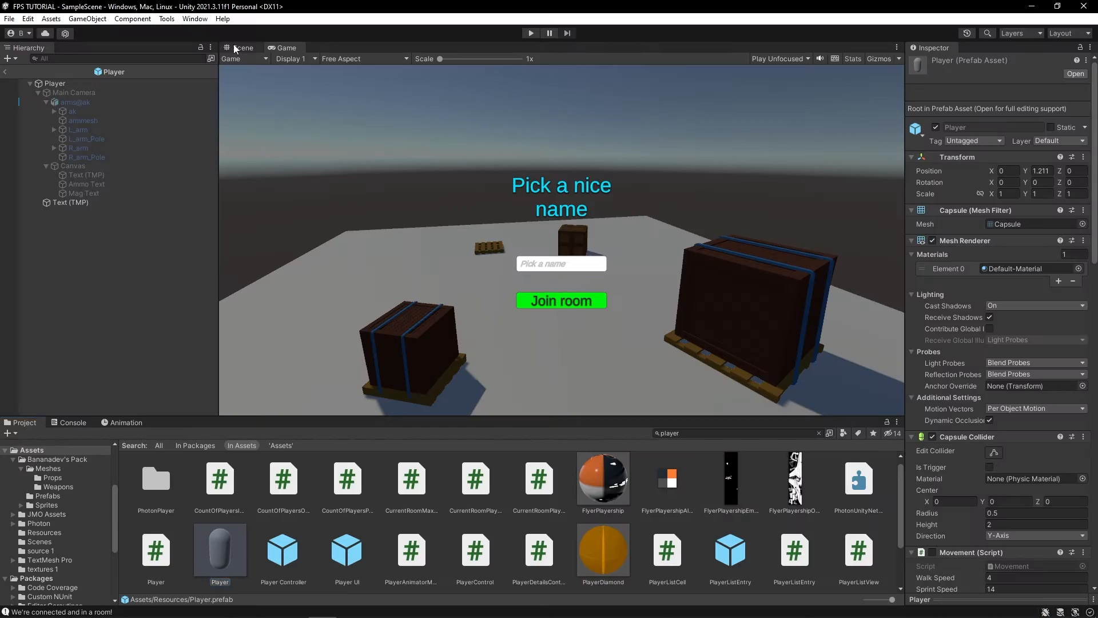
Create an empty 'Nametag Parent' in the Player prefab with the text's pasted transform values.
click(242, 48)
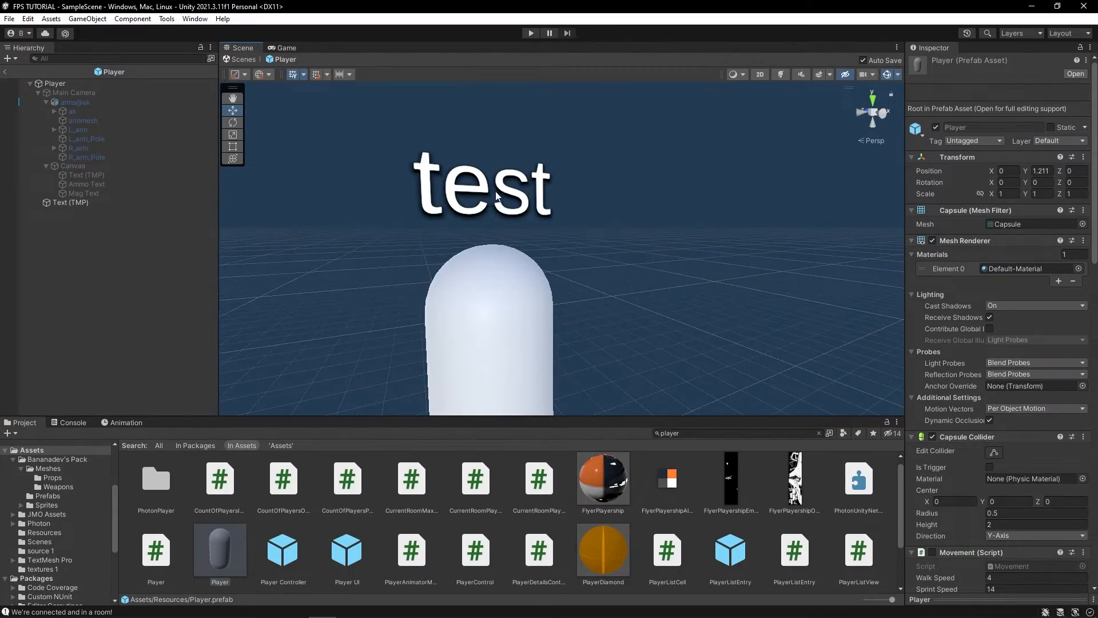
click(69, 203)
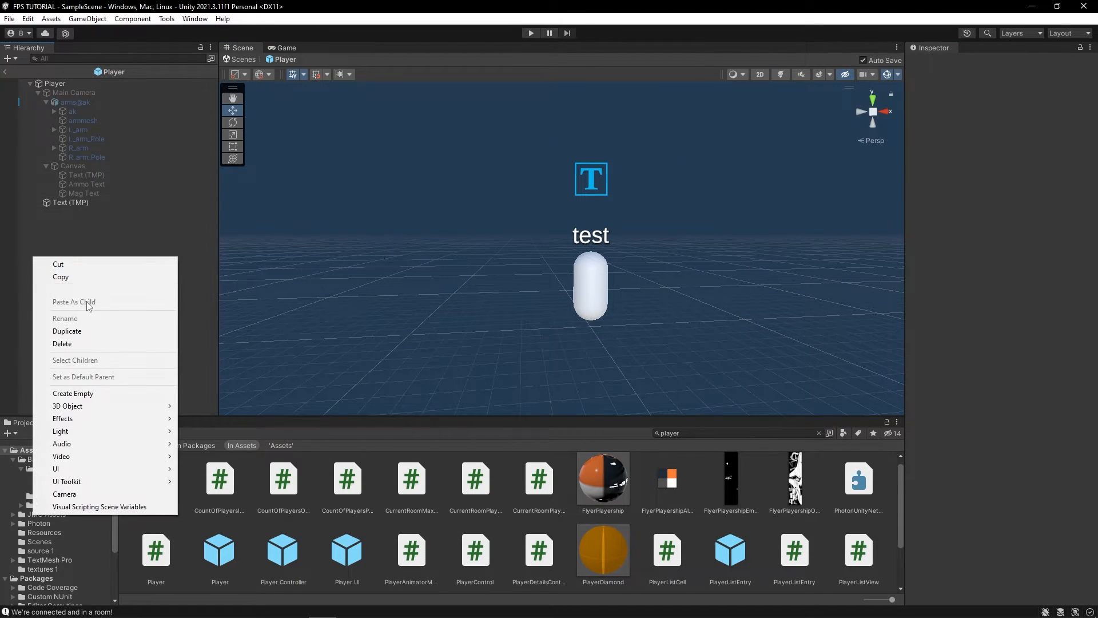
click(73, 393)
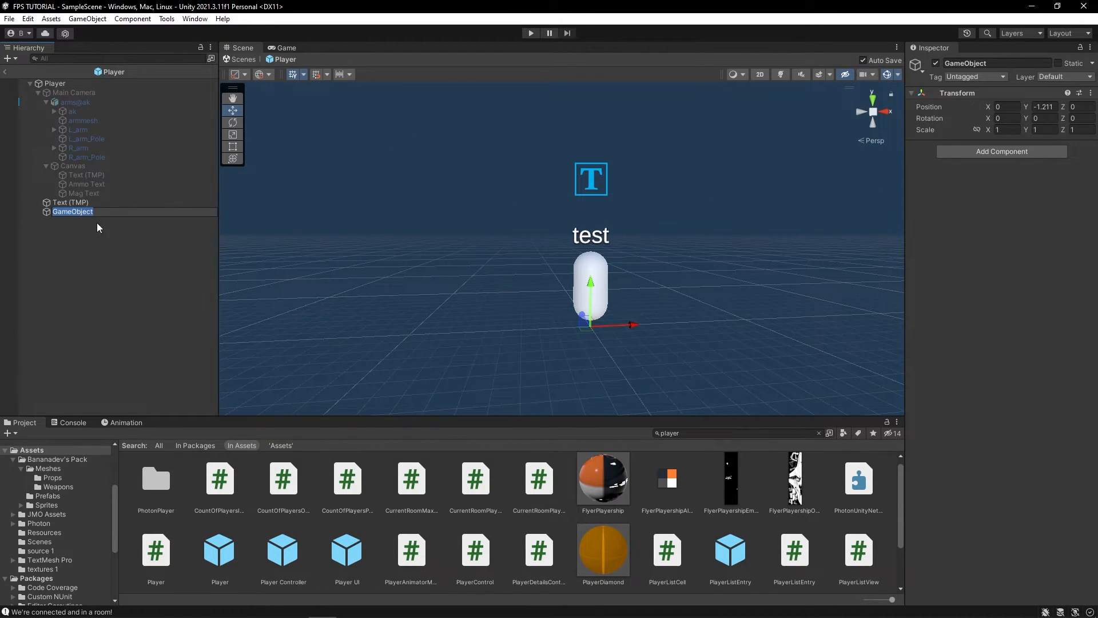
click(70, 201)
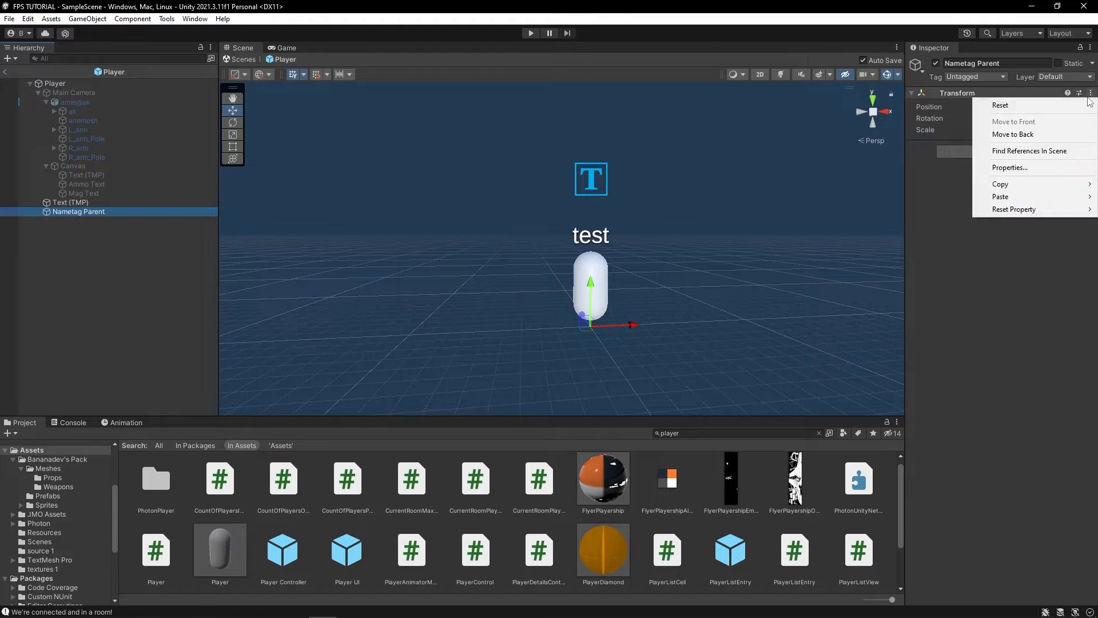
click(1000, 105)
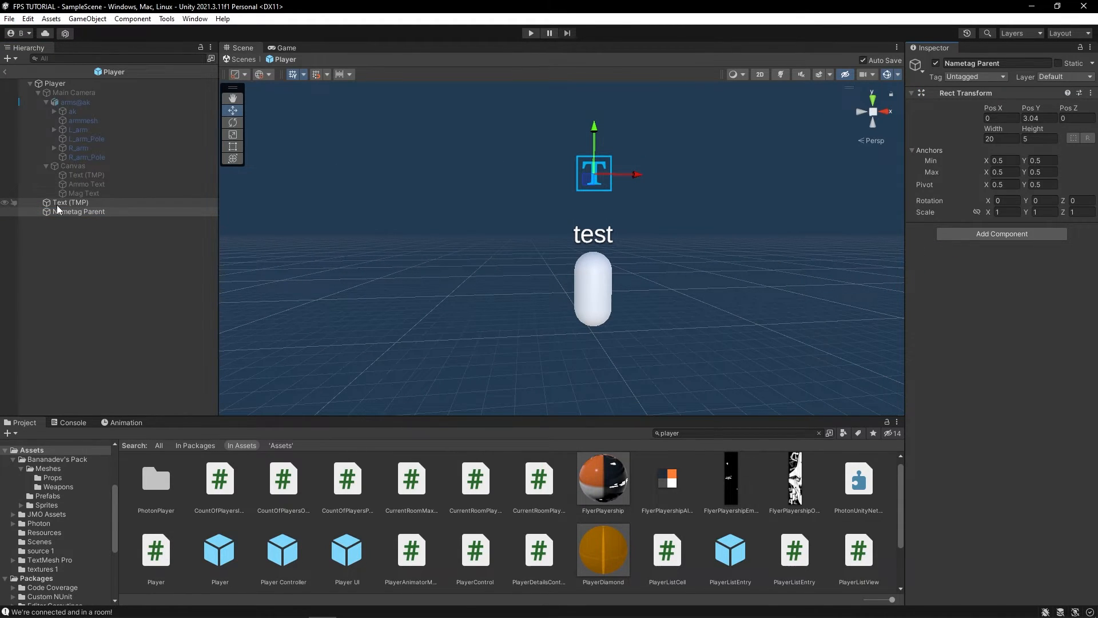
Parent Text (TMP) under Nametag Parent and move FaceObjectToCamera from the text to the parent.
click(70, 203)
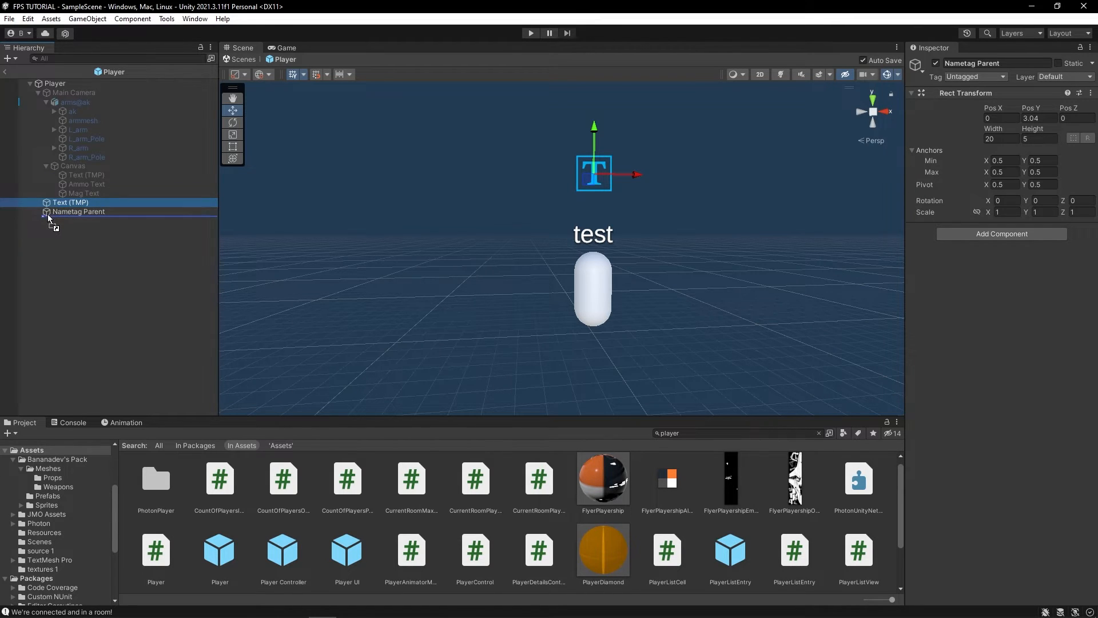
click(79, 211)
text(180)
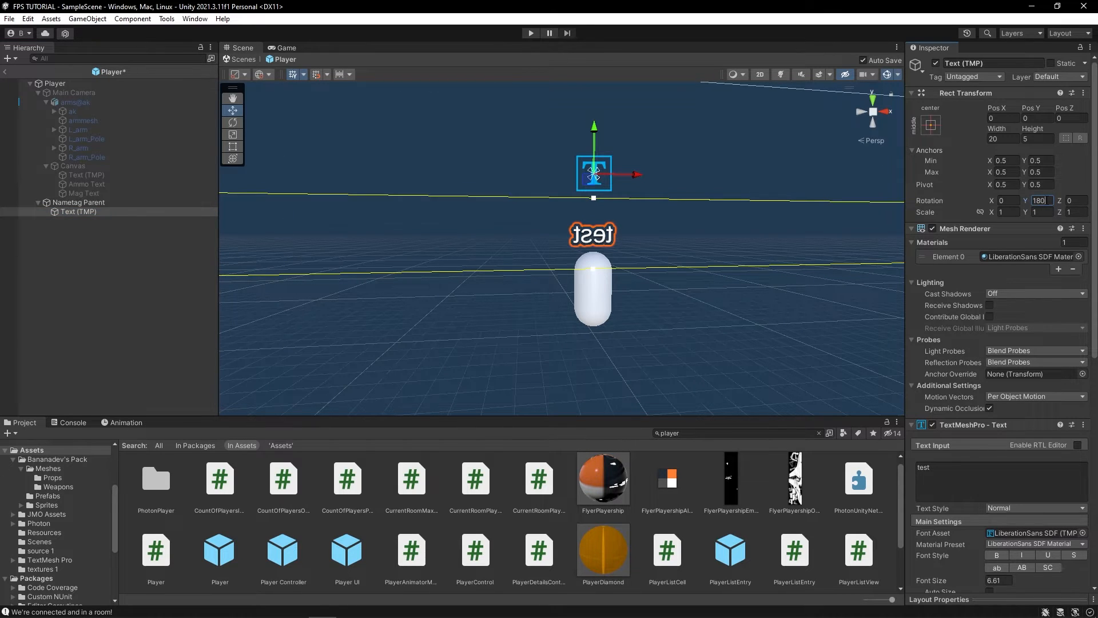
click(1073, 380)
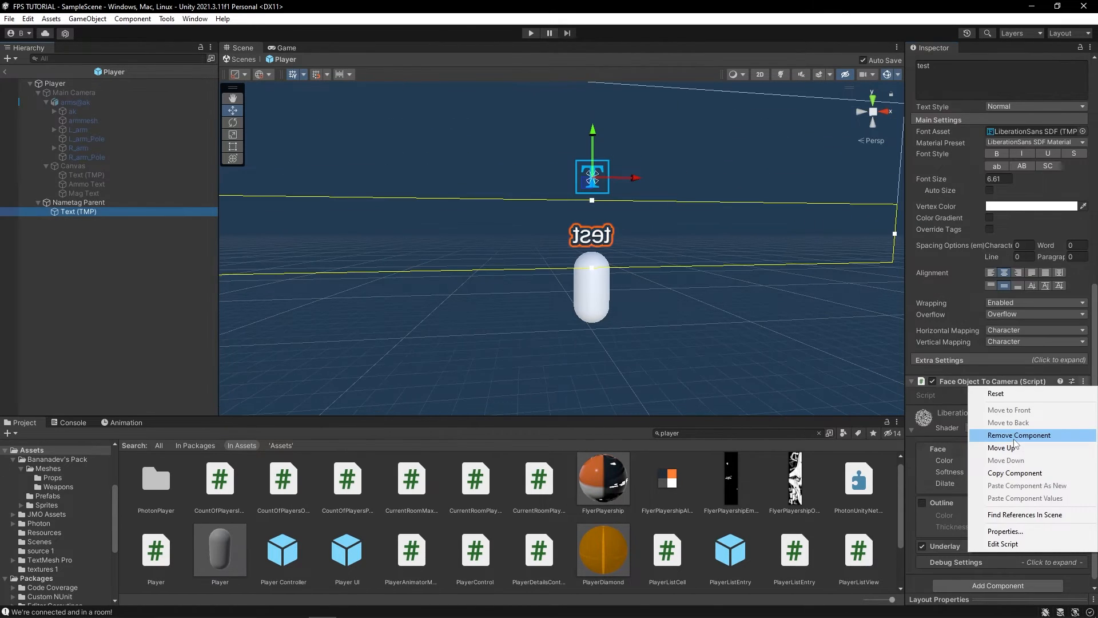
click(1019, 435)
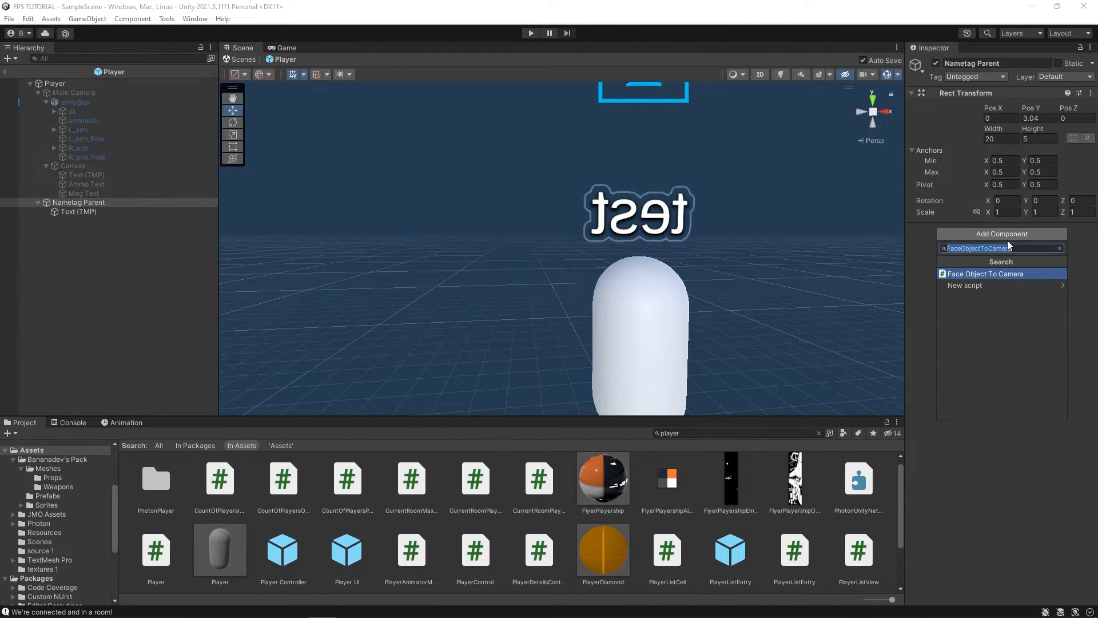
click(985, 274)
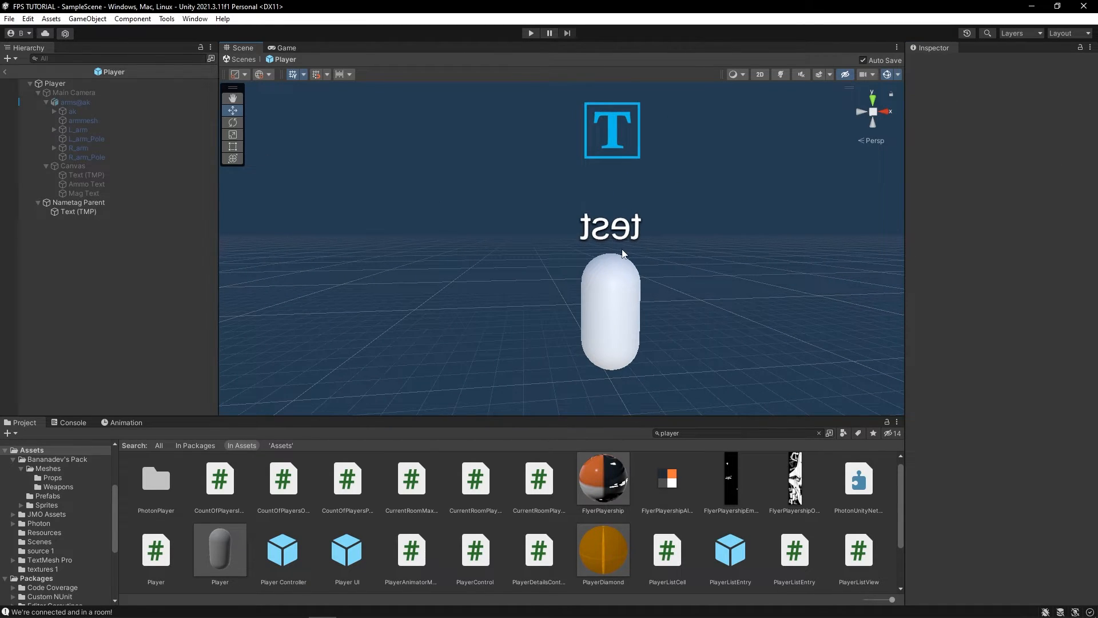
mouse_move(570, 281)
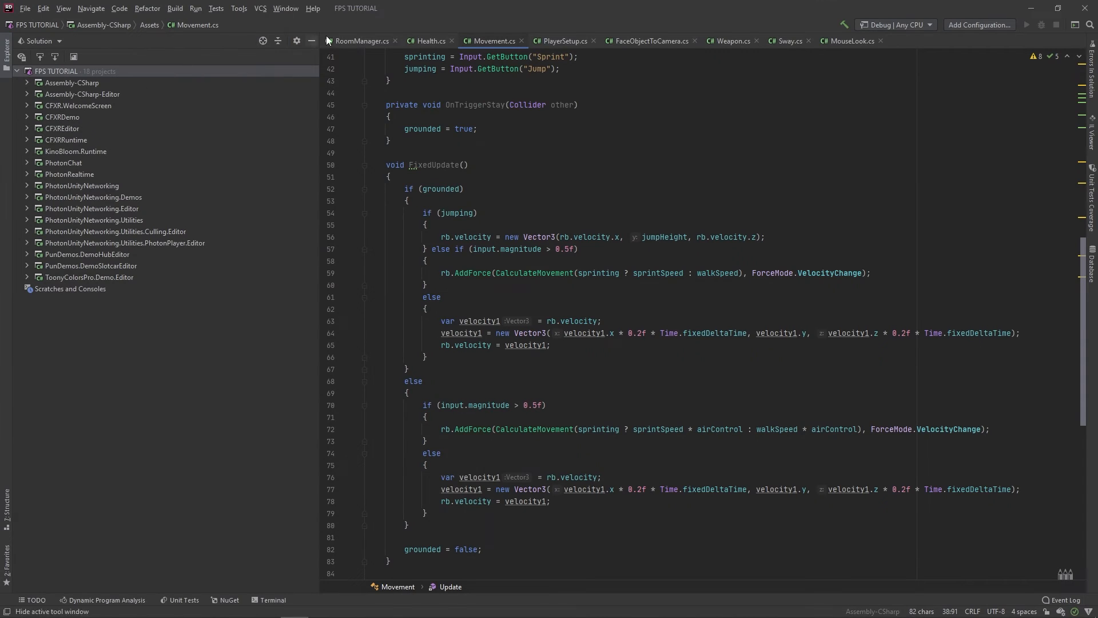
In RoomManager's SpawnPlayer, change the SetNickname RPC target from RpcTarget.All to RpcTarget.AllBuffered.
click(361, 41)
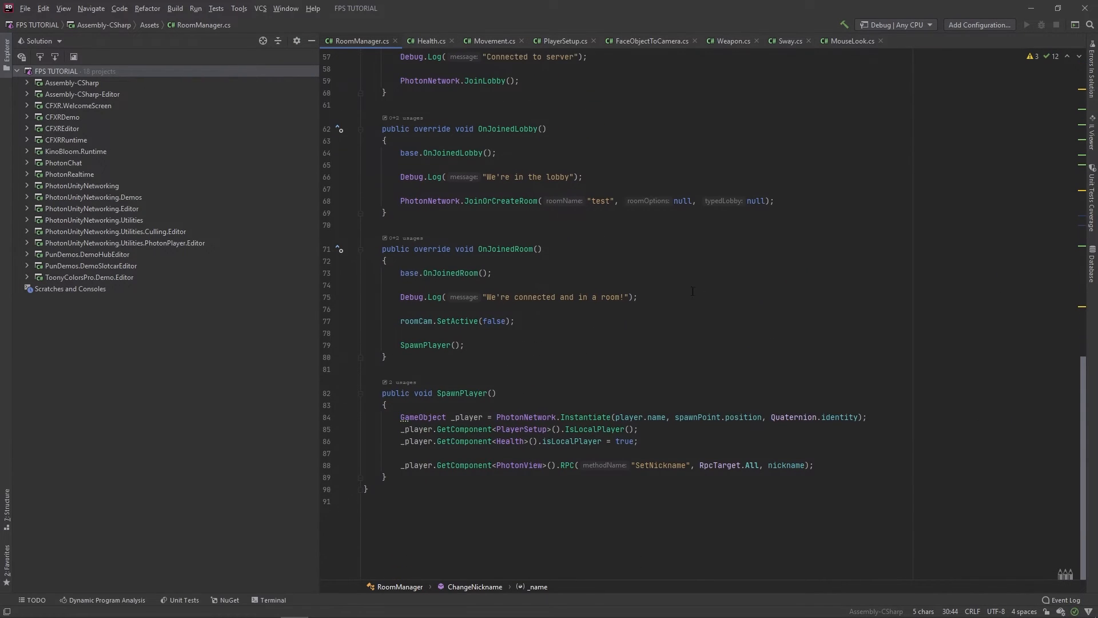
click(699, 465)
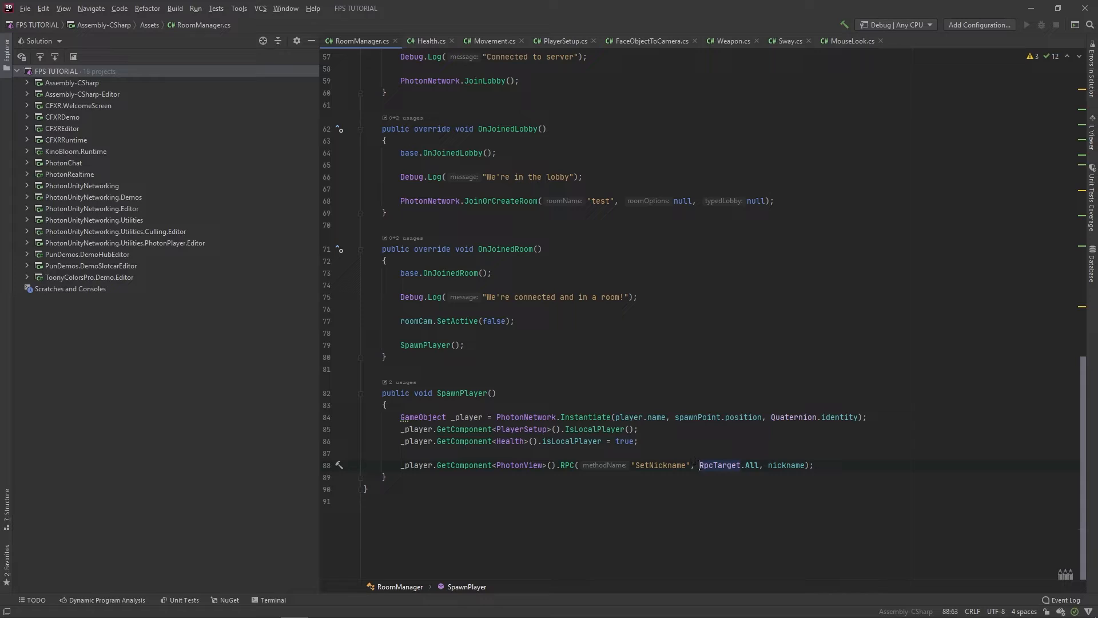
double_click(728, 465)
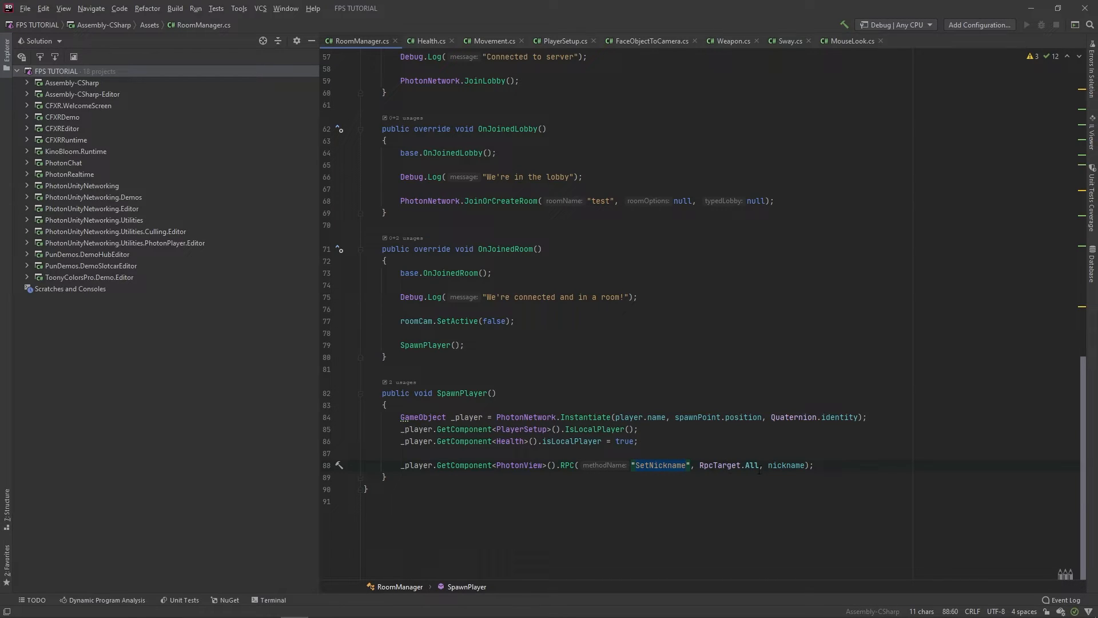
click(758, 465)
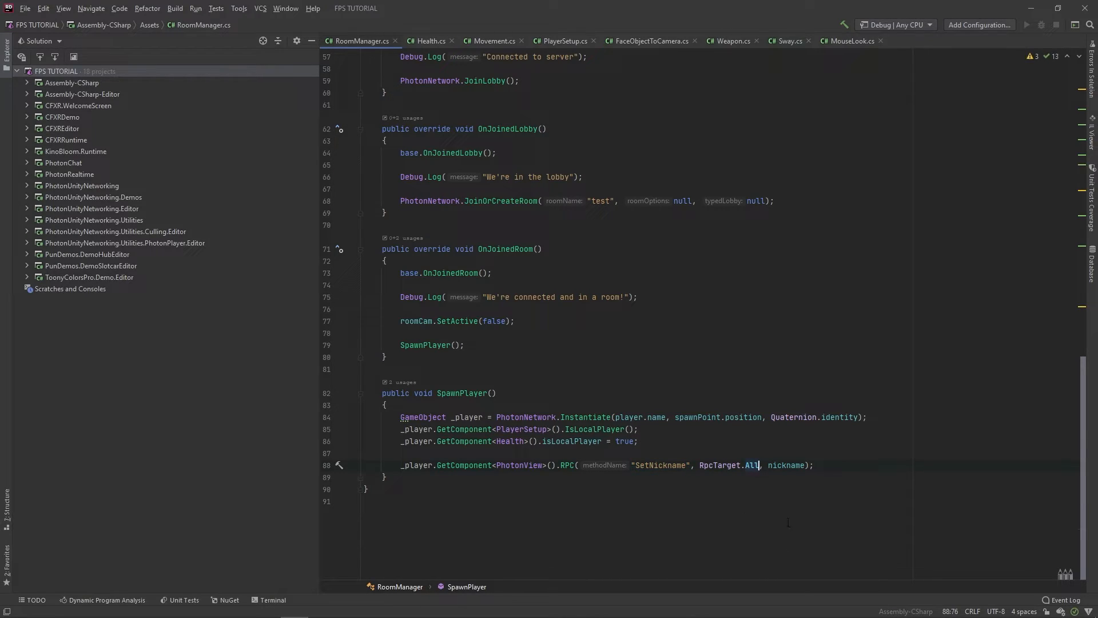
text(Buffered)
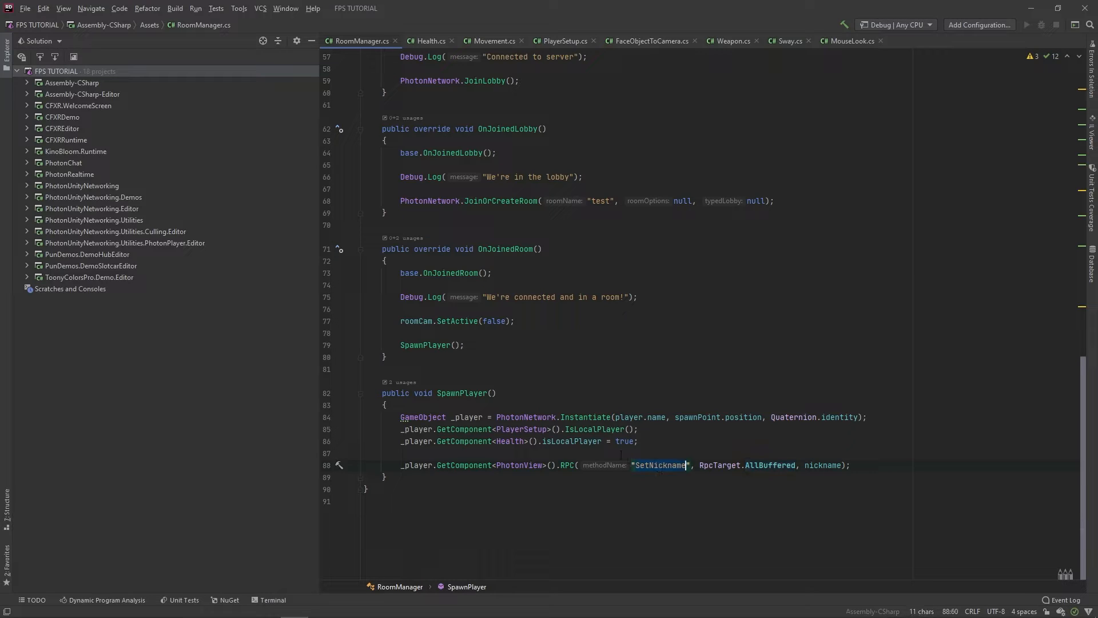
mouse_move(594, 428)
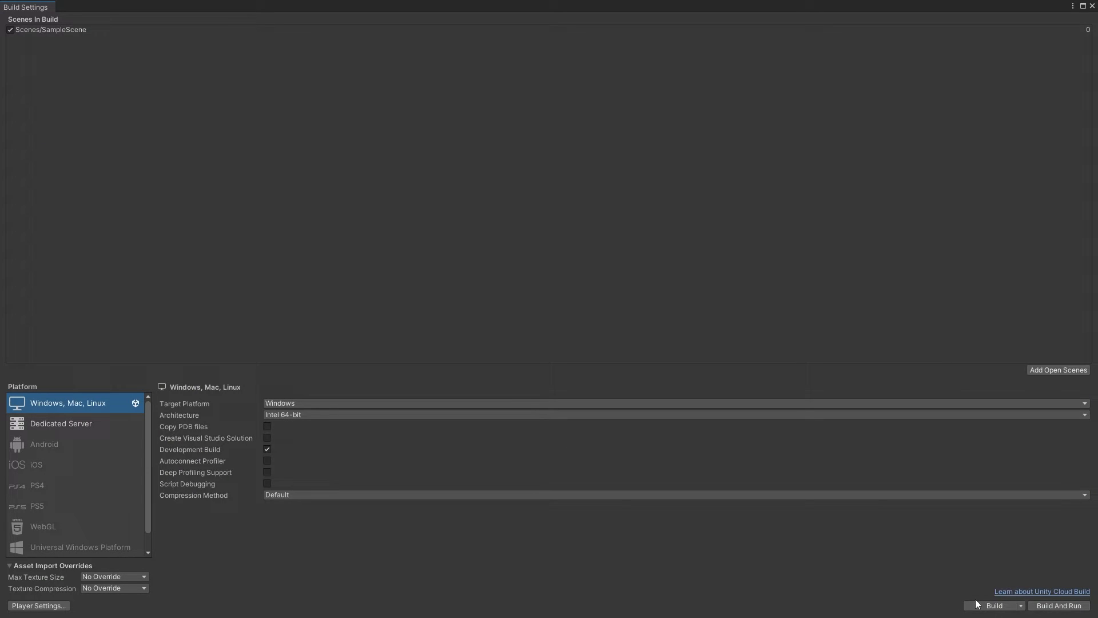
Rebuild the game, join the room as Alex and John, and view each other's nametag.
click(991, 605)
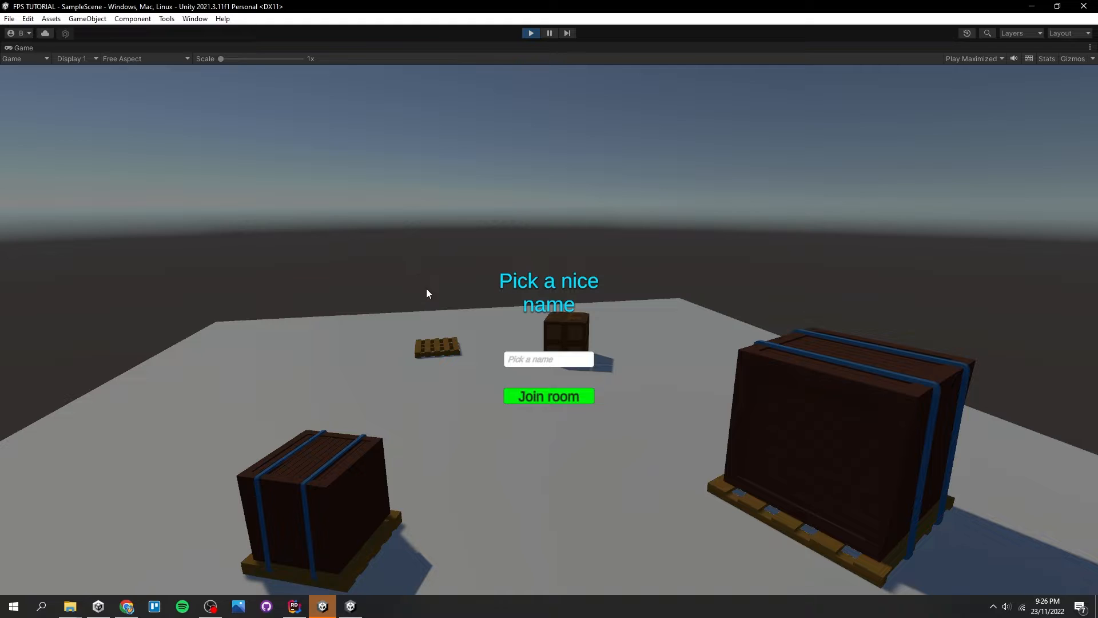
text(Ale)
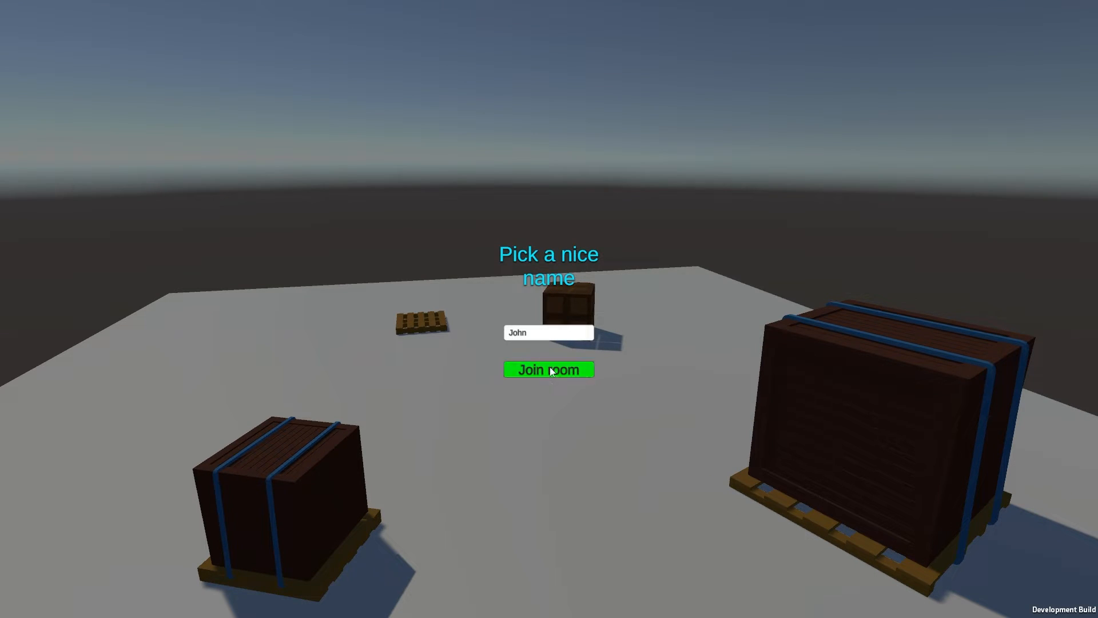
click(549, 369)
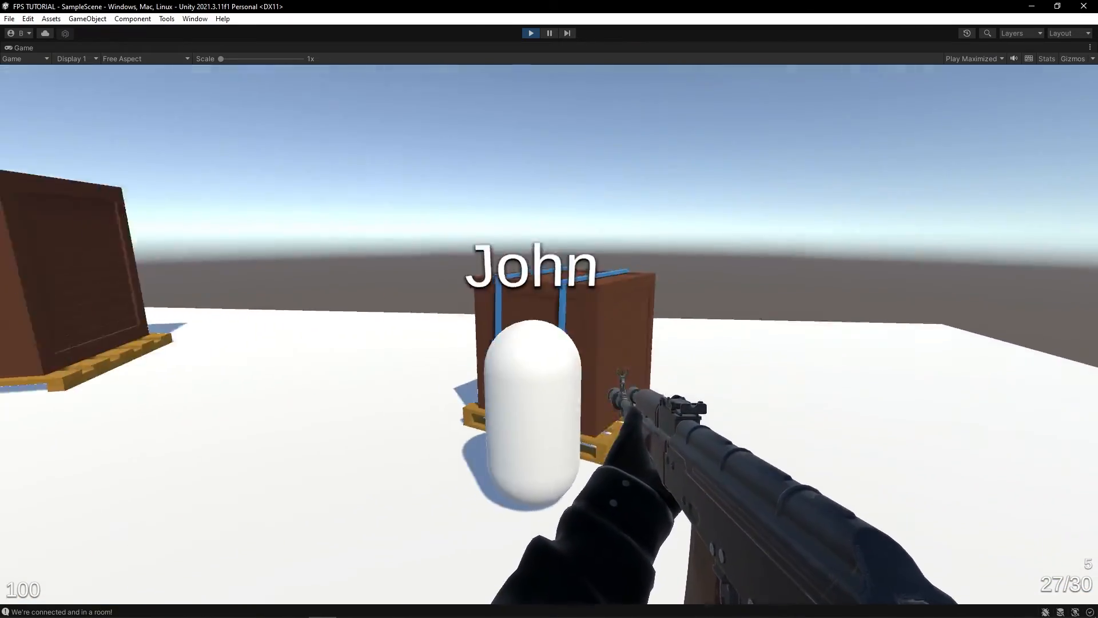
click(532, 330)
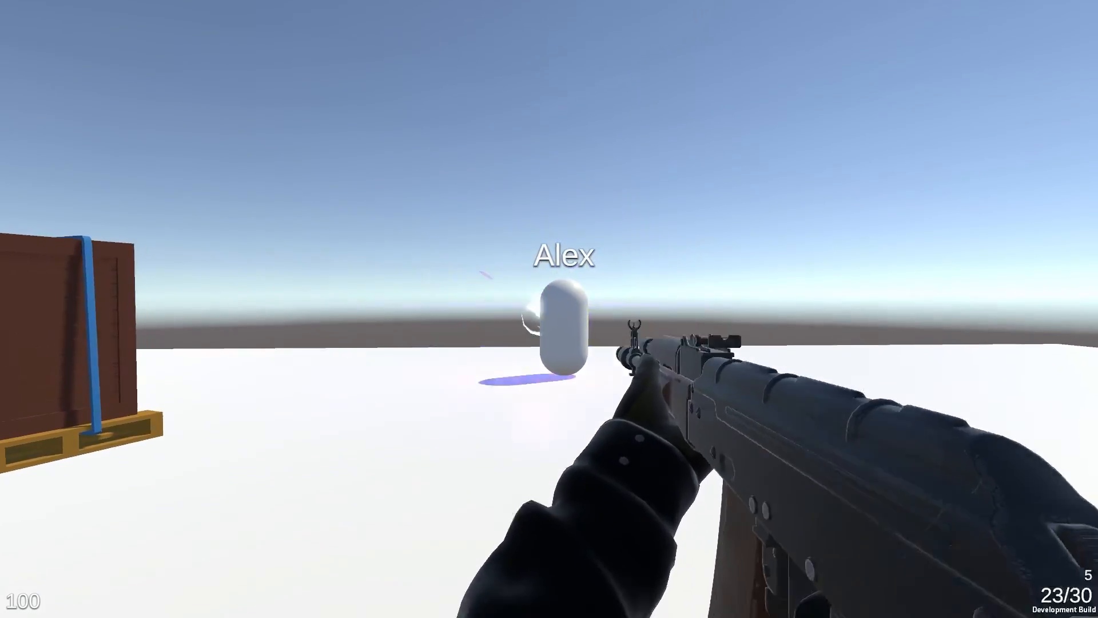
click(550, 309)
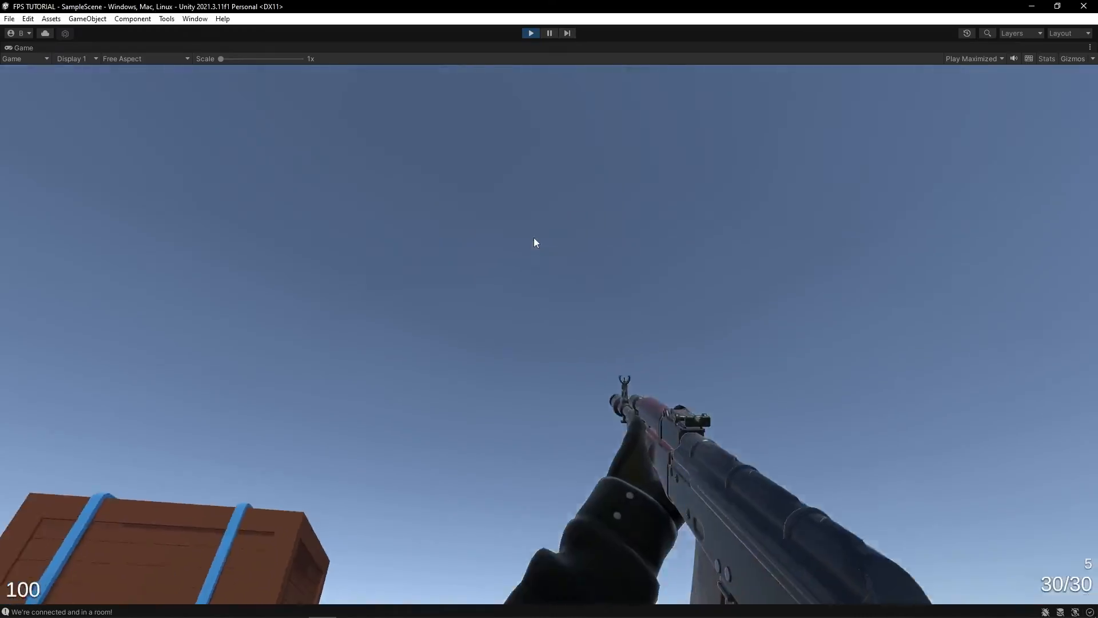
Exit Play mode, remove Spawnpoint, and add a cube with its Box Collider removed.
click(530, 33)
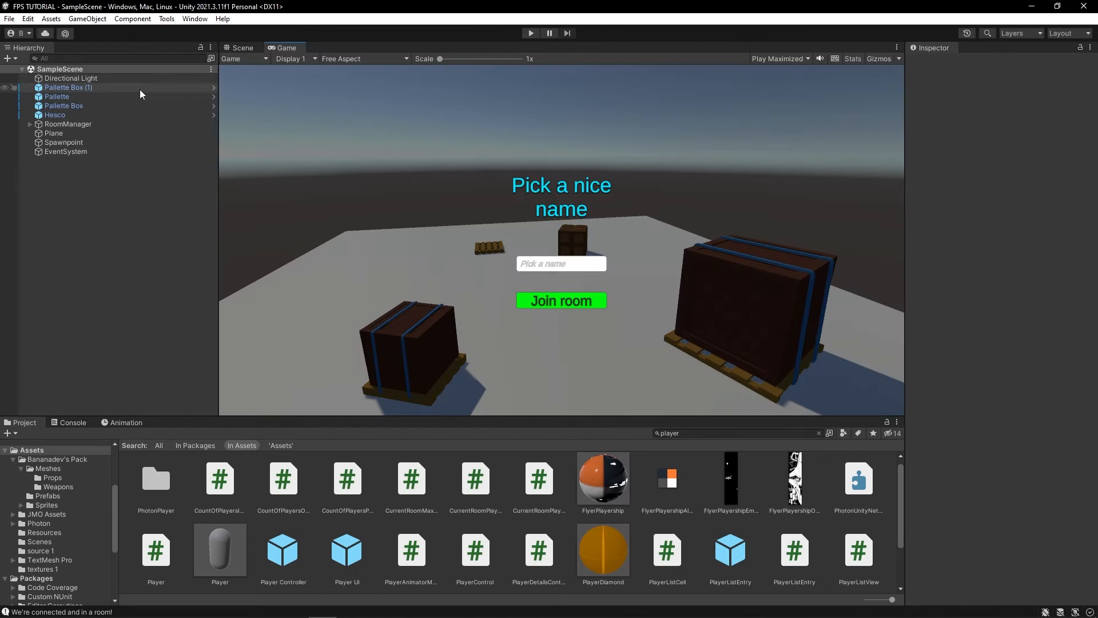
click(241, 48)
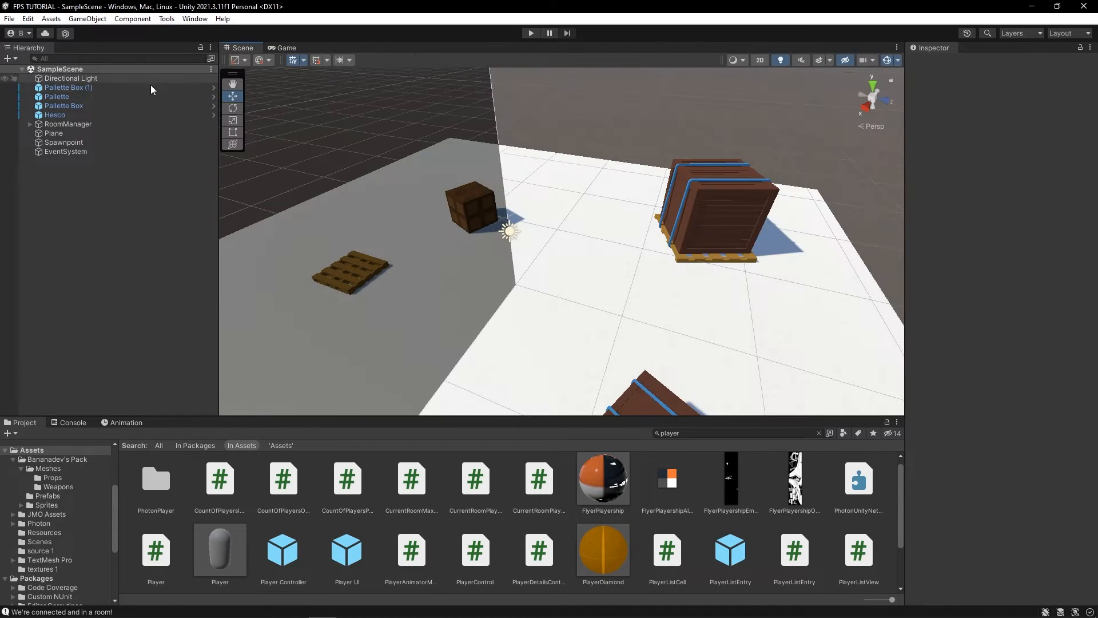
click(63, 142)
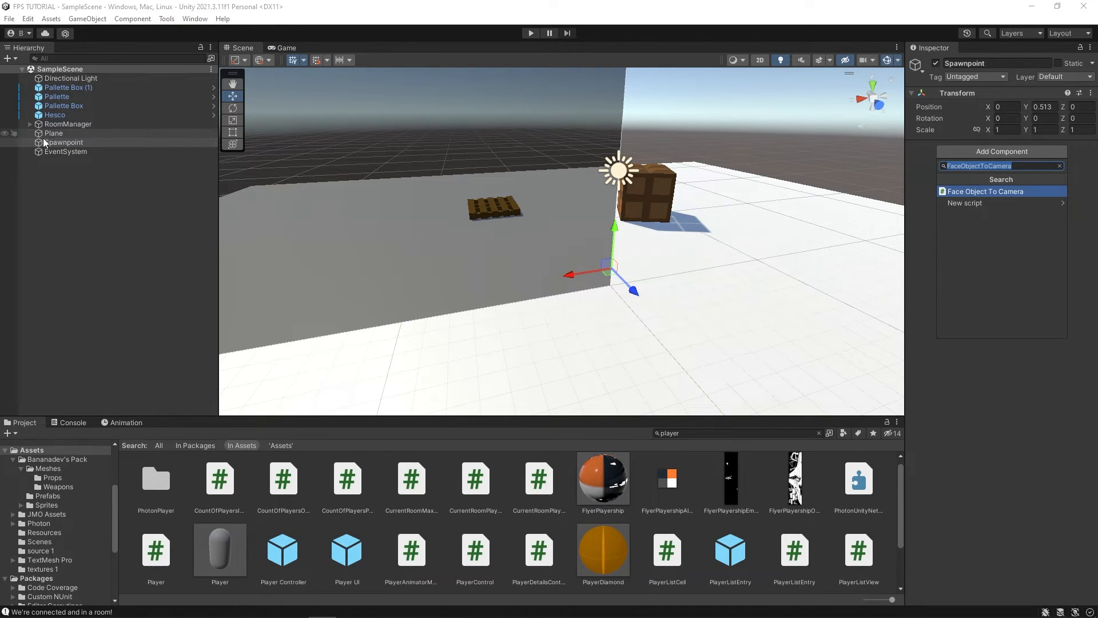
right_click(63, 147)
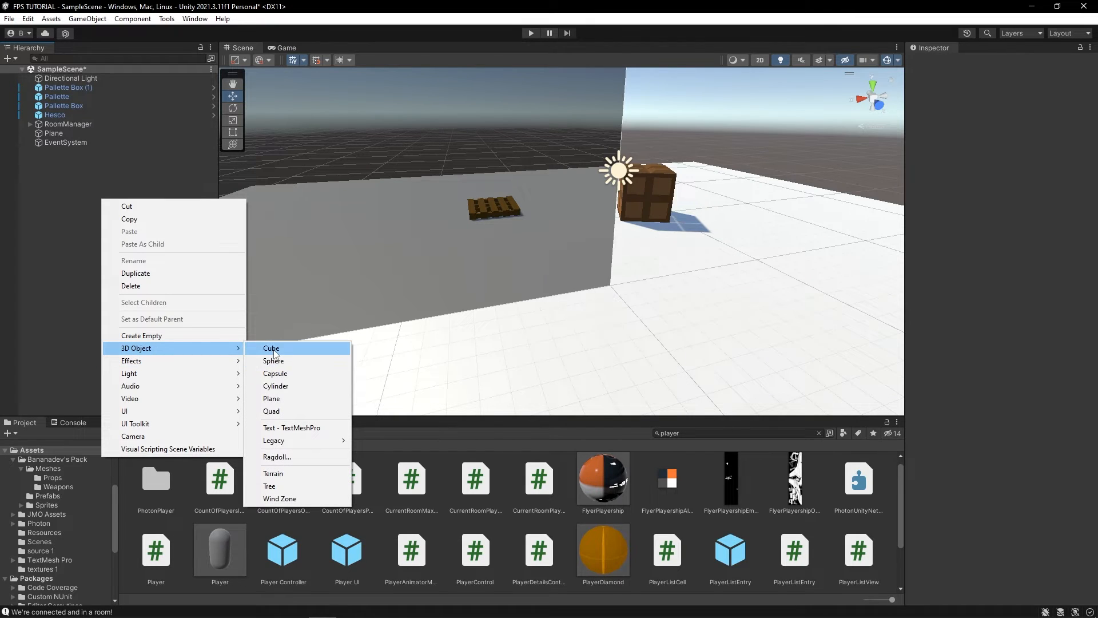
click(270, 348)
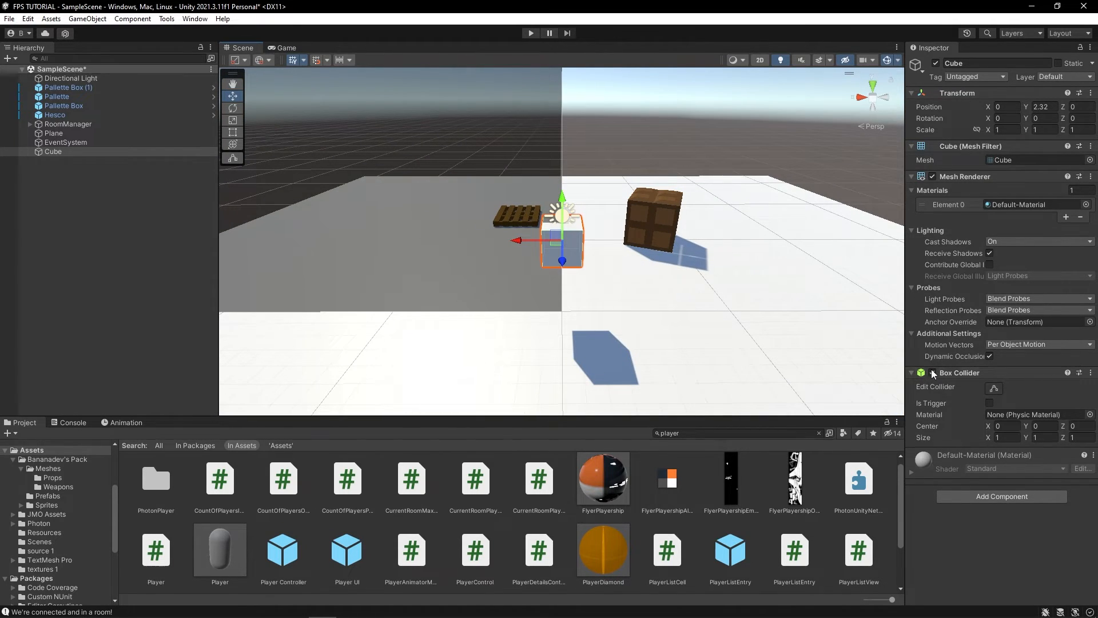
click(1091, 372)
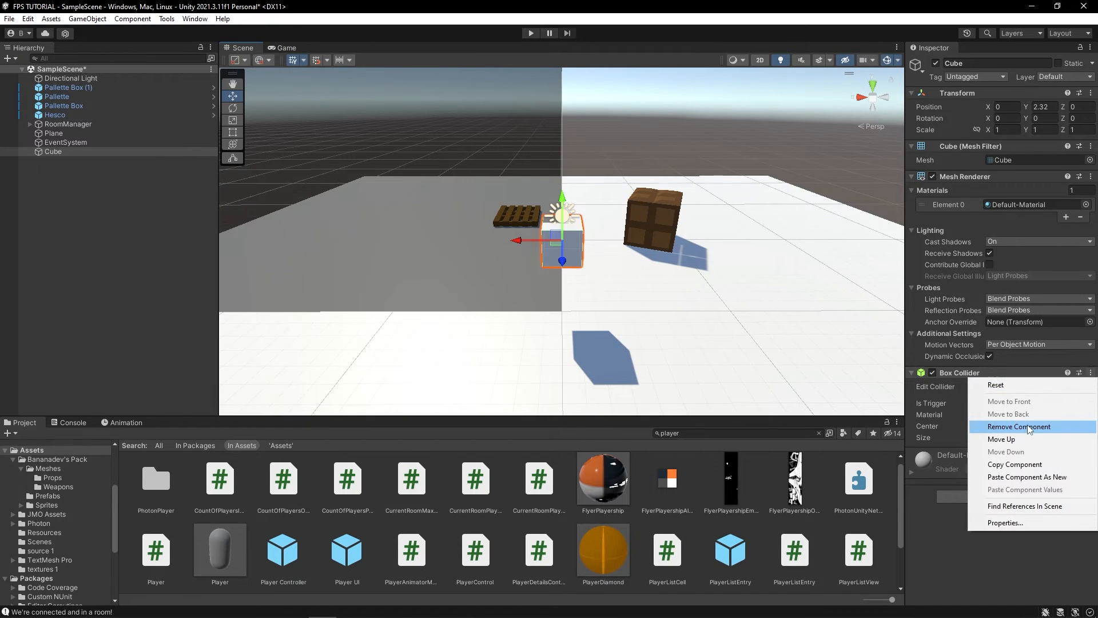
click(1017, 426)
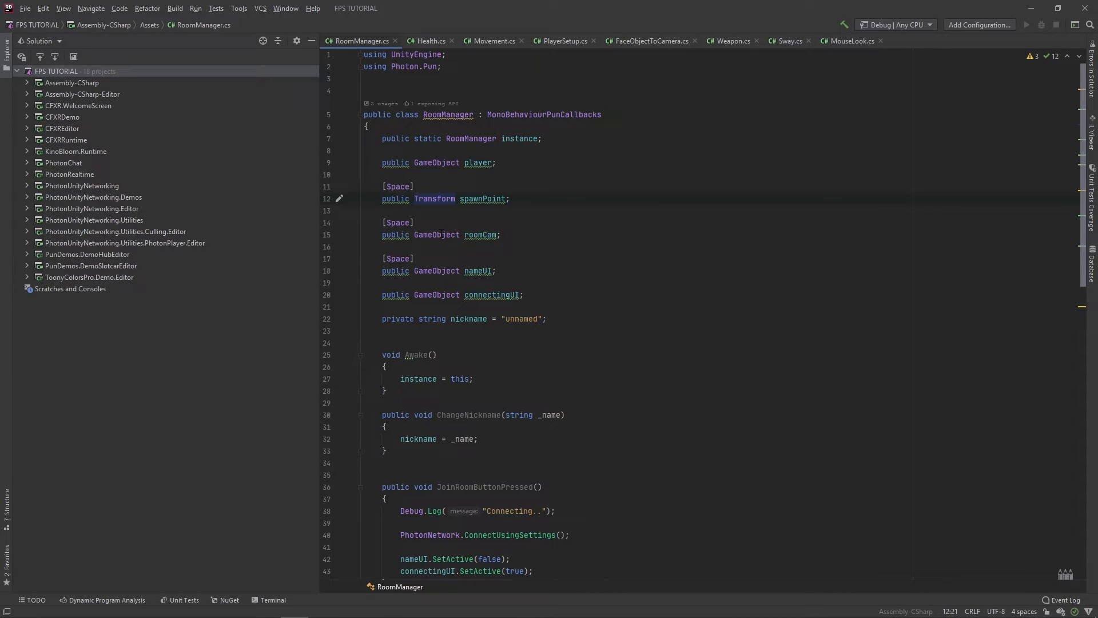
Change RoomManager's spawnPoint field into a Transform[] spawnPoints array.
text([])
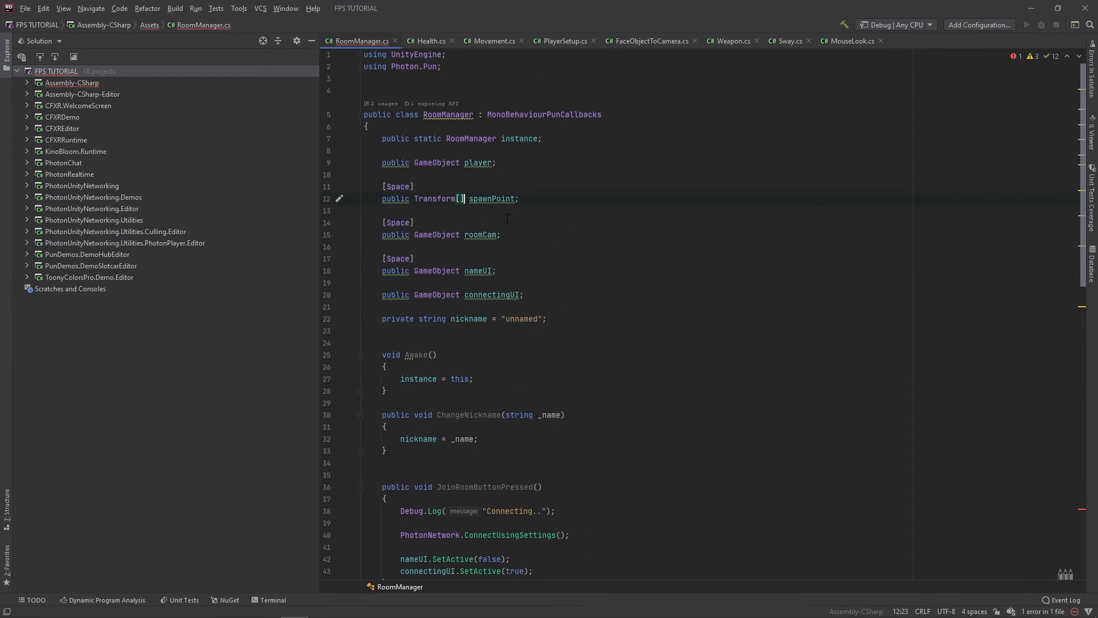
scroll(down, 3)
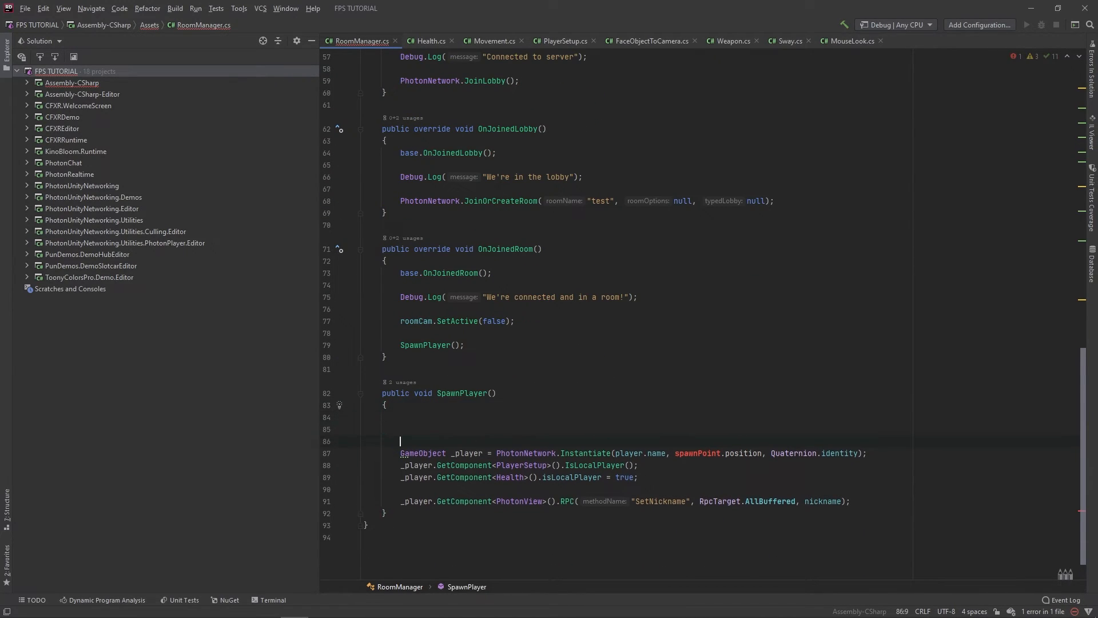
text(t)
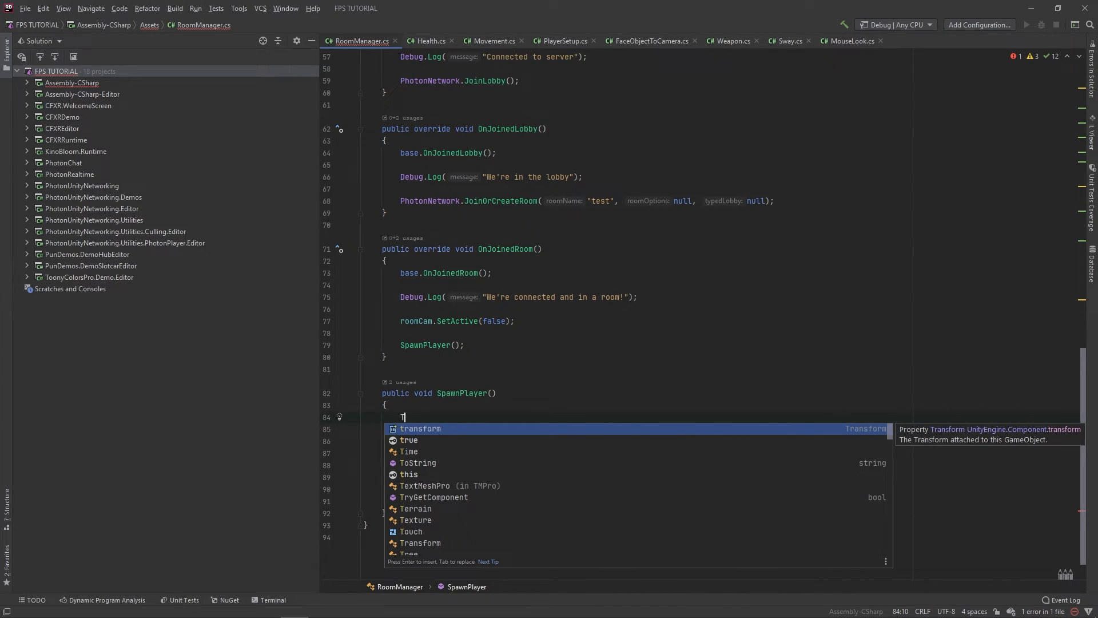
text(Transfor)
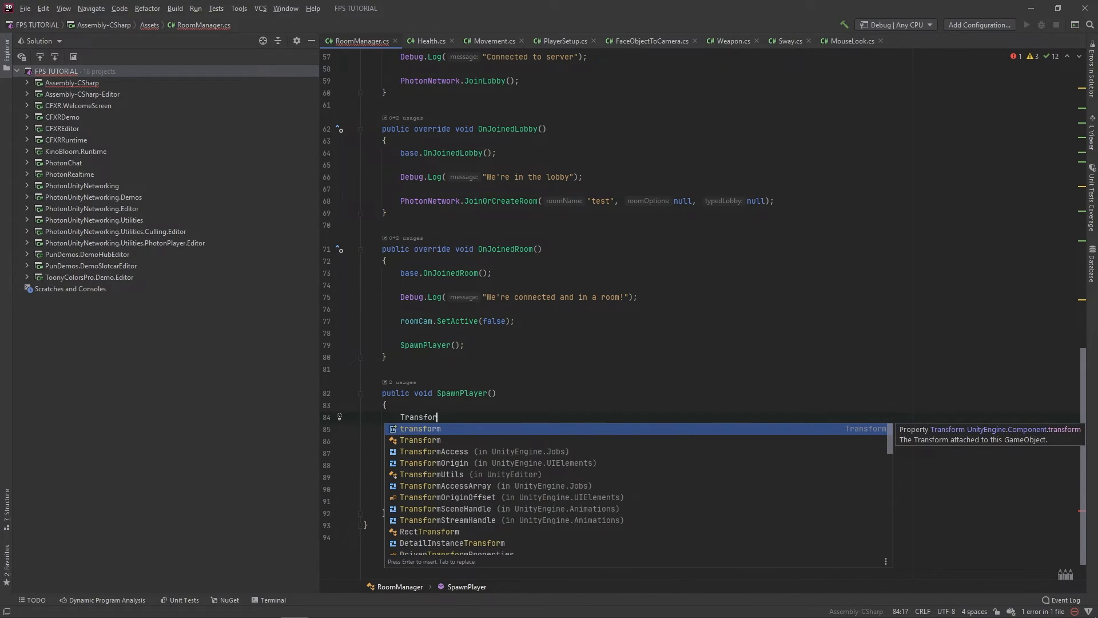
In SpawnPlayer, spawn at spawnPoints[Random.Range(0, spawnPoints.Length)].
text(spa)
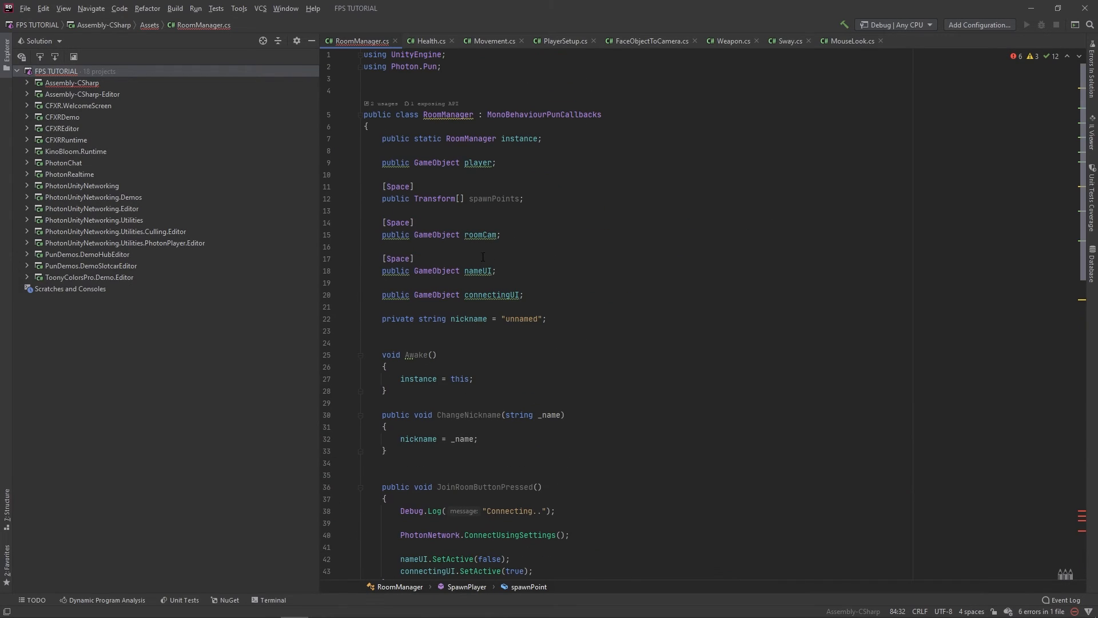
text(spawnPoint = spawnPoints[)
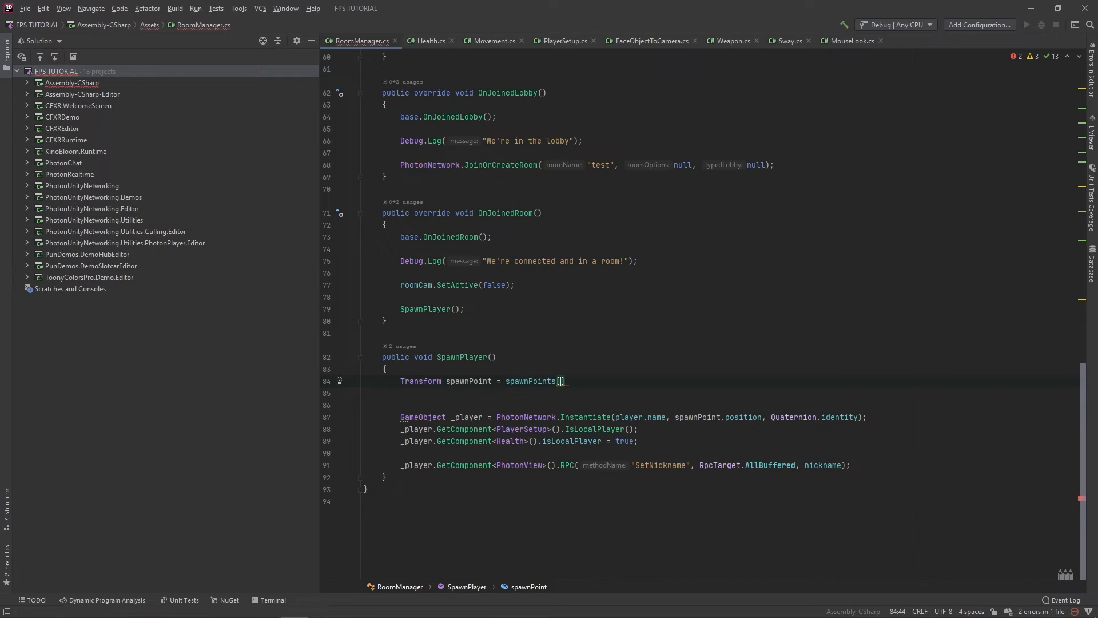
text(UnityEngine.)
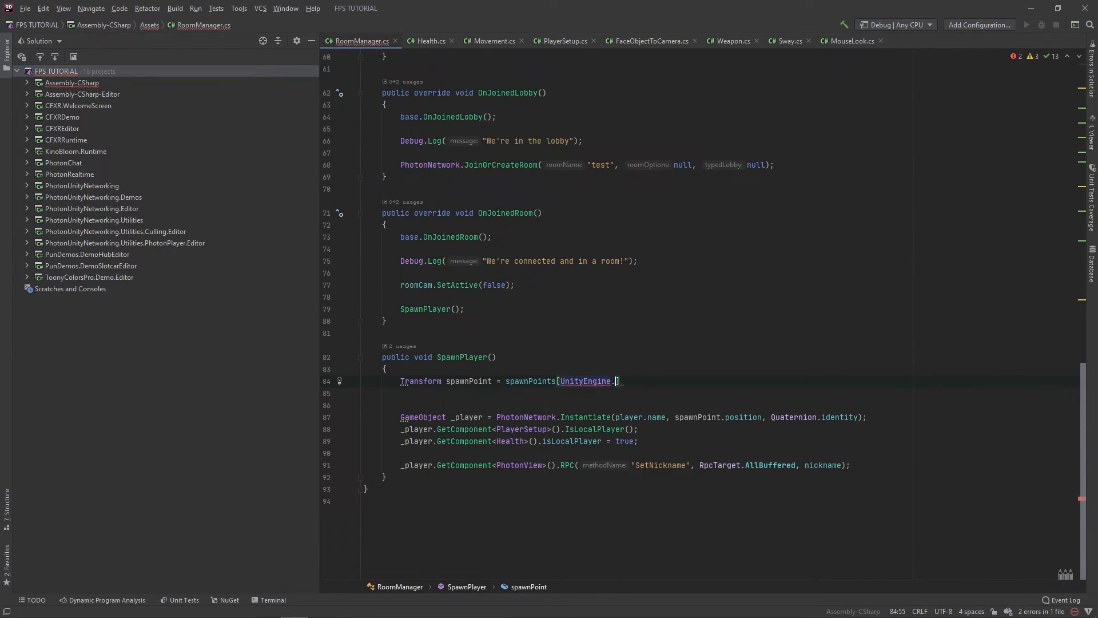
text(Random.Range()
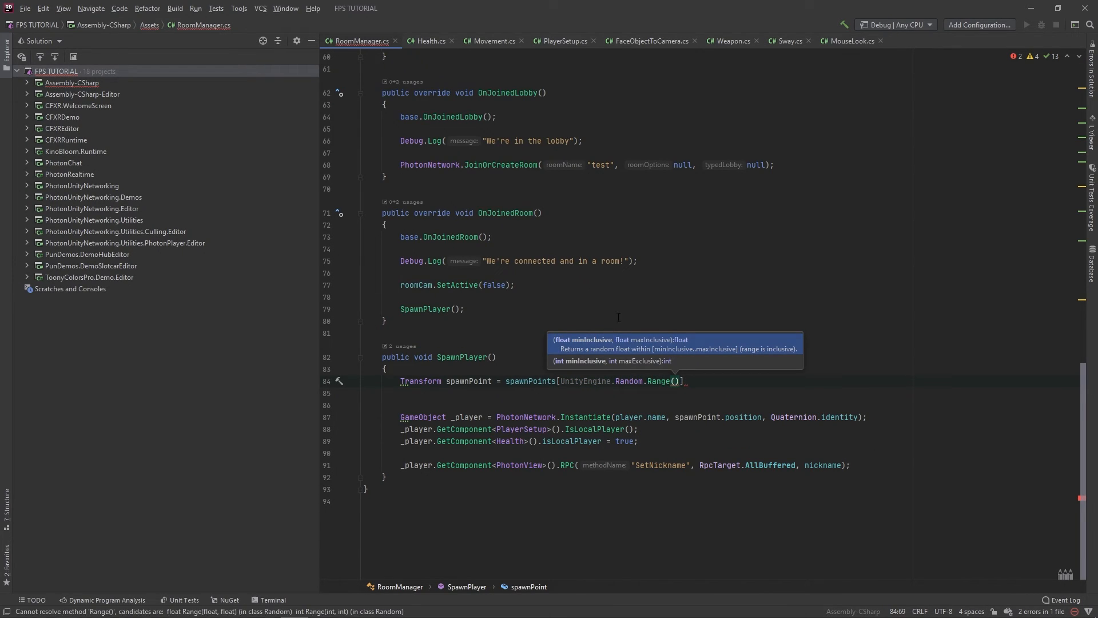
text(0,)
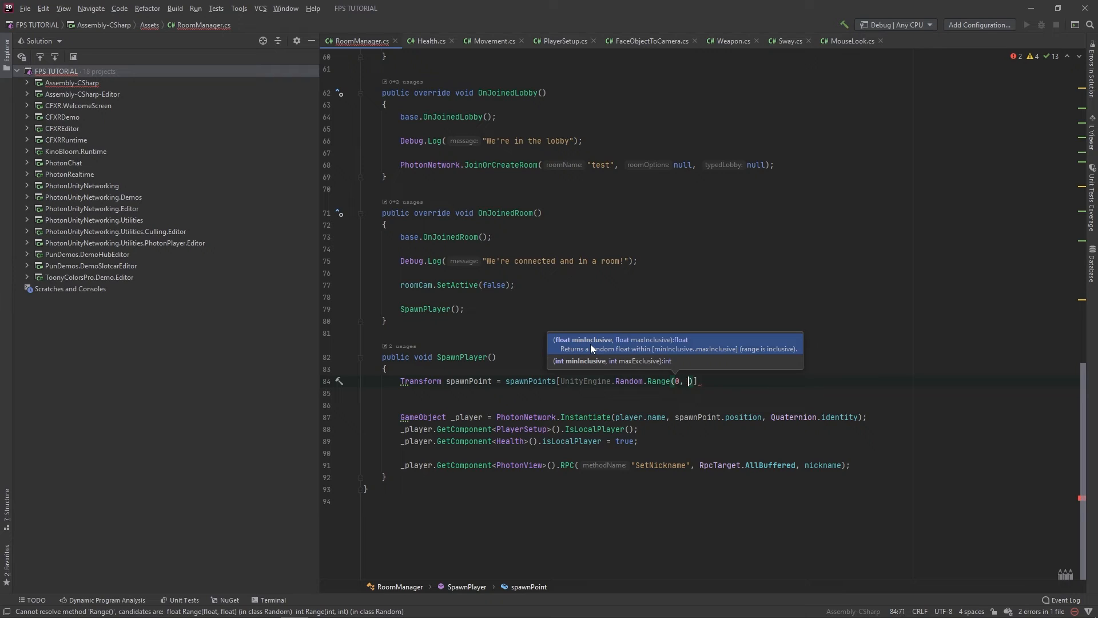
scroll(up, 3)
text(spawnPoints.Length)
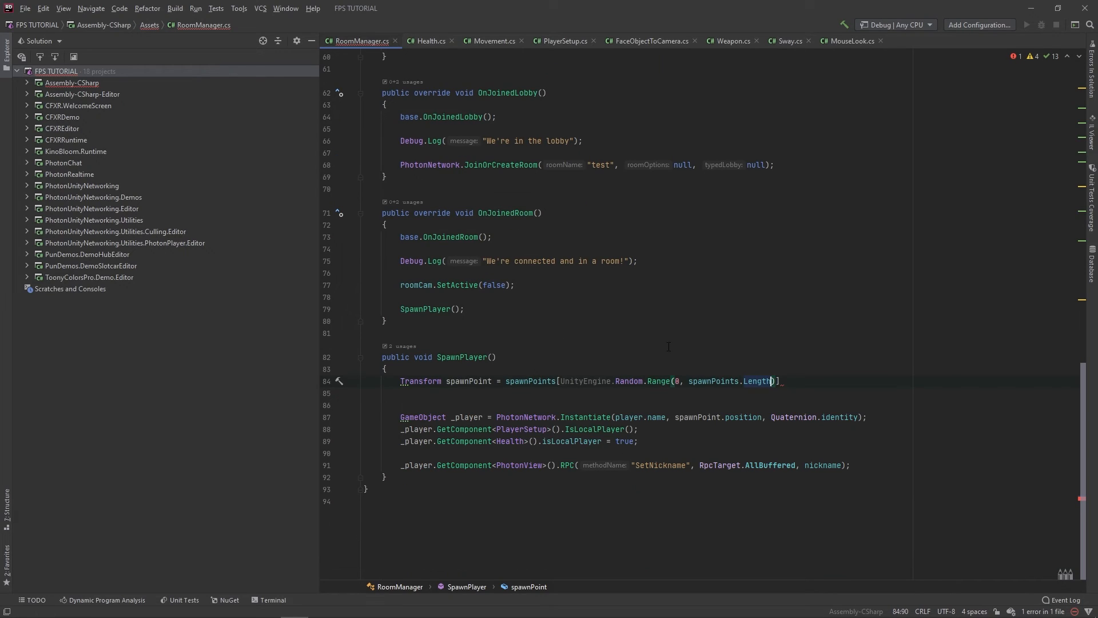
mouse_move(677, 386)
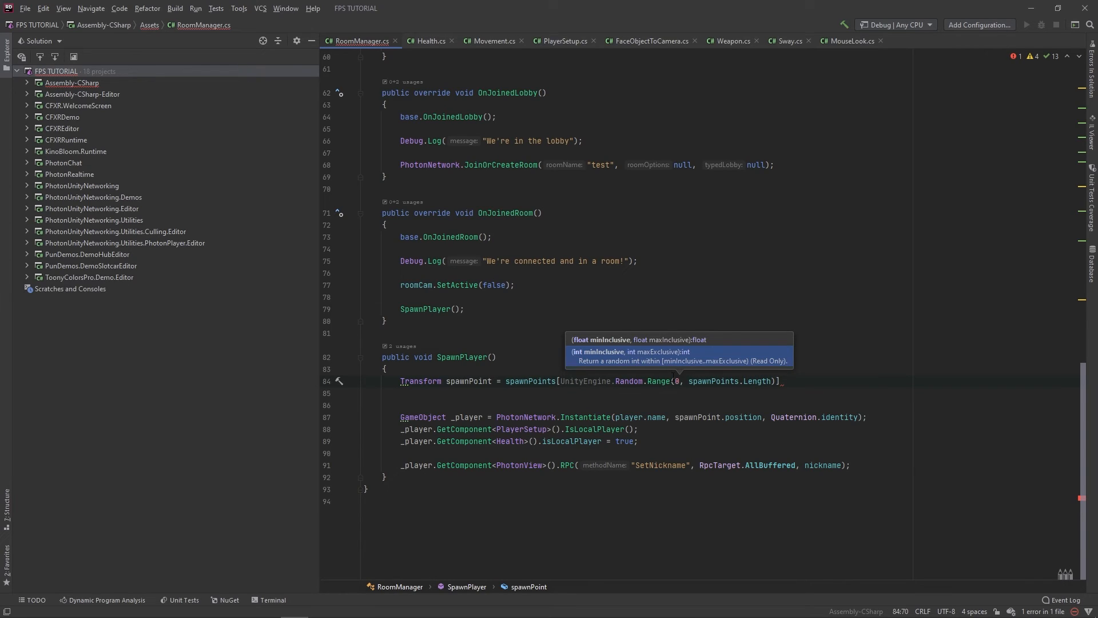
mouse_move(577, 358)
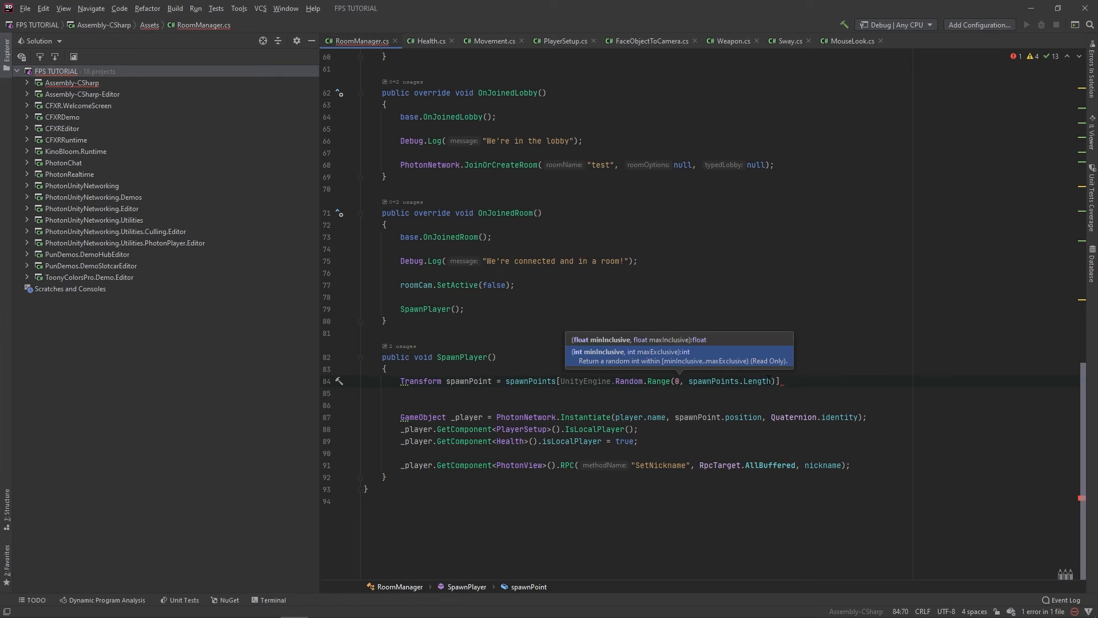
mouse_move(768, 362)
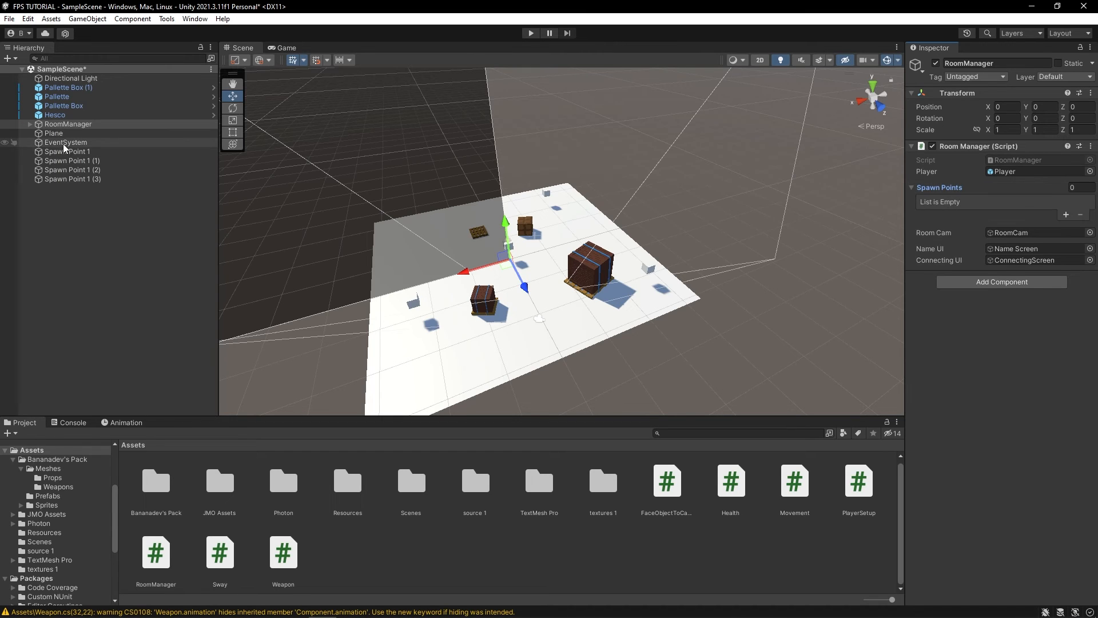
Add the spawn cubes to RoomManager's Spawn Points and disable Mesh Renderer on all four.
click(1065, 215)
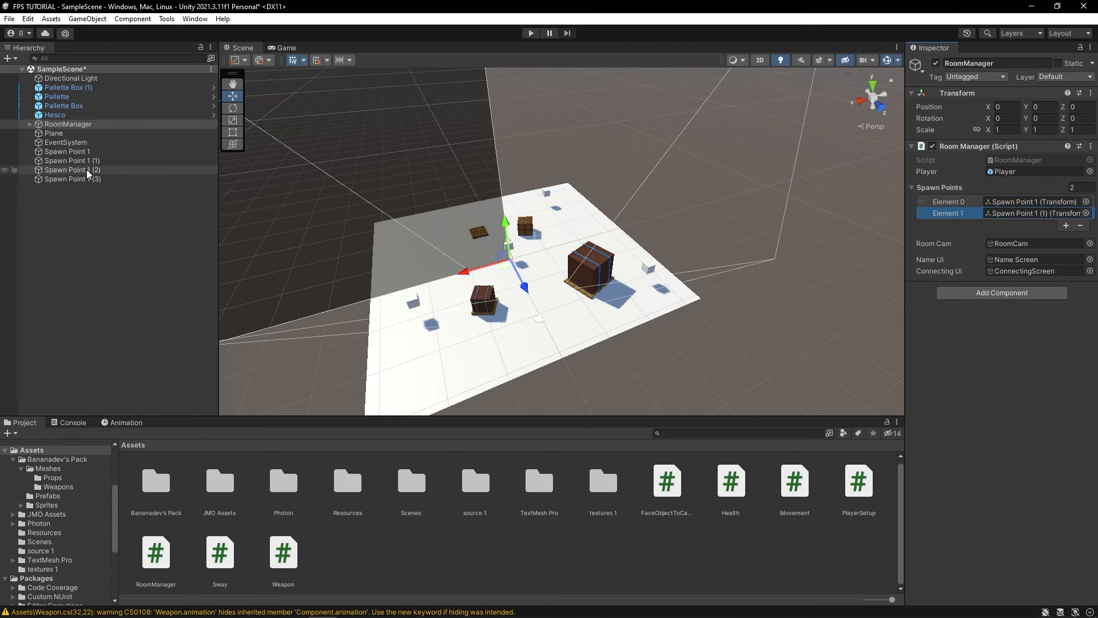
click(531, 33)
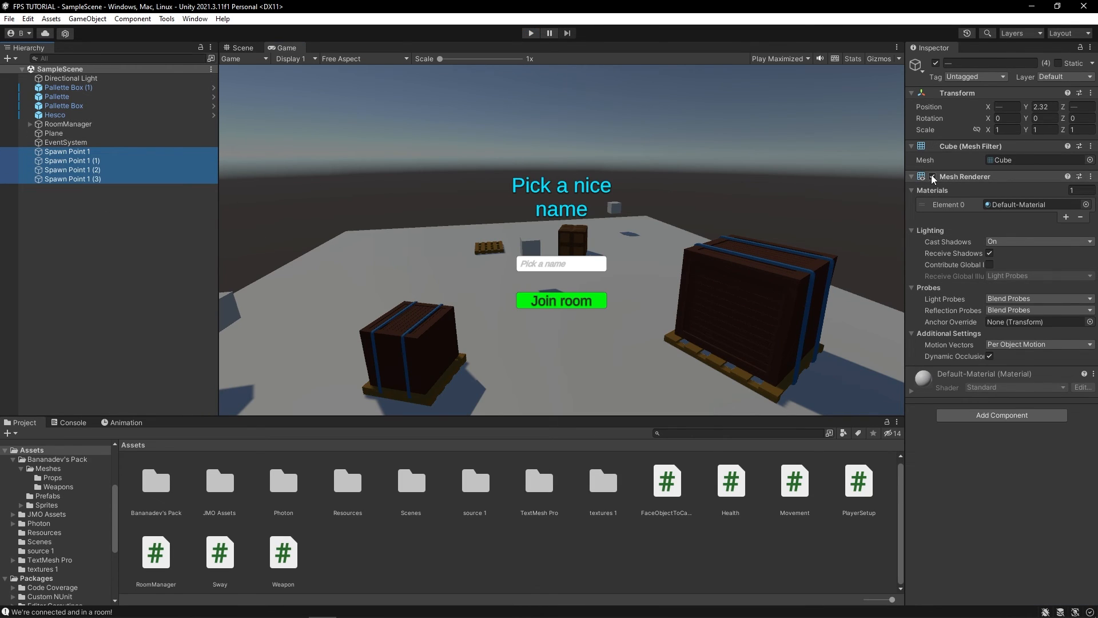
click(243, 47)
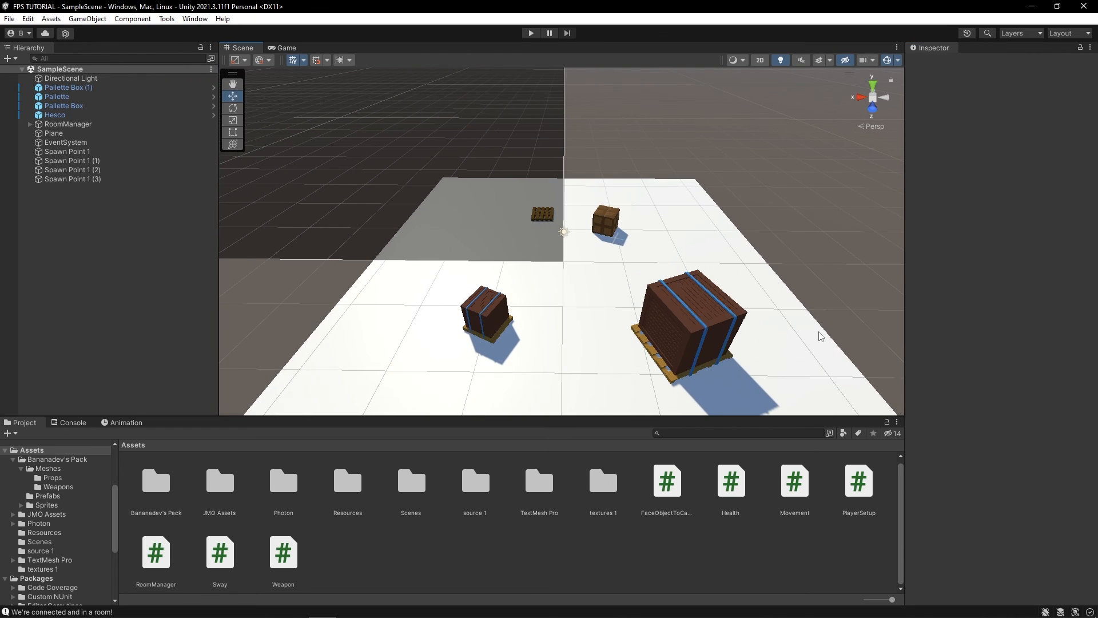
mouse_move(399, 246)
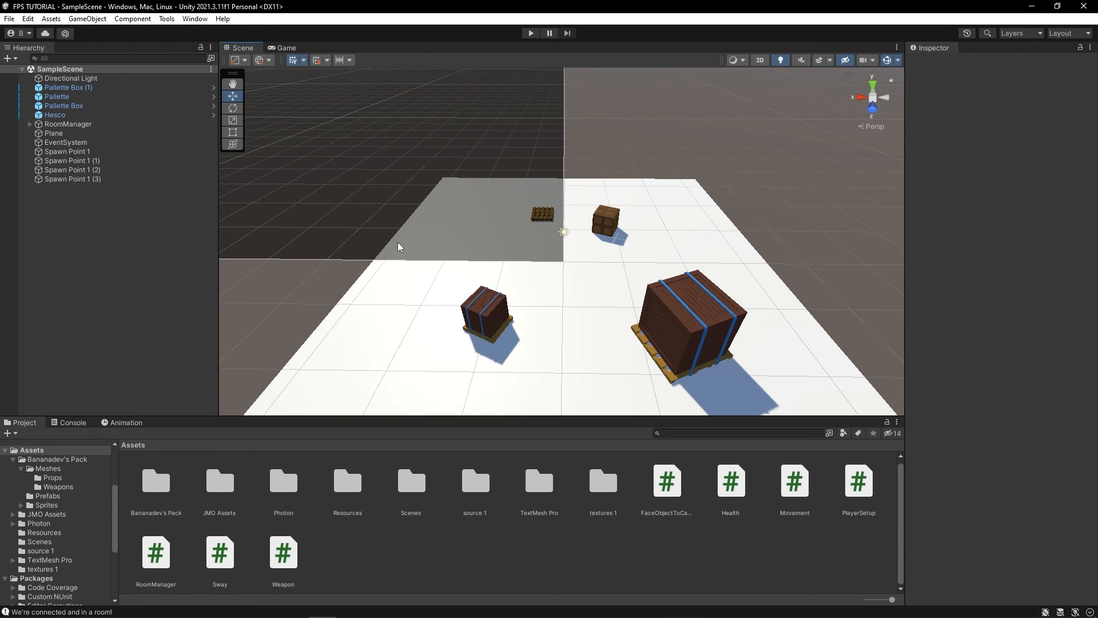